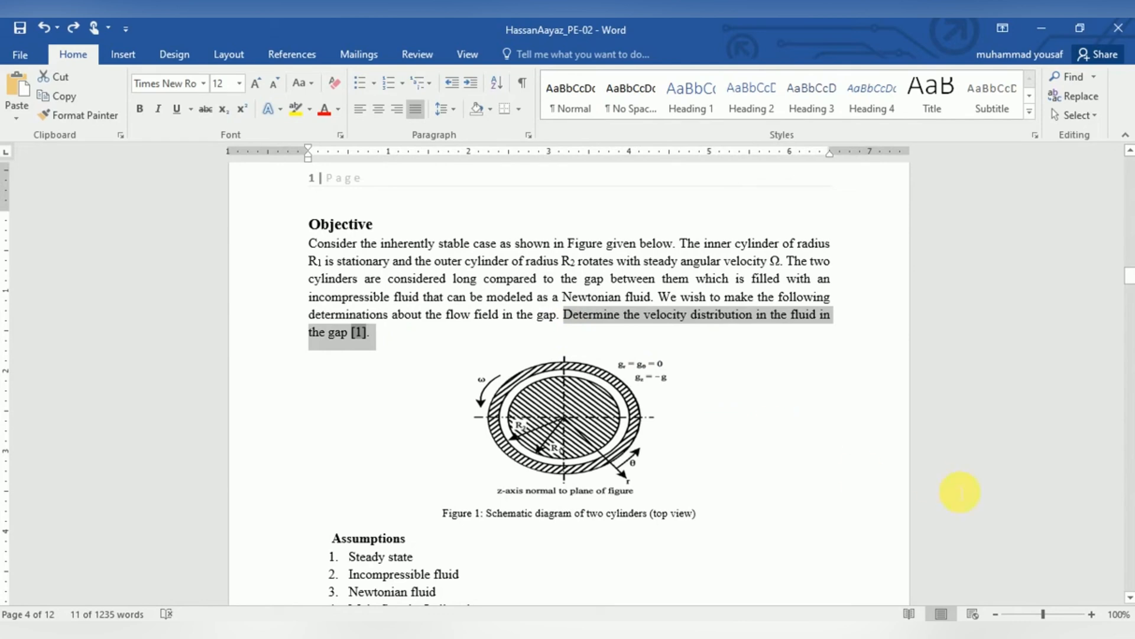
Add a Fluid Flow (Fluent) analysis system to the Project Schematic
{"action": "scroll", "scroll_direction": "down", "scroll_amount": 3}
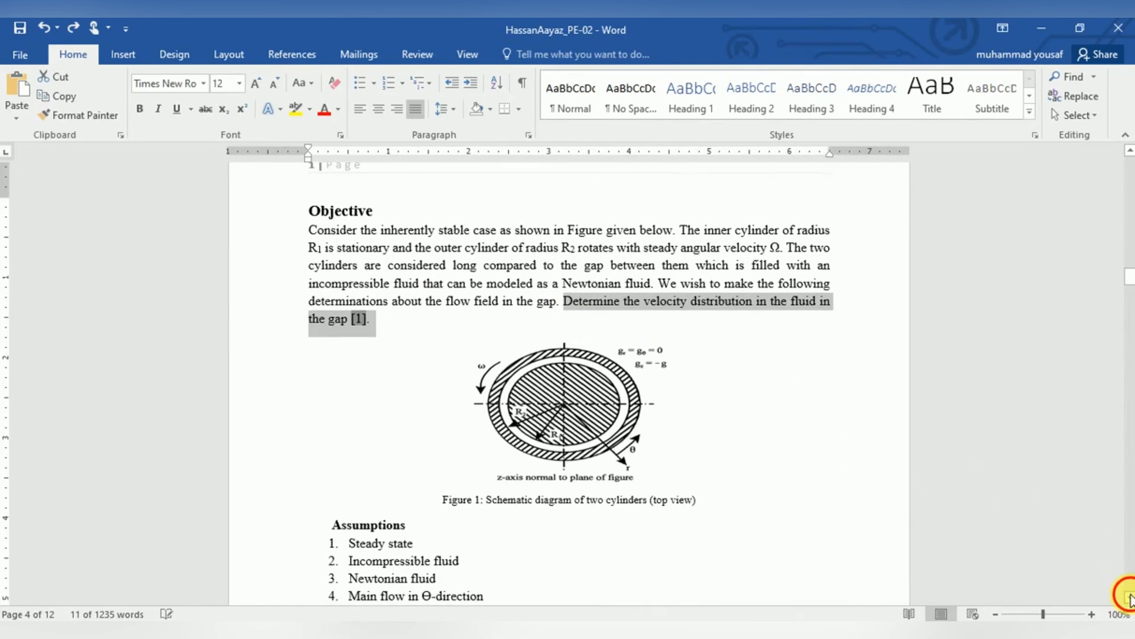
{"action": "scroll", "scroll_direction": "down", "scroll_amount": 3}
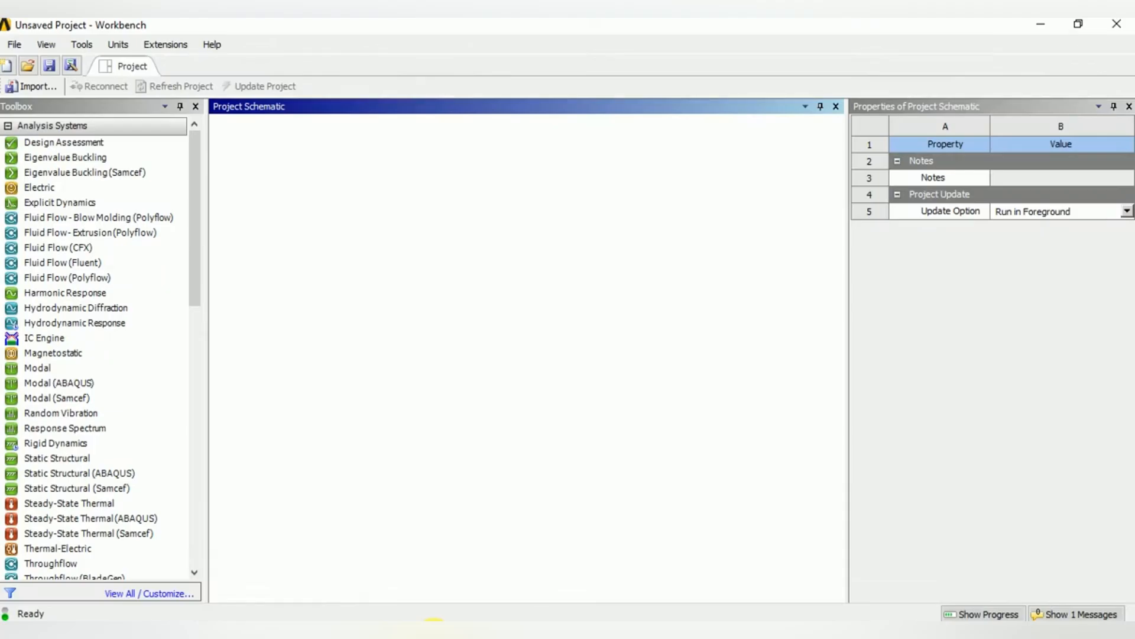
{"action": "left_click", "coordinate": [63, 277]}
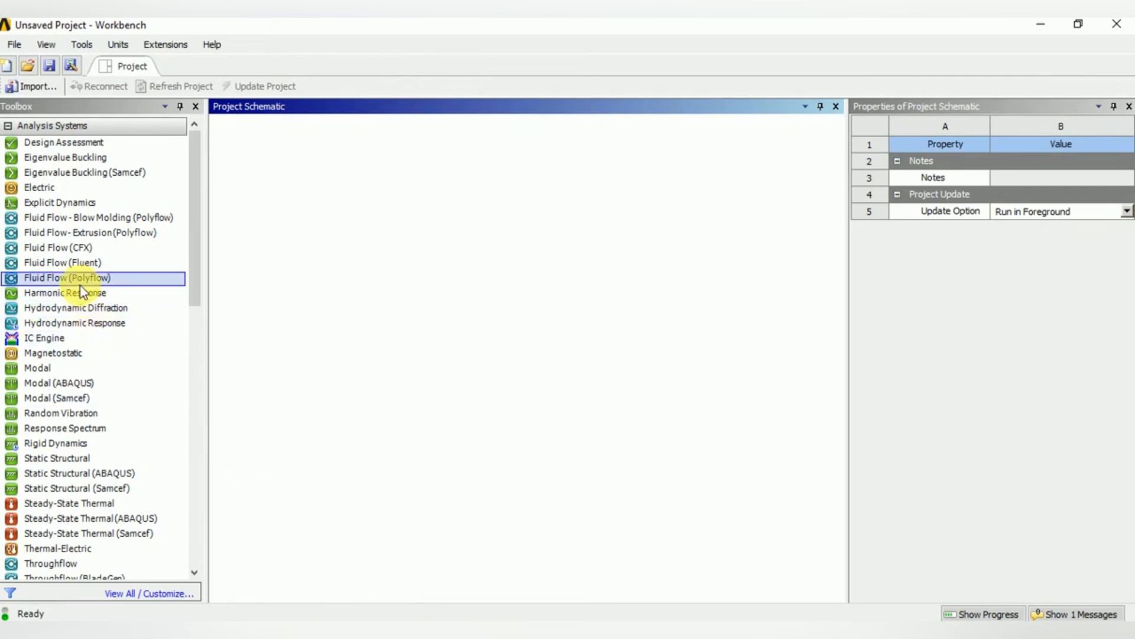
{"action": "left_click", "coordinate": [62, 263]}
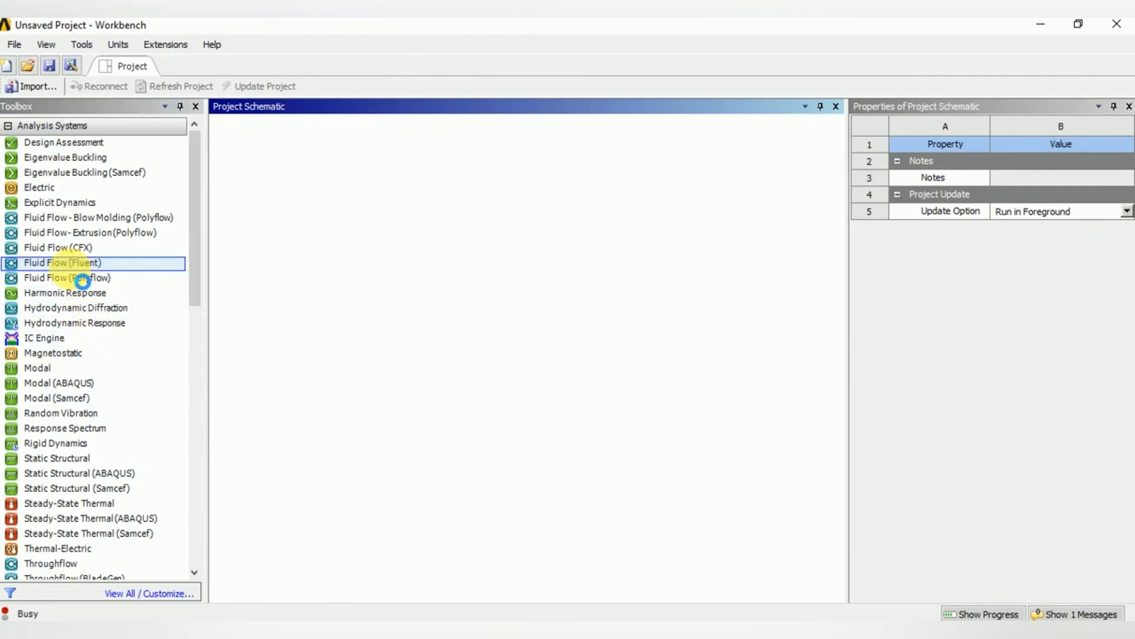
{"action": "left_click_drag", "start_coordinate": [63, 262], "coordinate": [309, 193]}
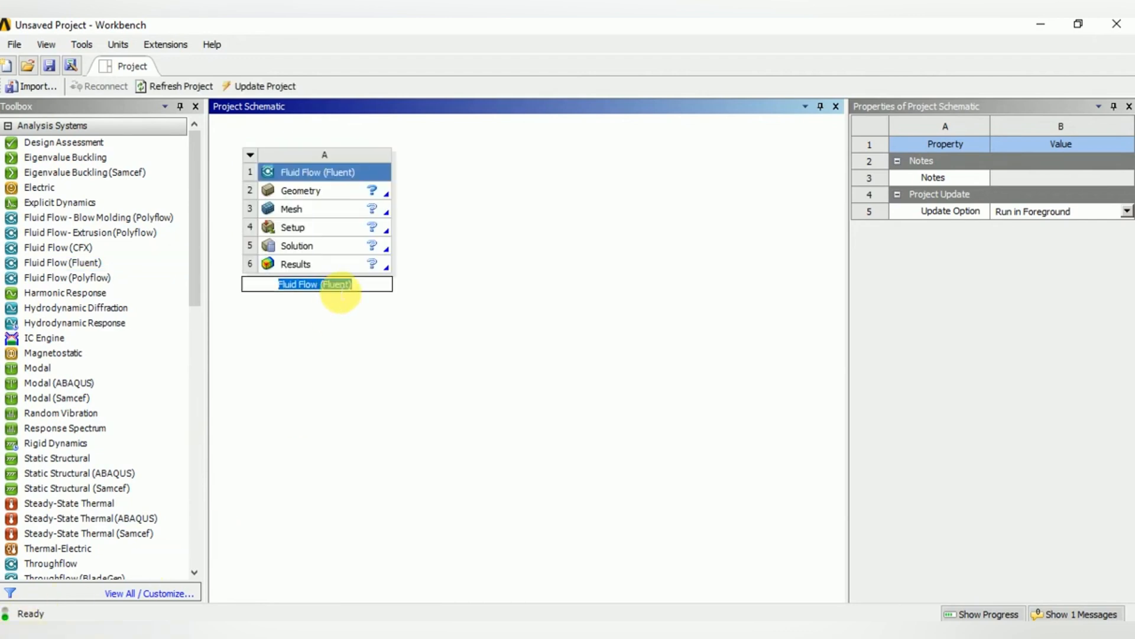
Name the new system 'Flowbetweentwocylinders'
{"action": "type", "text": "Flow"}
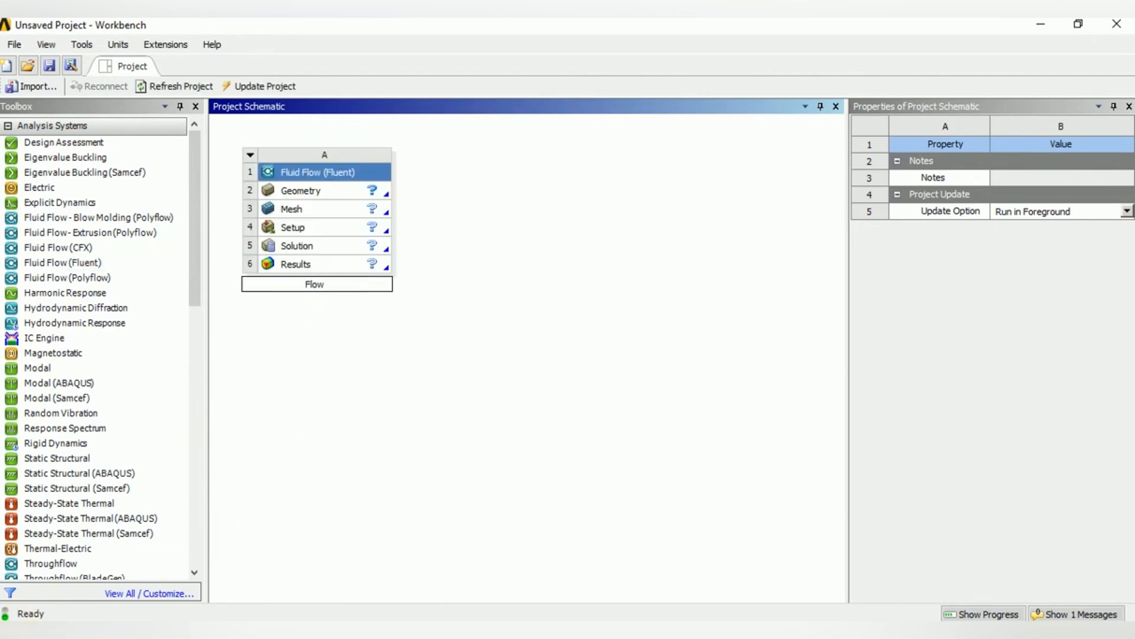
{"action": "type", "text": "betwee"}
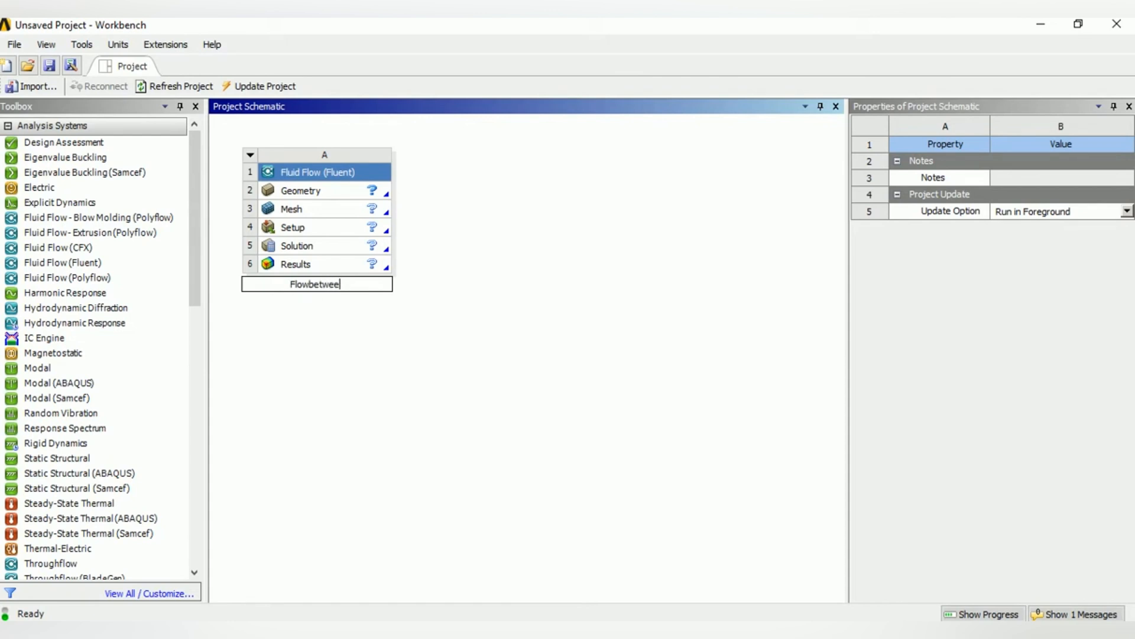
{"action": "type", "text": "ntwocylind"}
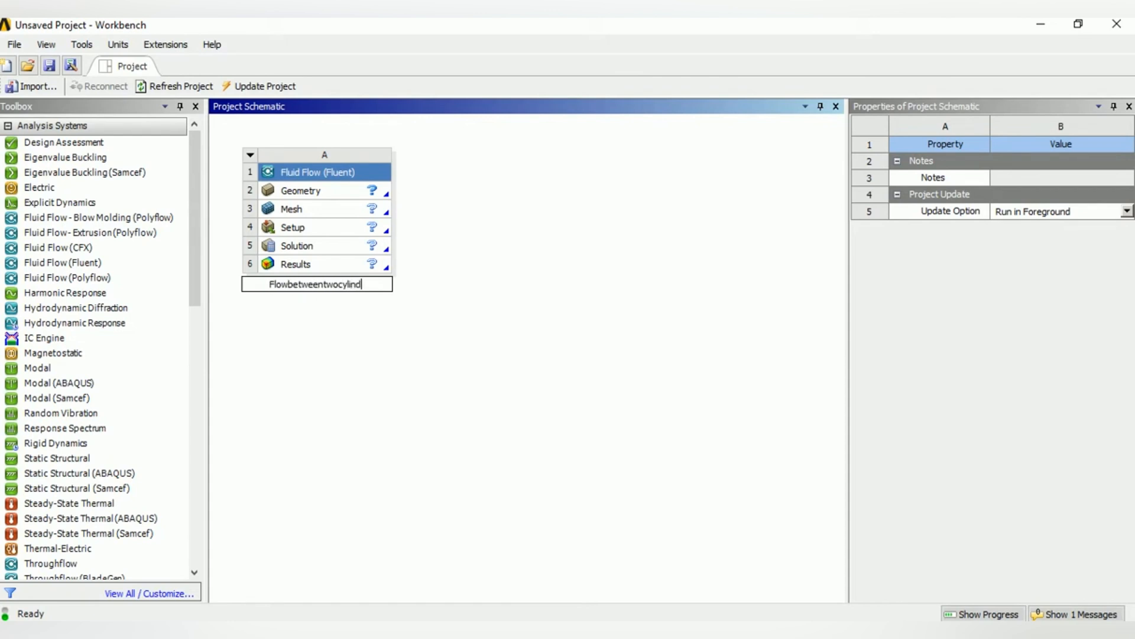
{"action": "left_click", "coordinate": [303, 190]}
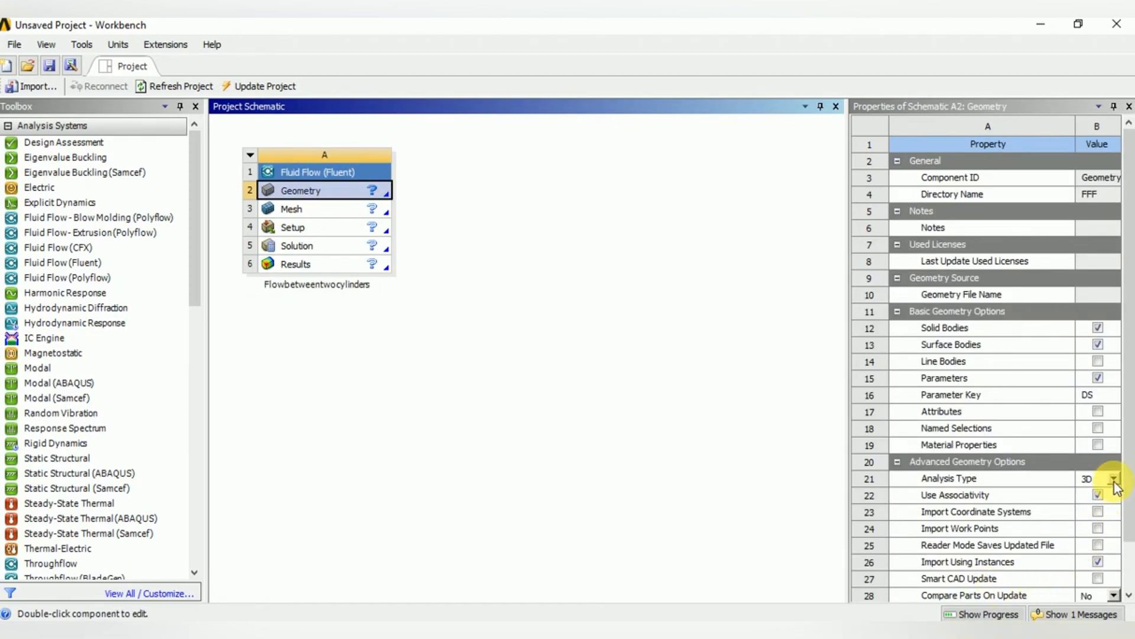
Set the Geometry analysis type to 2D and launch DesignModeler on it
{"action": "left_click", "coordinate": [1112, 483]}
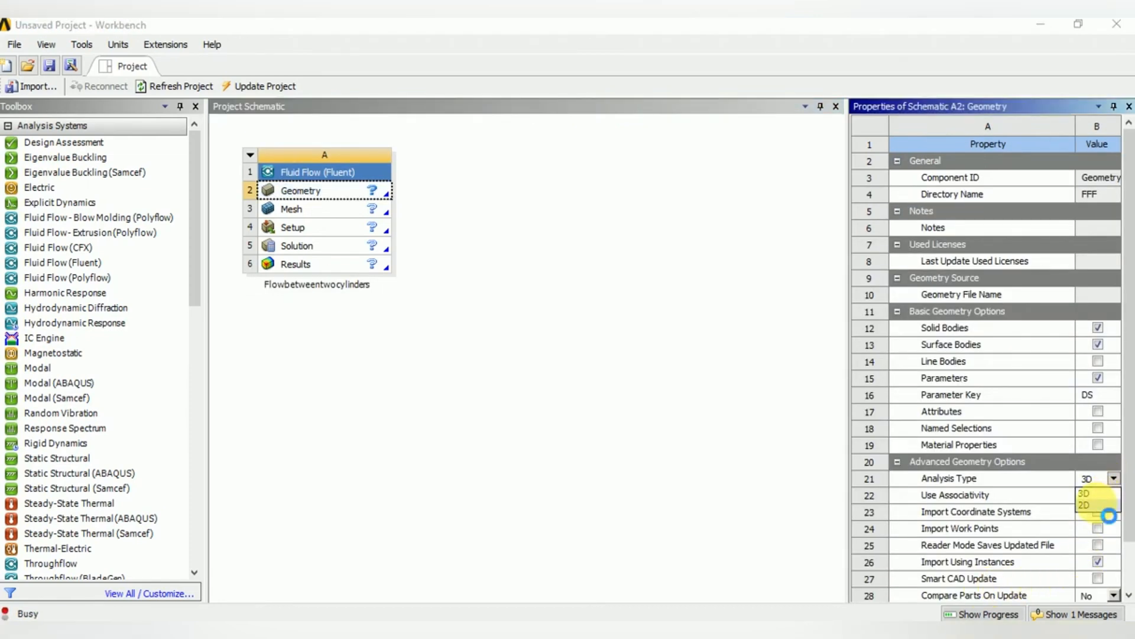
{"action": "left_click", "coordinate": [1088, 505]}
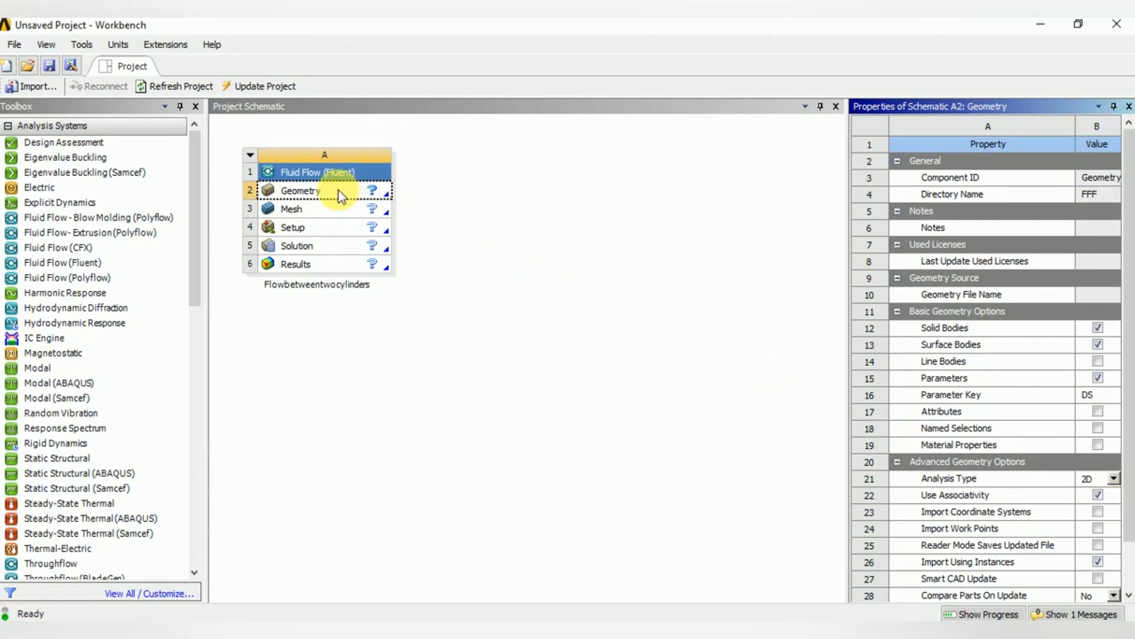
{"action": "left_click", "coordinate": [299, 191]}
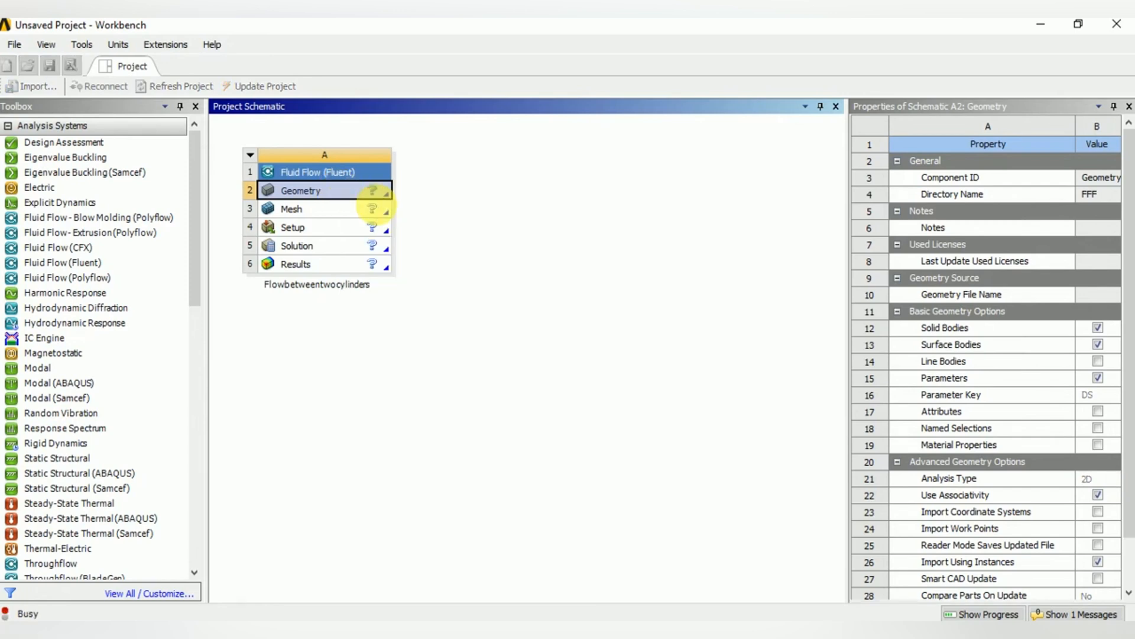
{"action": "double_click", "coordinate": [302, 189]}
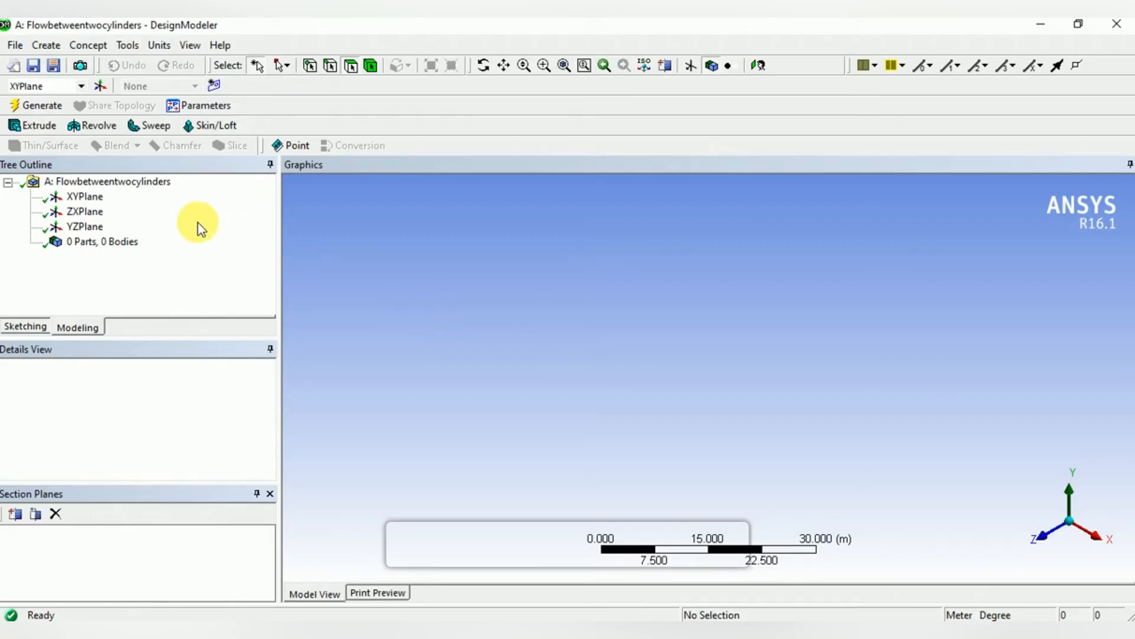
Face the XY plane and enter sketching mode on it
{"action": "left_click", "coordinate": [76, 197]}
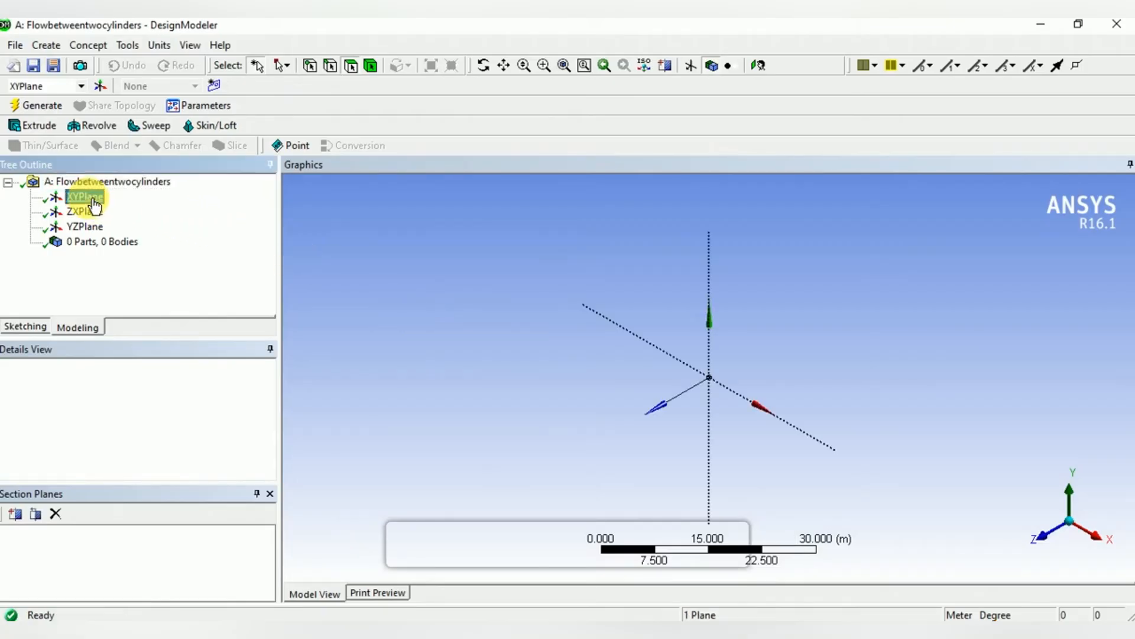
{"action": "left_click", "coordinate": [85, 196]}
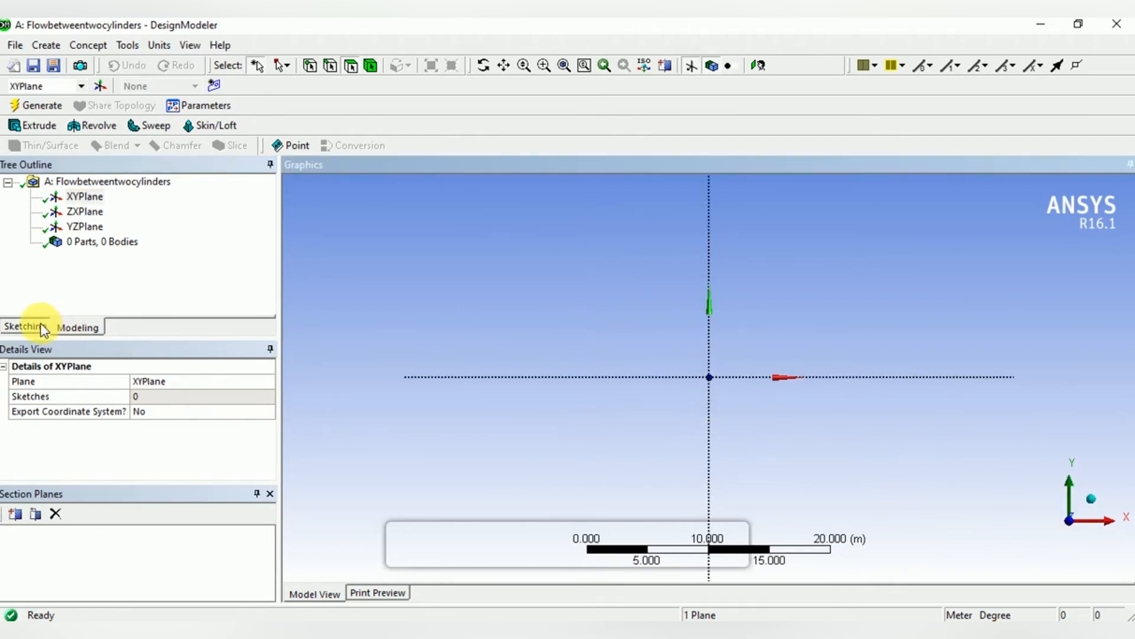
{"action": "left_click", "coordinate": [24, 327]}
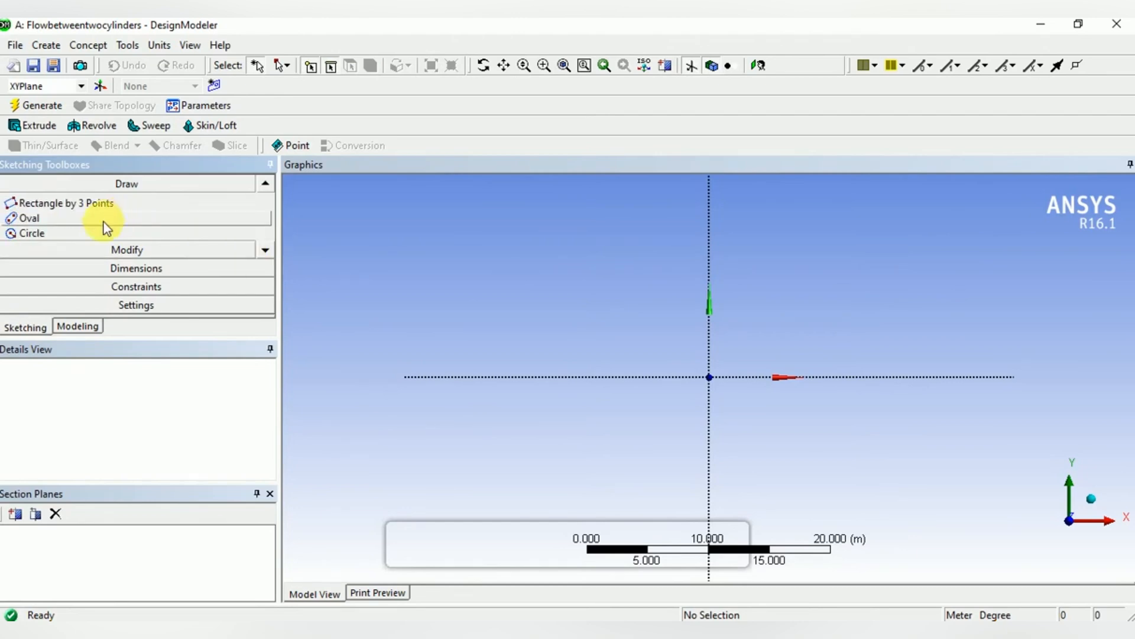
Draw two concentric circles centred at the origin
{"action": "left_click", "coordinate": [31, 233]}
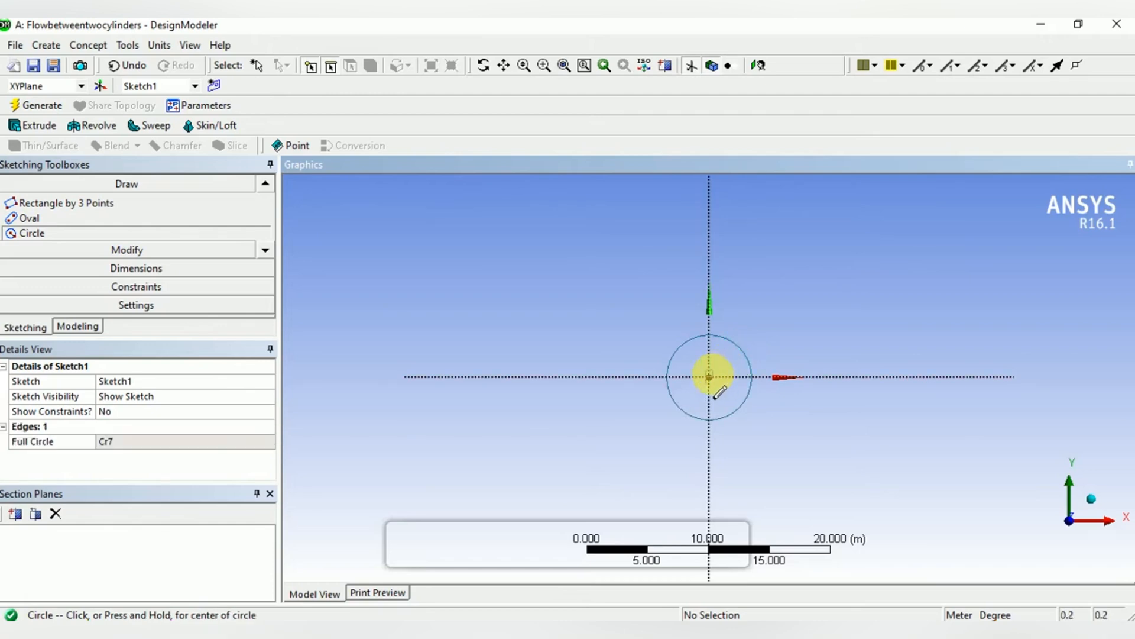
{"action": "left_click_drag", "start_coordinate": [709, 376], "coordinate": [767, 335]}
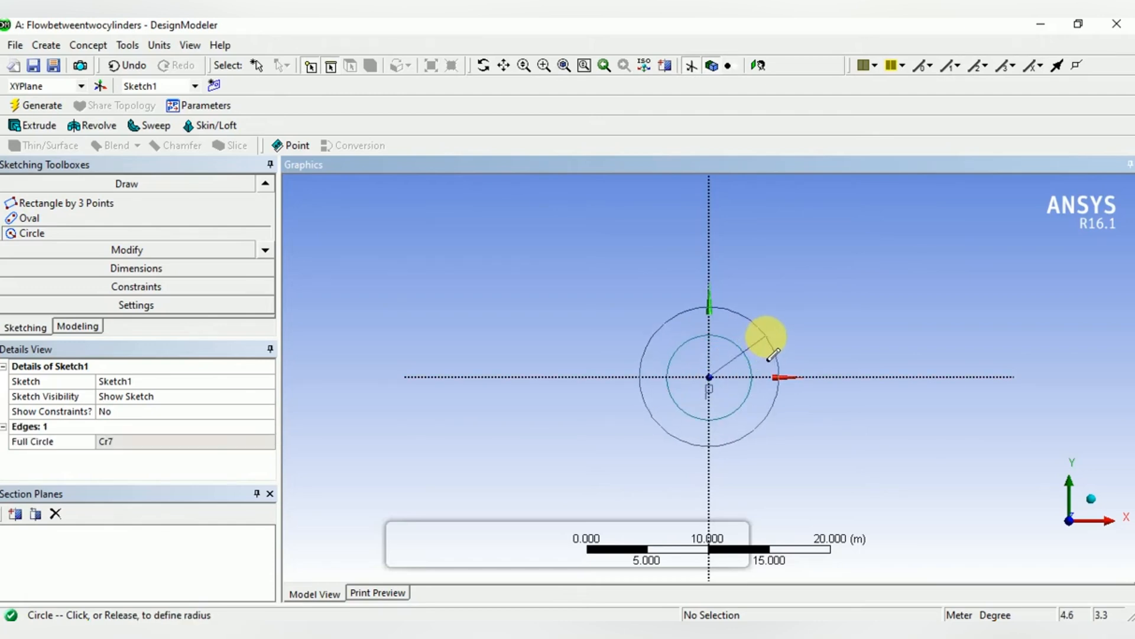
{"action": "left_click", "coordinate": [769, 355]}
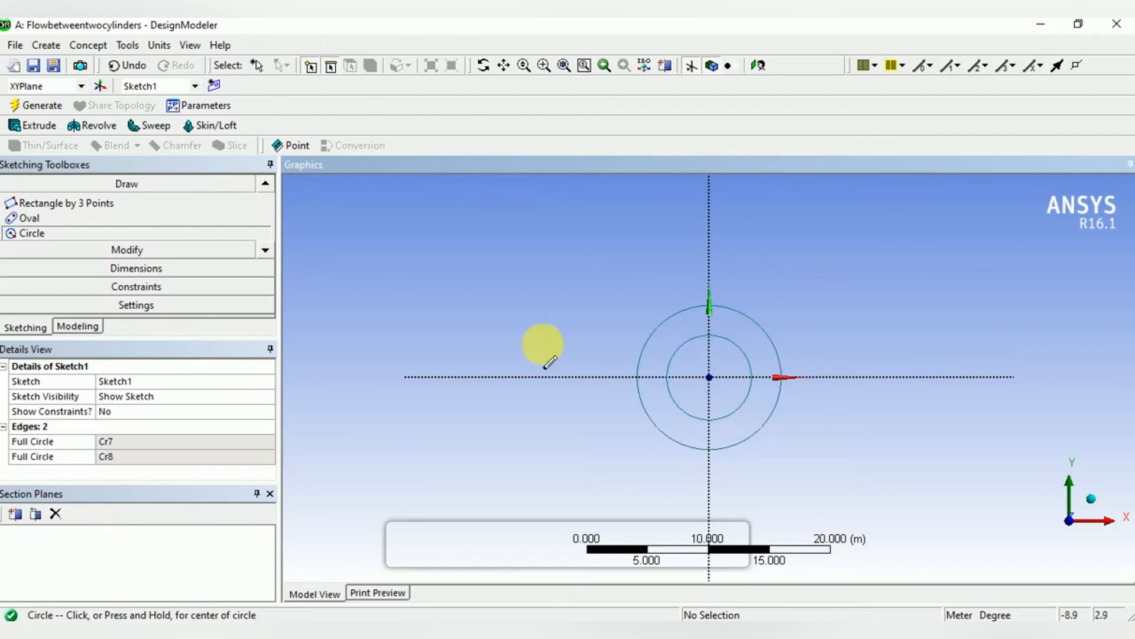
{"action": "left_click", "coordinate": [135, 267]}
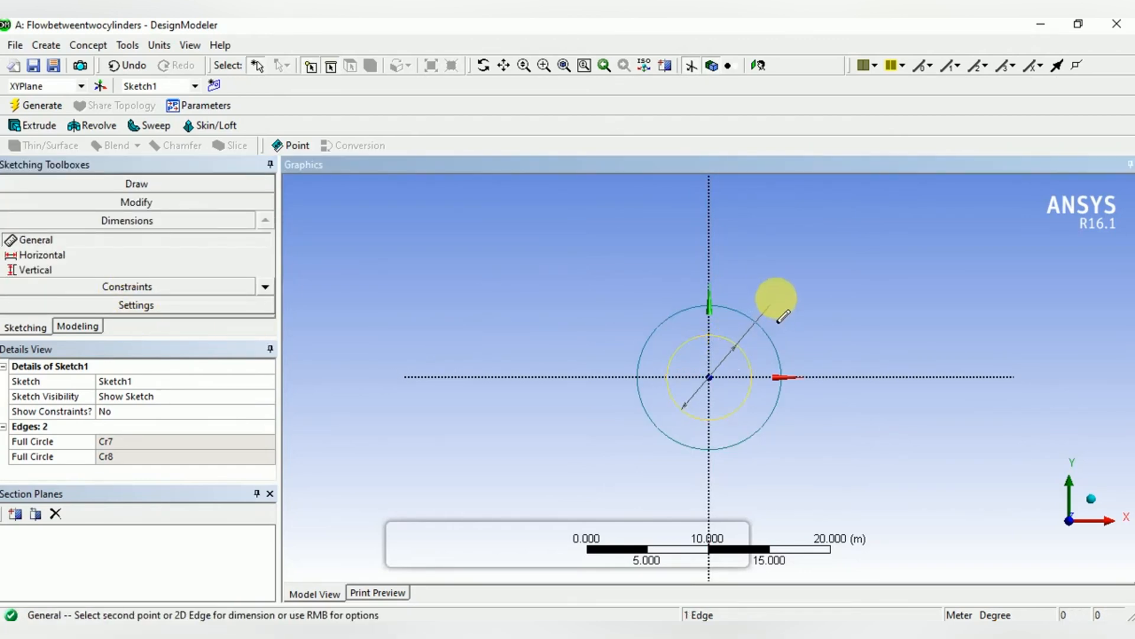
Switch units to centimetres and dimension the circles to 10 cm and 20 cm diameters
{"action": "left_click", "coordinate": [780, 314]}
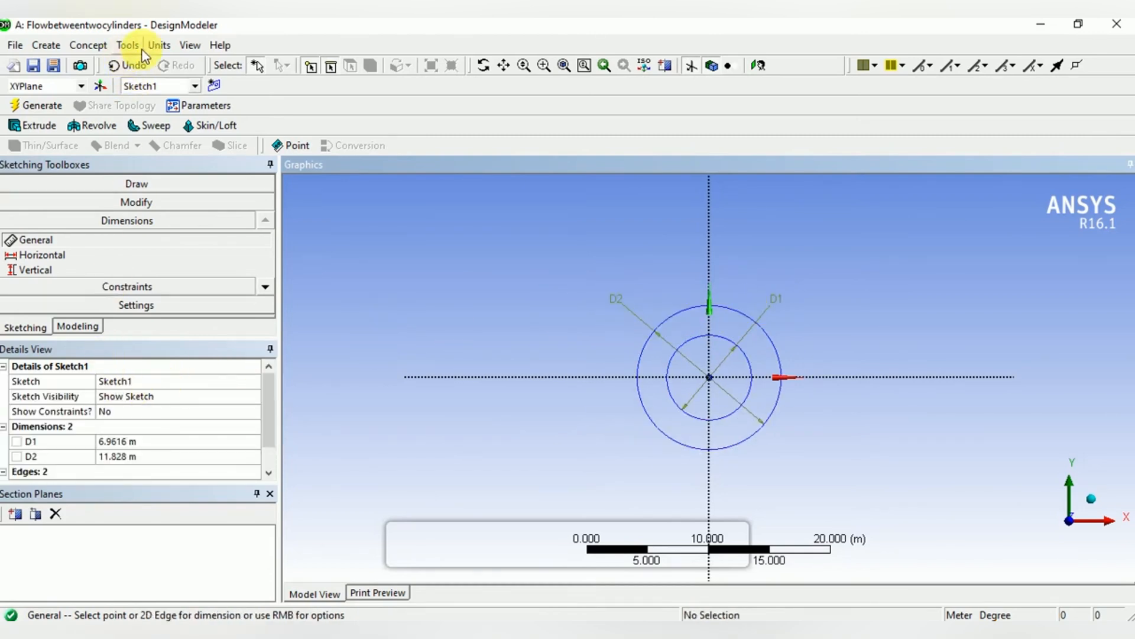
{"action": "left_click", "coordinate": [158, 45]}
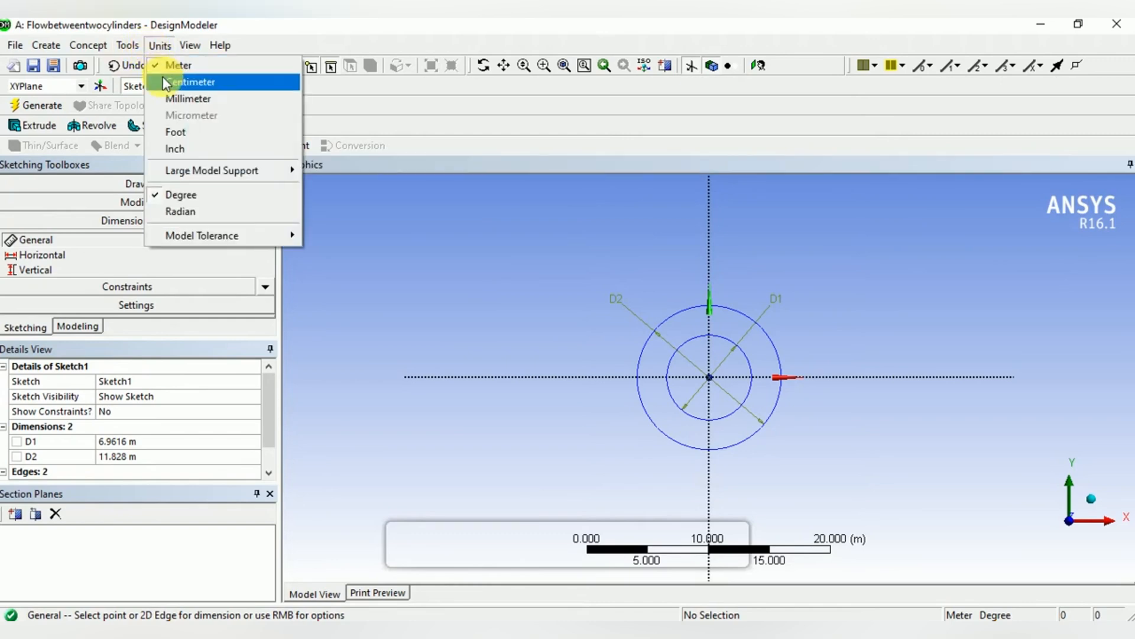
{"action": "left_click", "coordinate": [189, 82]}
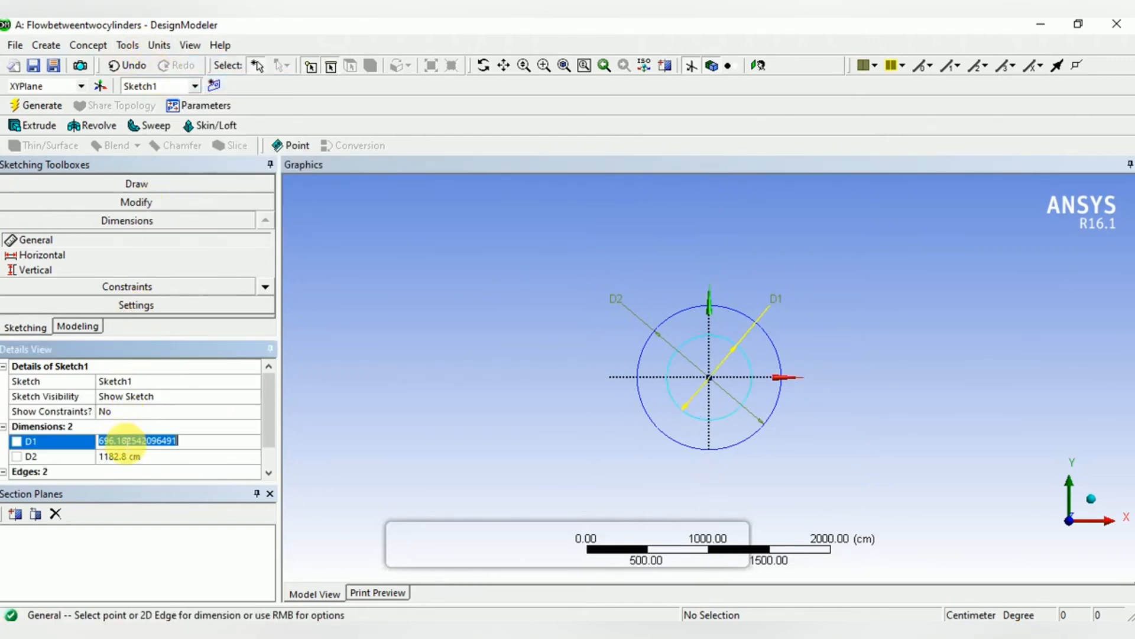
{"action": "type", "text": "10 cm"}
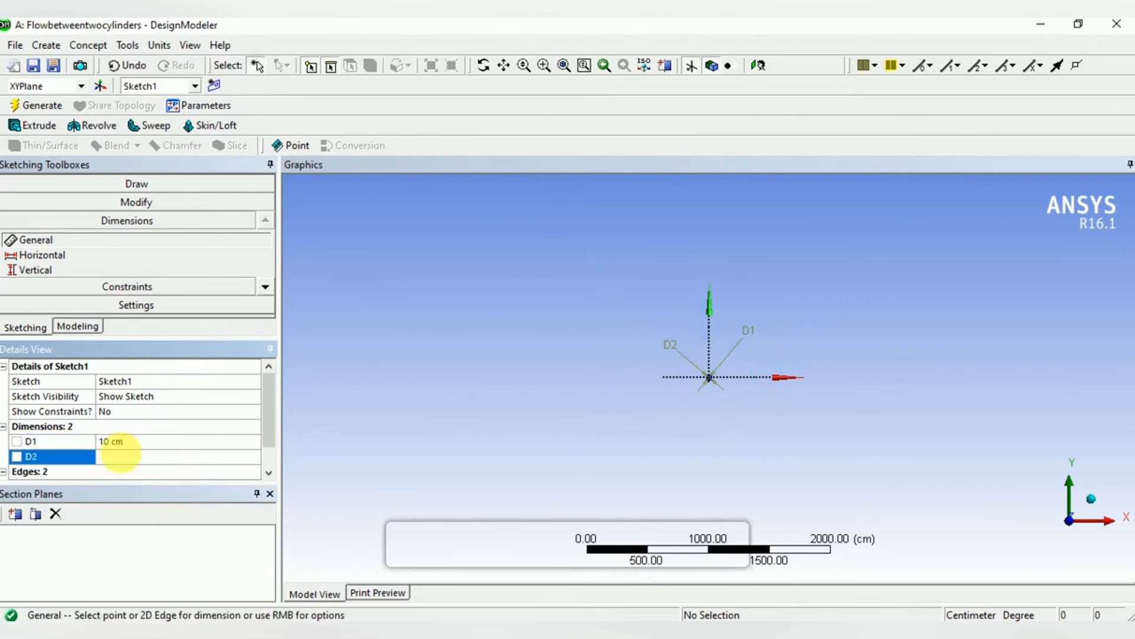
{"action": "type", "text": "20 cm"}
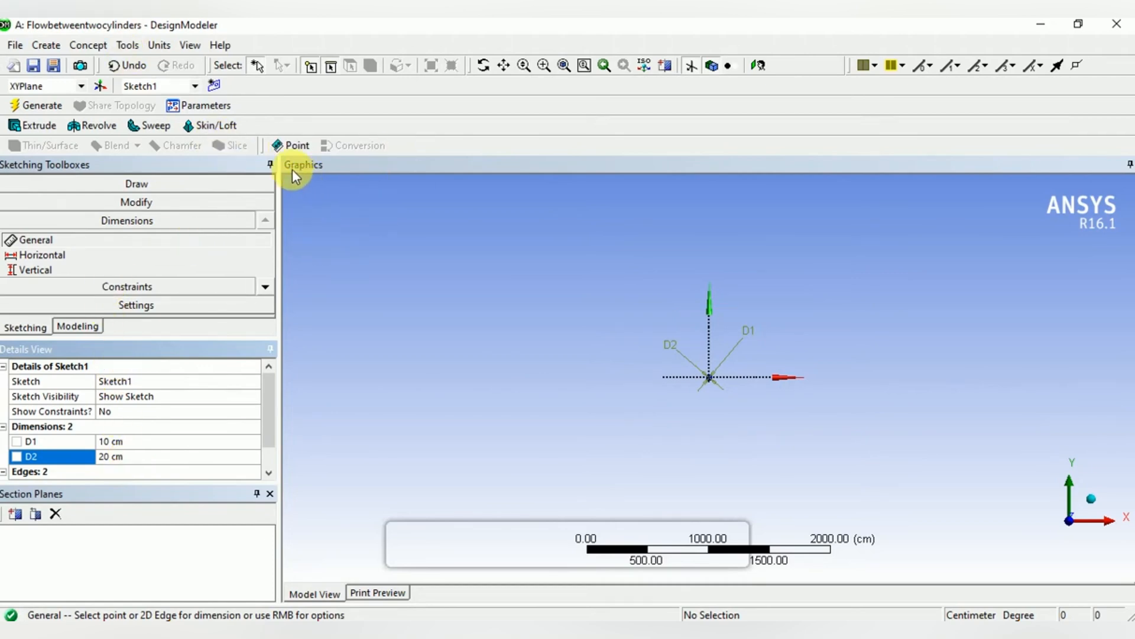
{"action": "mouse_move", "coordinate": [532, 97]}
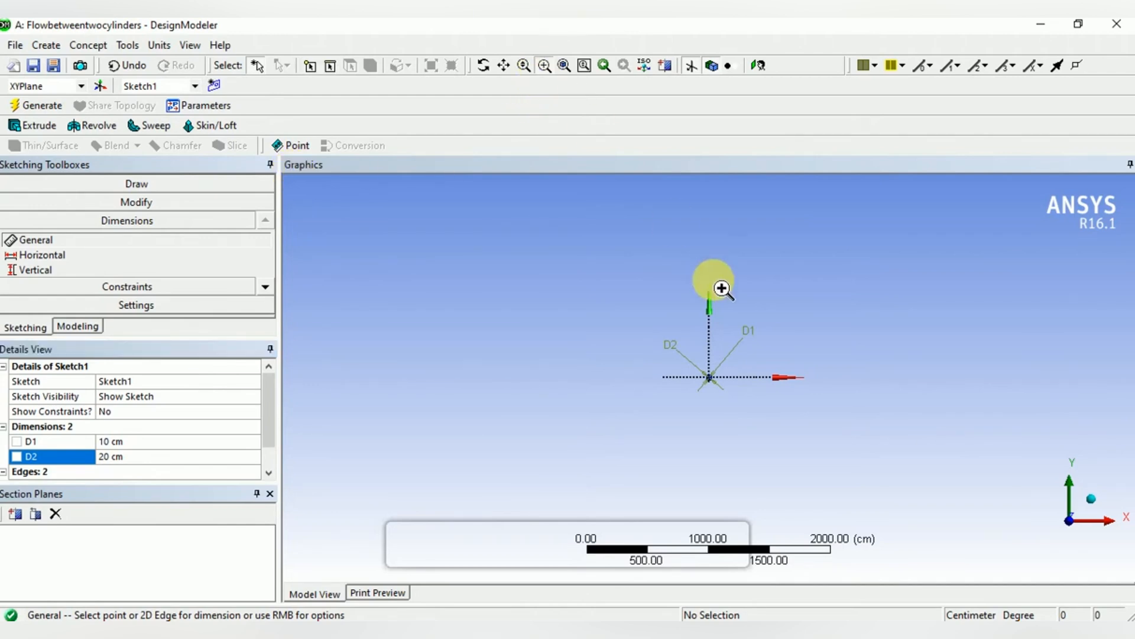
{"action": "scroll", "scroll_direction": "down", "scroll_amount": 3}
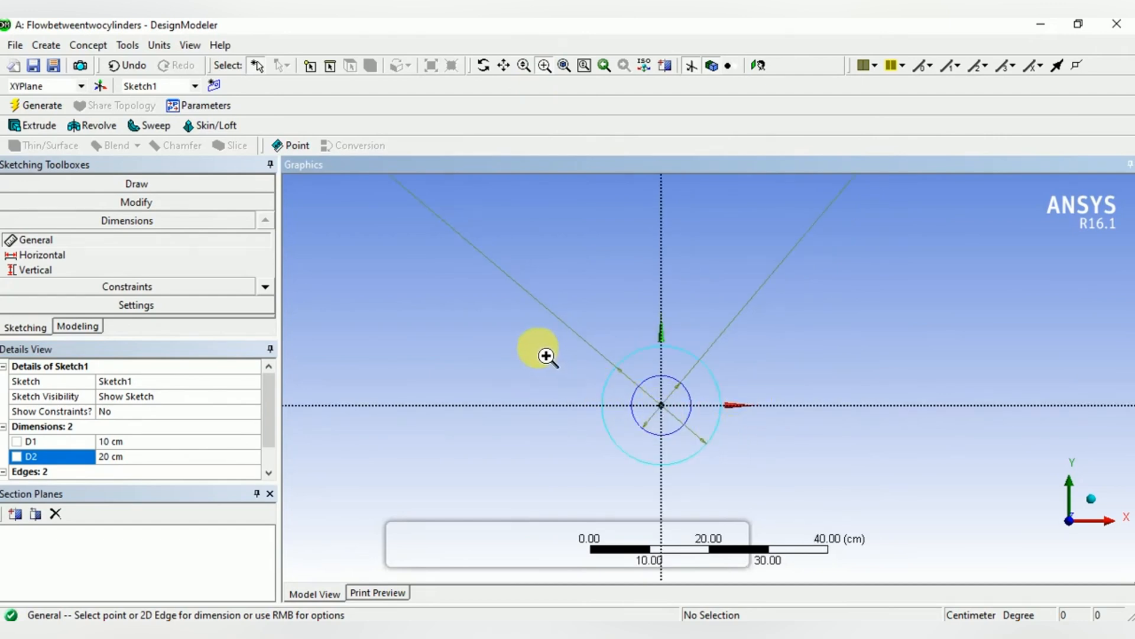
{"action": "mouse_move", "coordinate": [87, 45]}
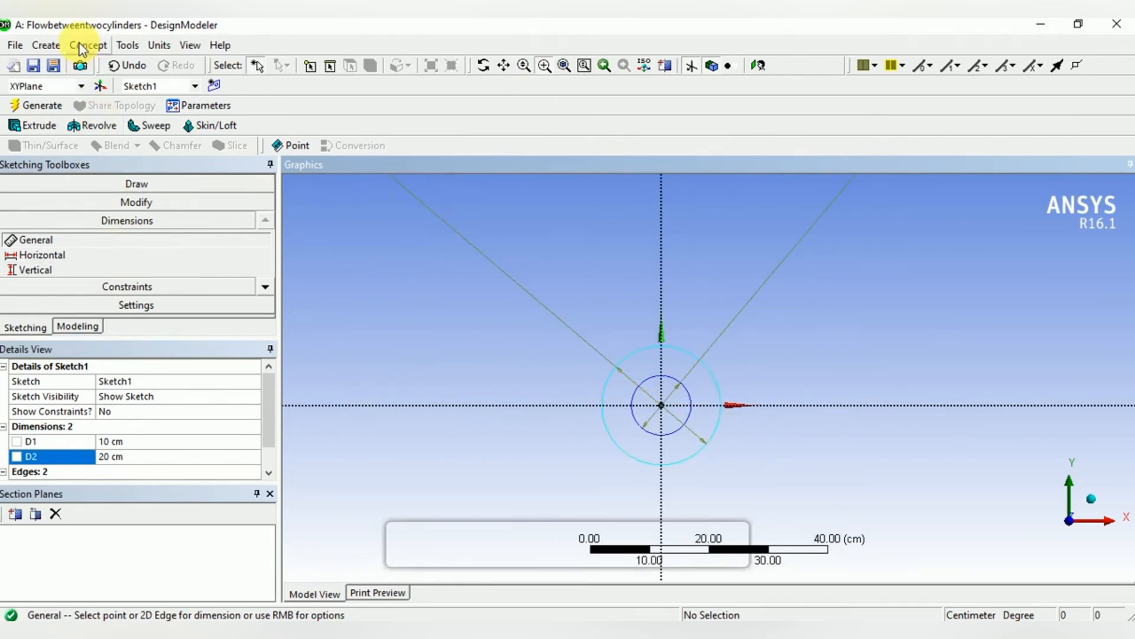
Generate a Surfaces From Sketches body using both circles of Sketch1 as base objects
{"action": "left_click", "coordinate": [88, 45]}
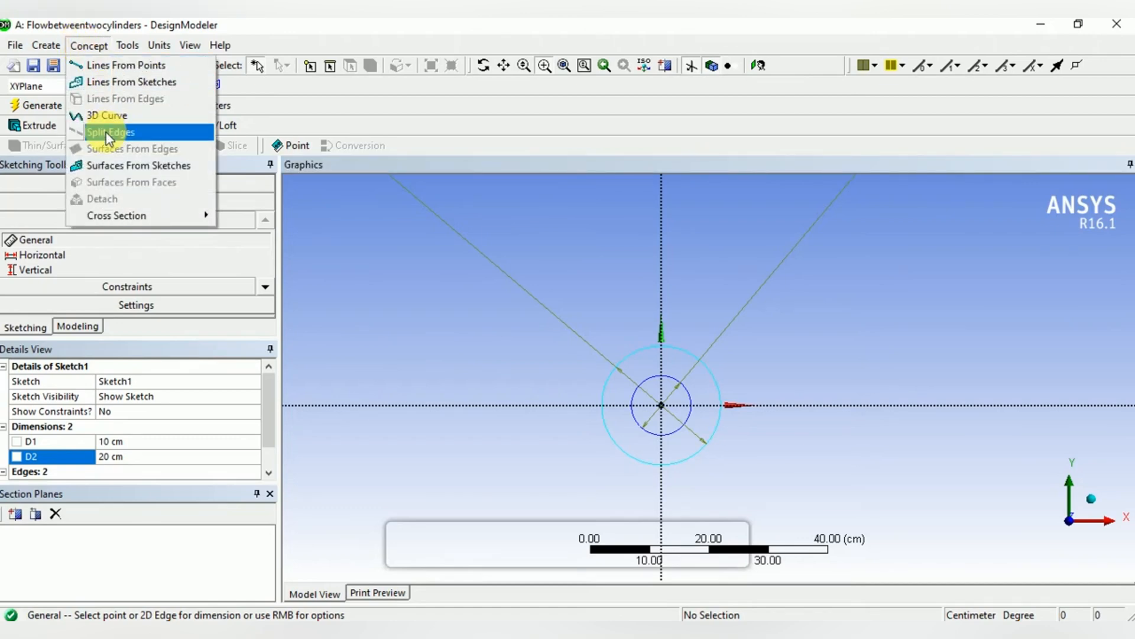
{"action": "left_click", "coordinate": [140, 165]}
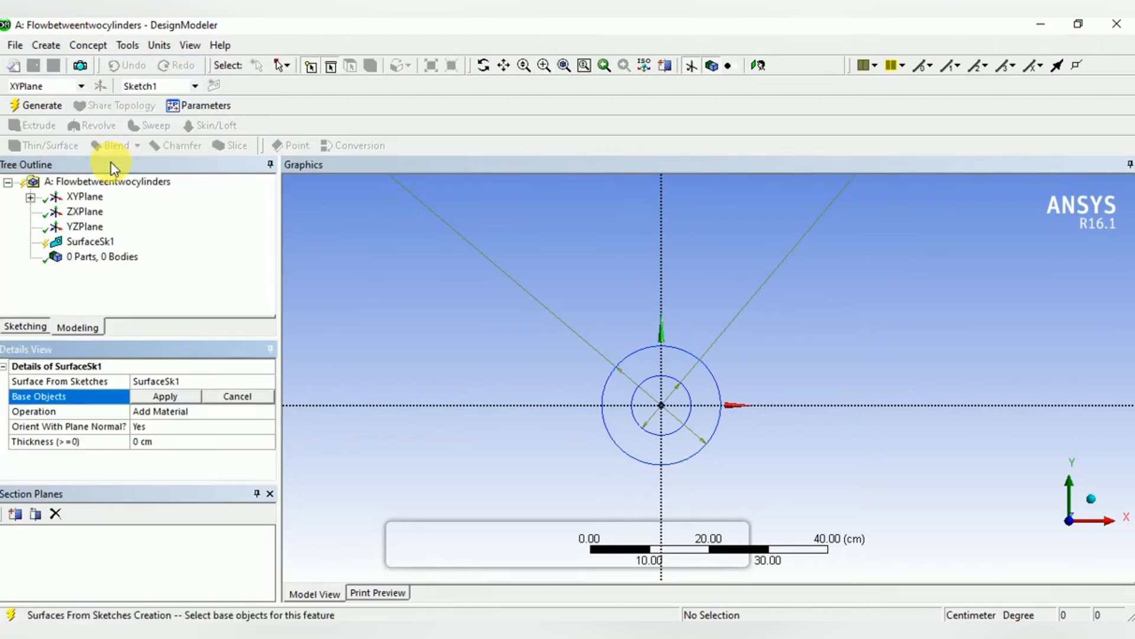
{"action": "mouse_move", "coordinate": [650, 401]}
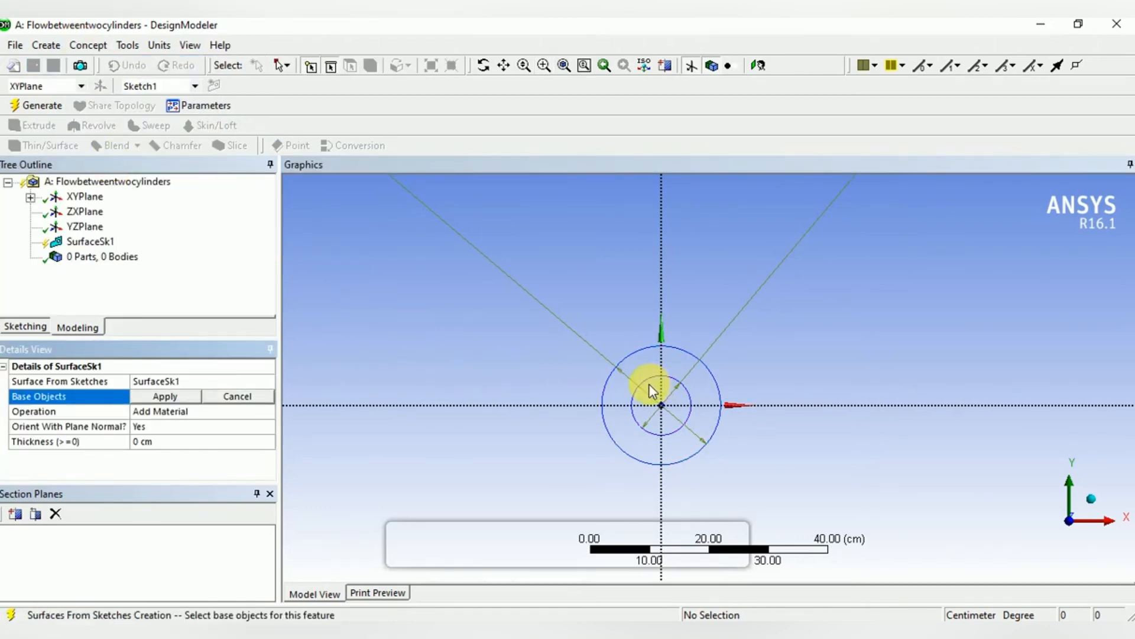
{"action": "left_click", "coordinate": [648, 391]}
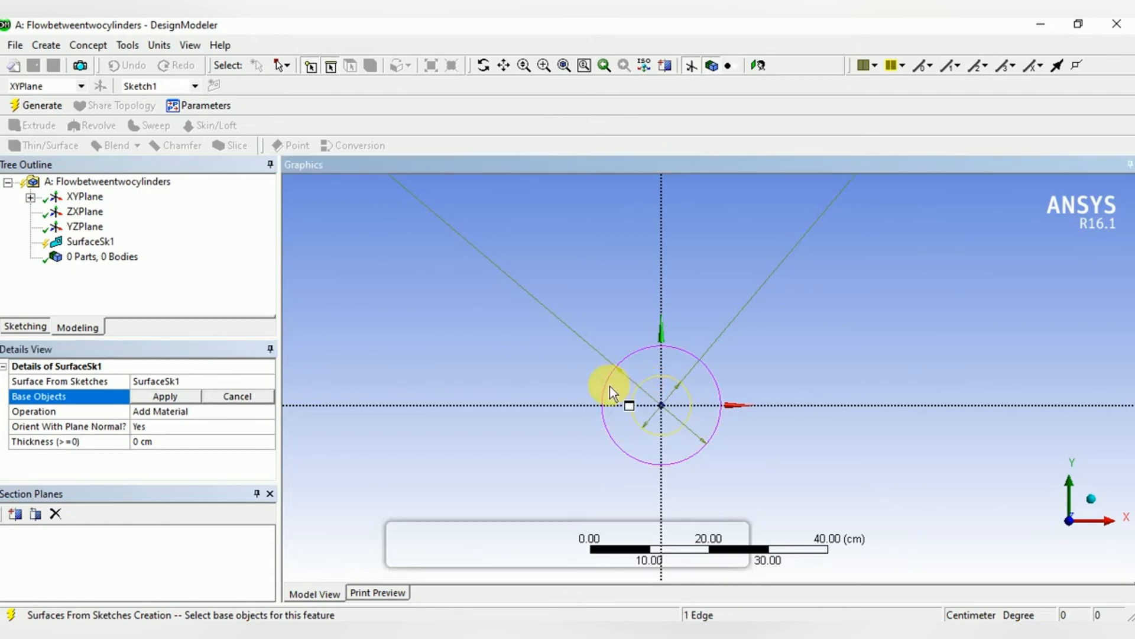
{"action": "left_click", "coordinate": [165, 396]}
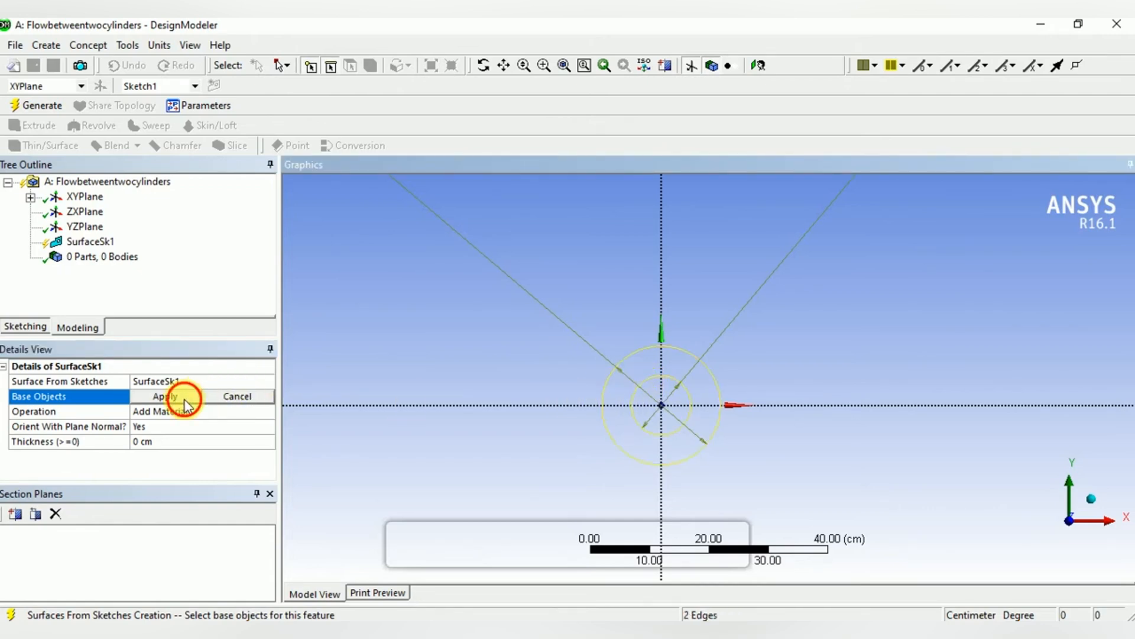
{"action": "left_click", "coordinate": [162, 396]}
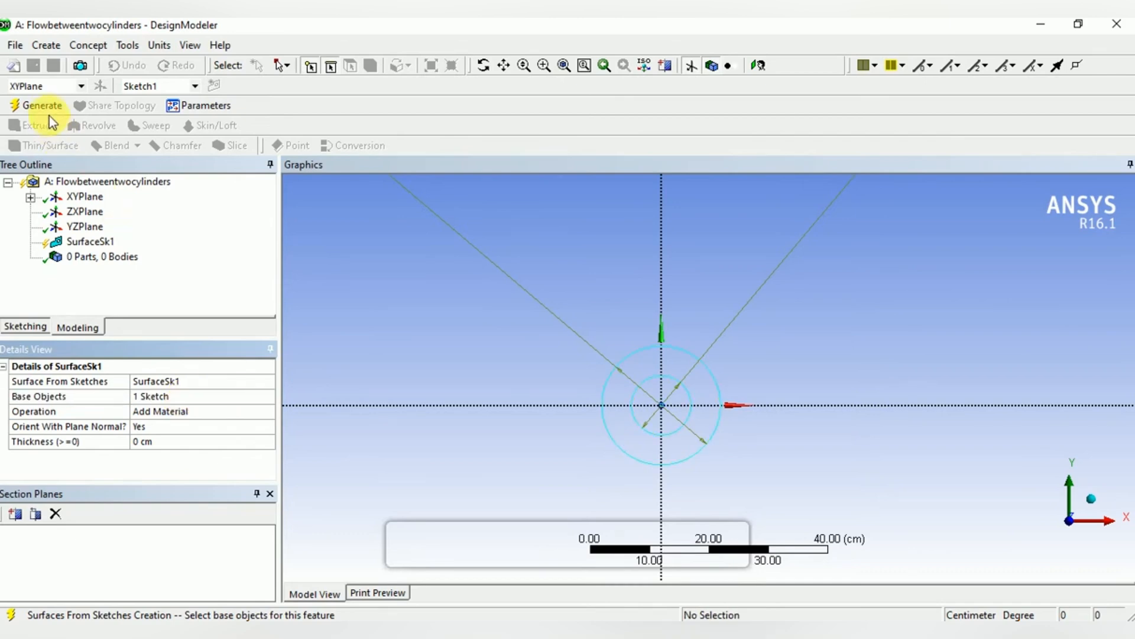
{"action": "left_click", "coordinate": [40, 106]}
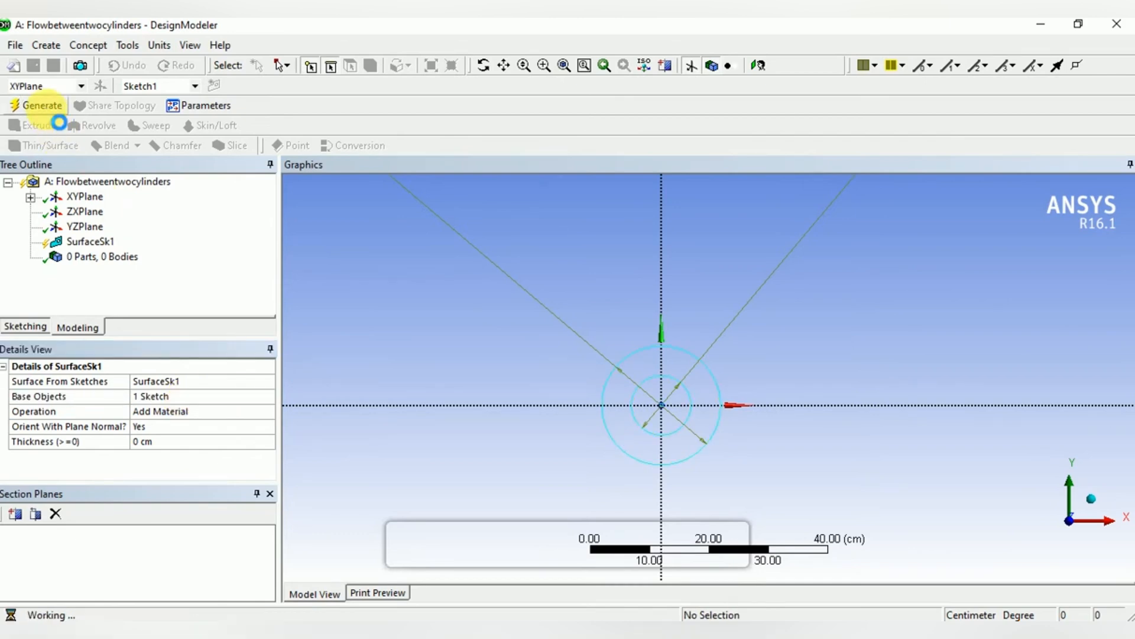
{"action": "left_click", "coordinate": [40, 106]}
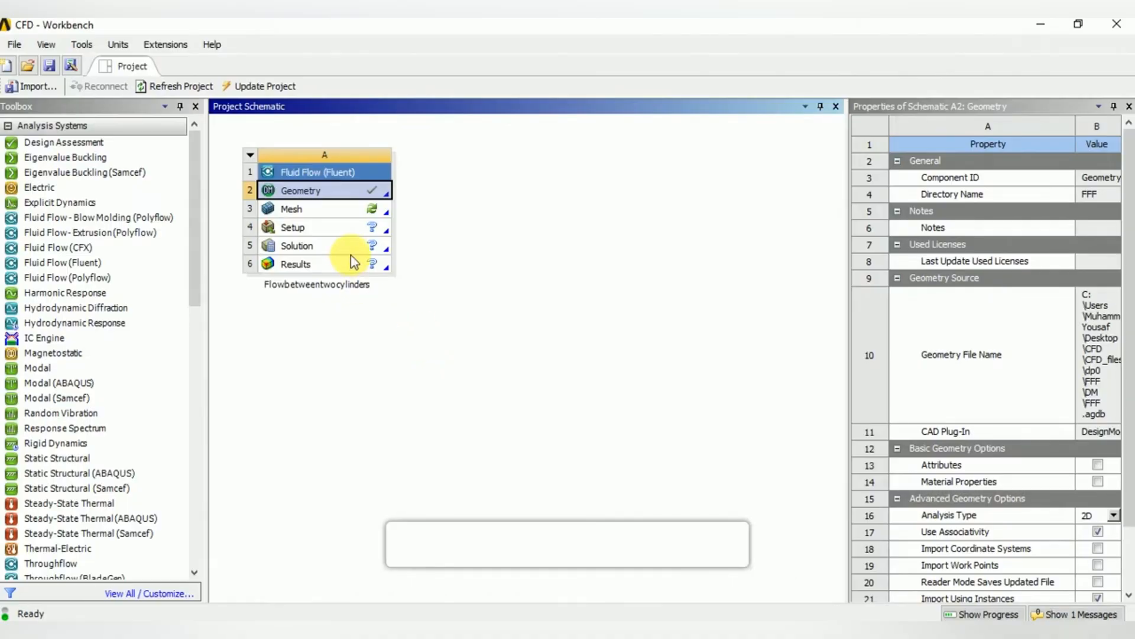
Launch ANSYS Meshing from the Mesh cell of the Fluid Flow system
{"action": "left_click", "coordinate": [313, 208]}
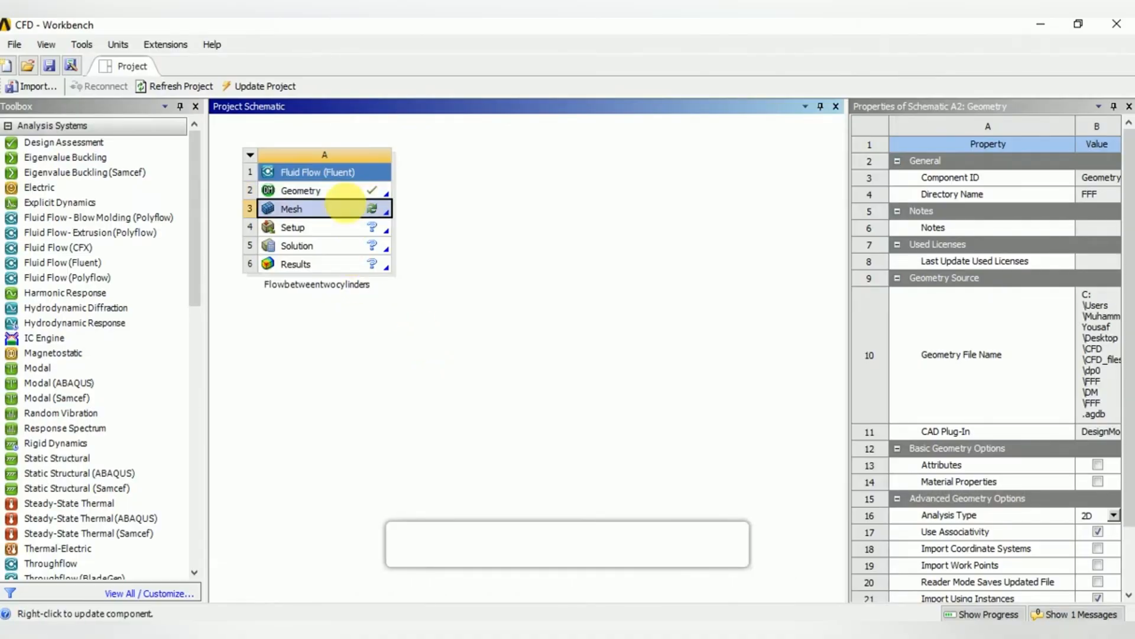
{"action": "left_click", "coordinate": [315, 208]}
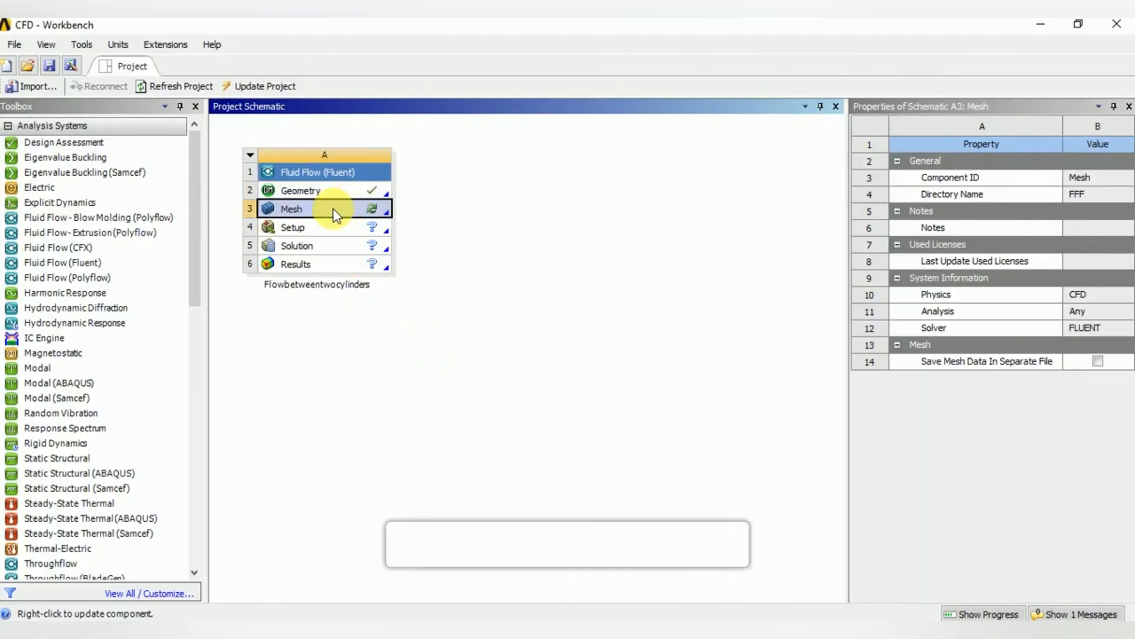
{"action": "right_click", "coordinate": [308, 208]}
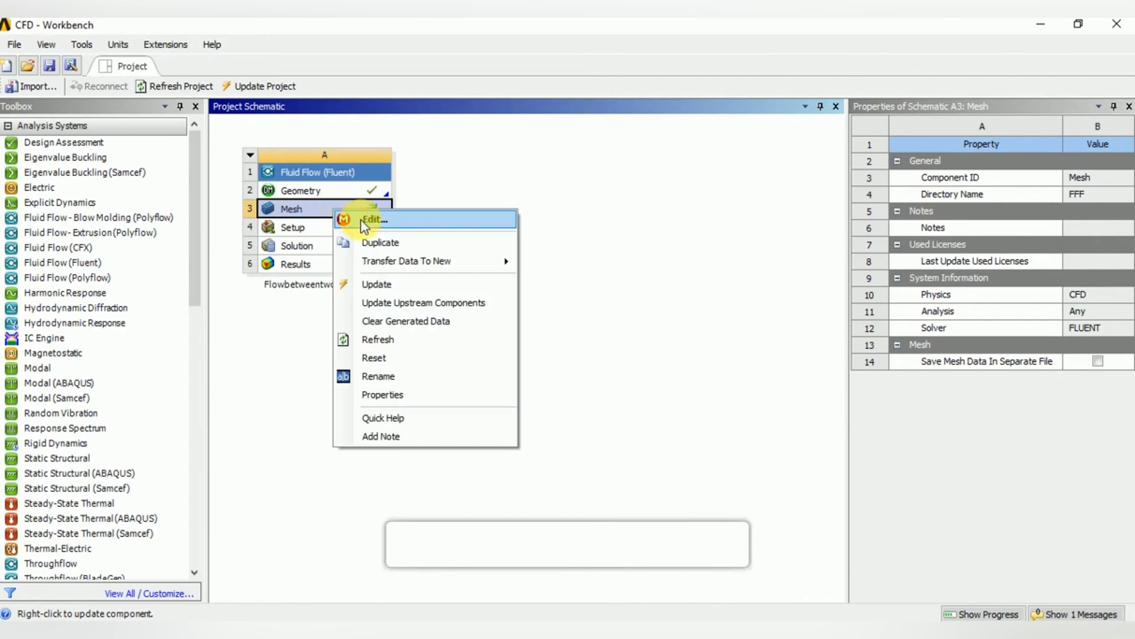
{"action": "left_click", "coordinate": [373, 220]}
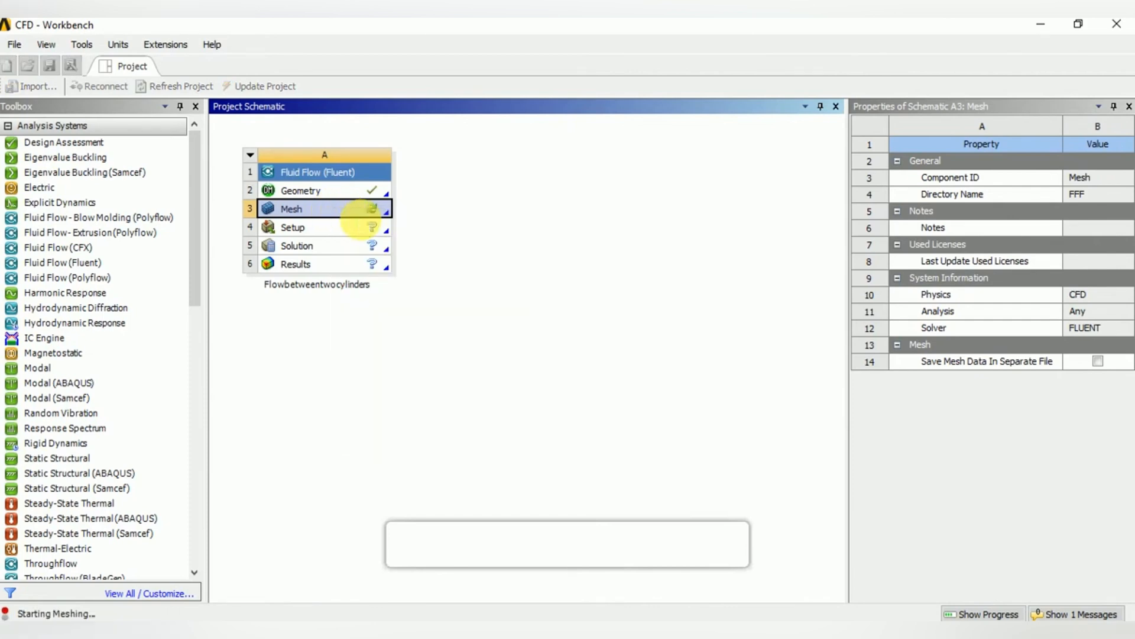
{"action": "double_click", "coordinate": [315, 208]}
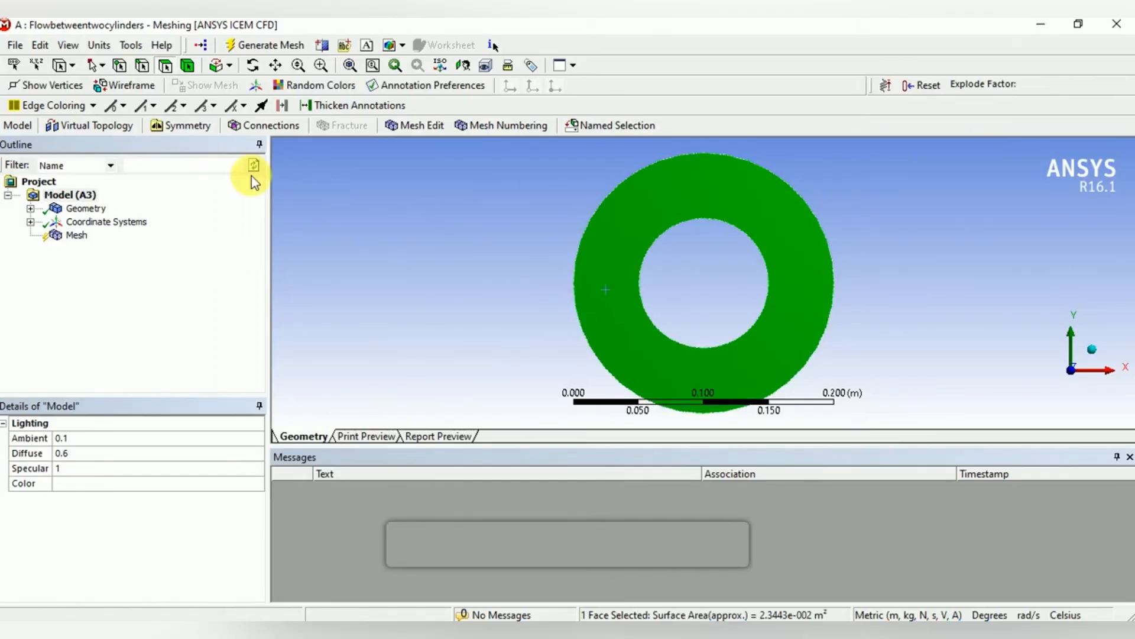
Generate a default mesh over the ring-shaped surface
{"action": "left_click", "coordinate": [275, 45]}
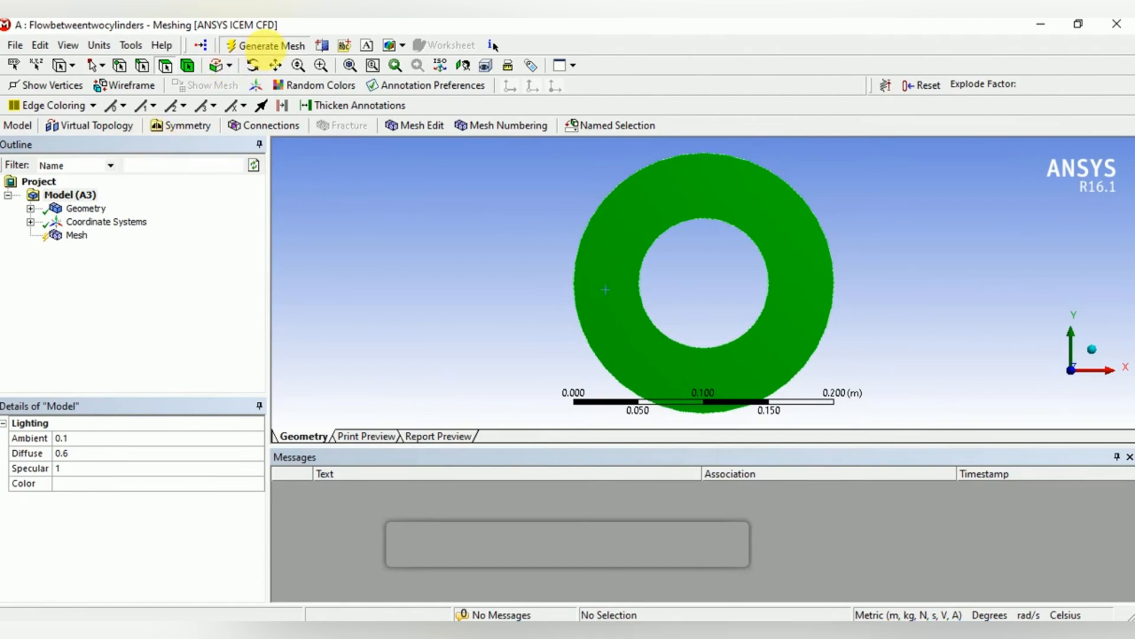
{"action": "left_click", "coordinate": [267, 45]}
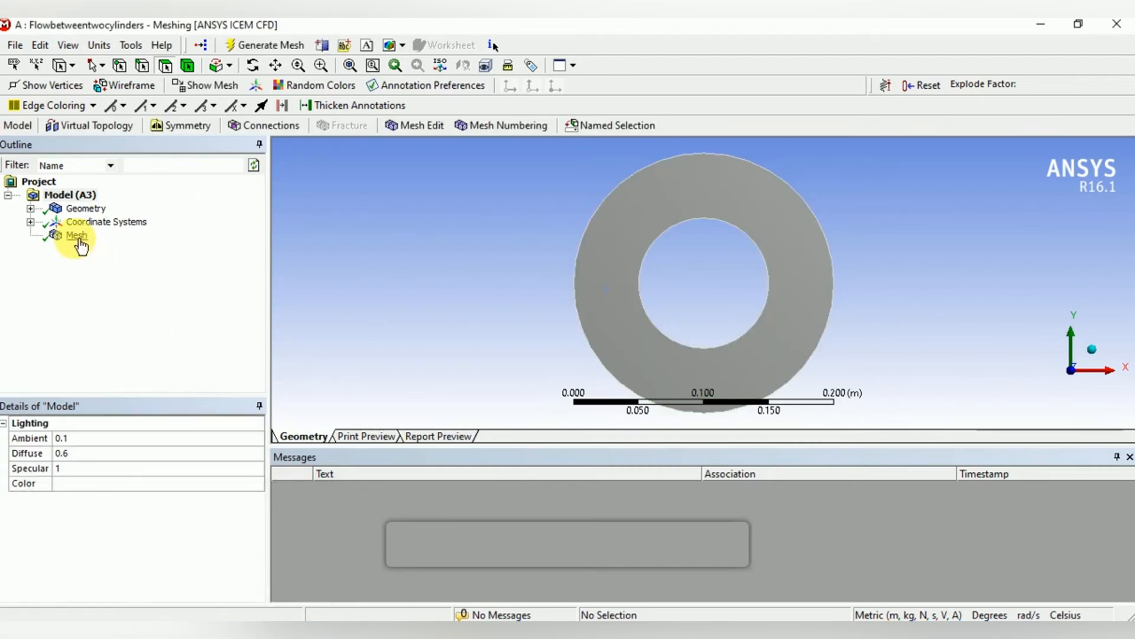
{"action": "right_click", "coordinate": [76, 234]}
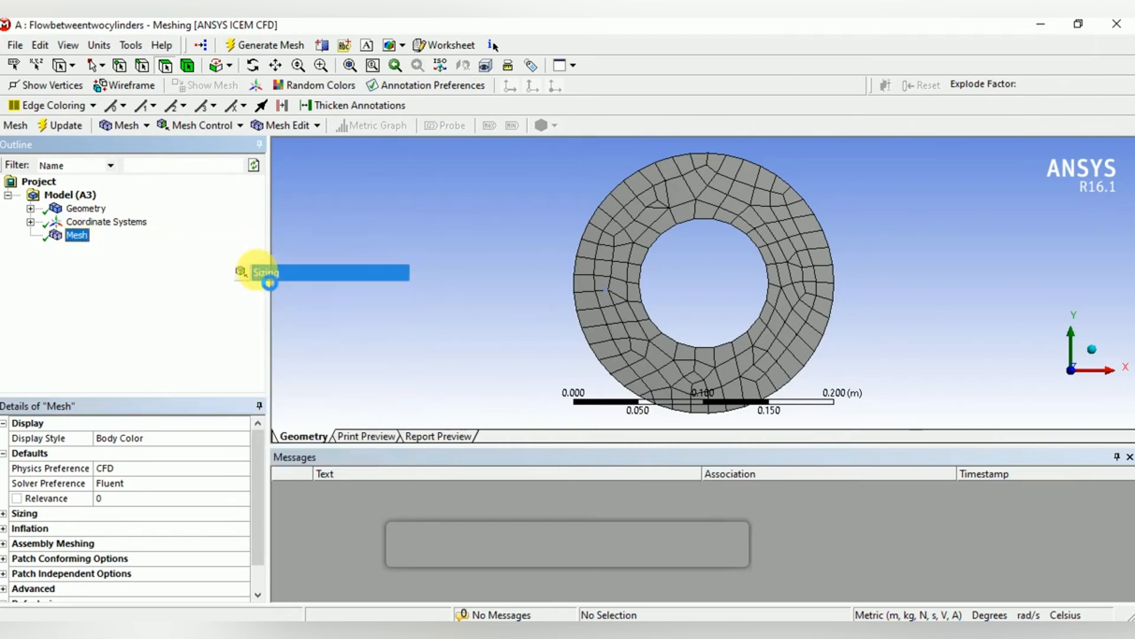
Insert an edge sizing control on the inner circle edge
{"action": "left_click", "coordinate": [266, 272]}
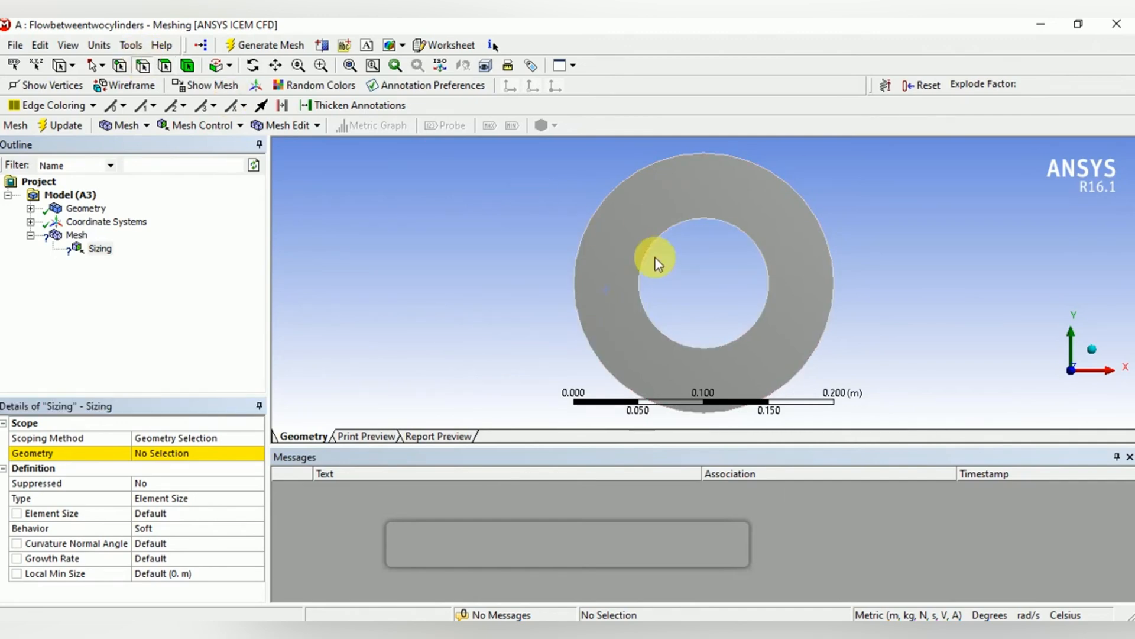
{"action": "left_click", "coordinate": [649, 259]}
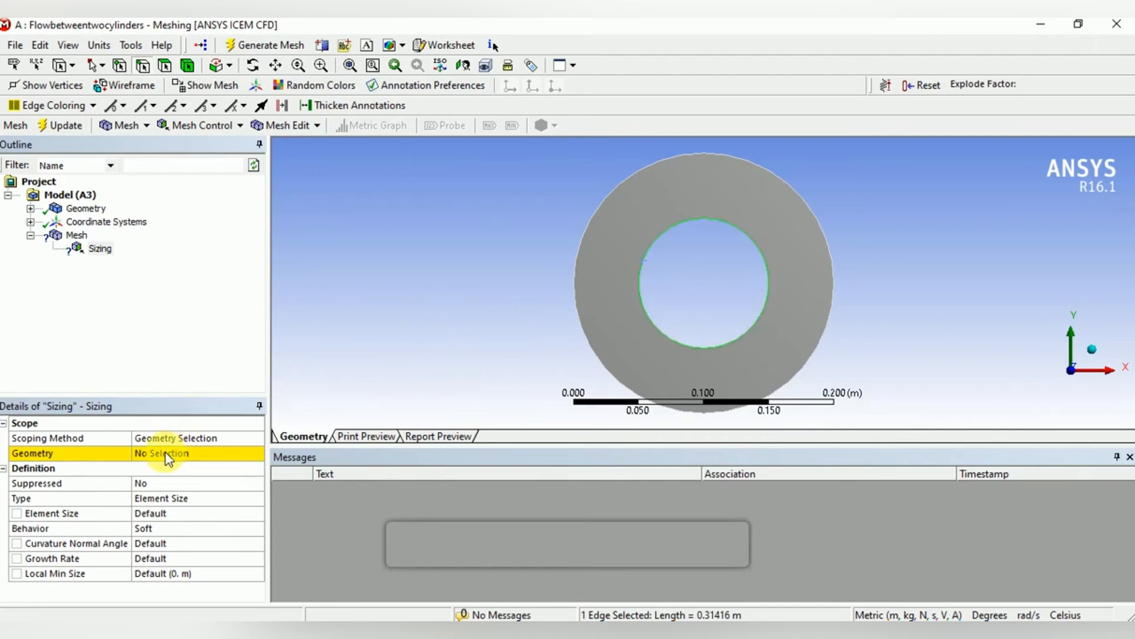
{"action": "left_click", "coordinate": [171, 454]}
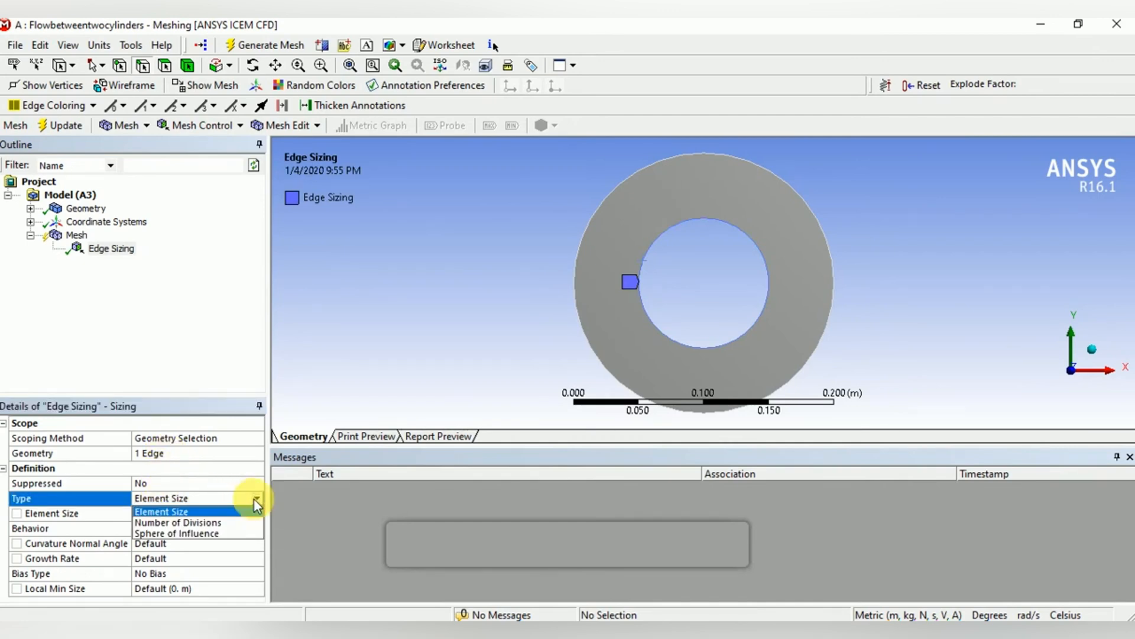
Give the inner edge sizing 150 divisions with Hard behaviour
{"action": "left_click", "coordinate": [177, 522]}
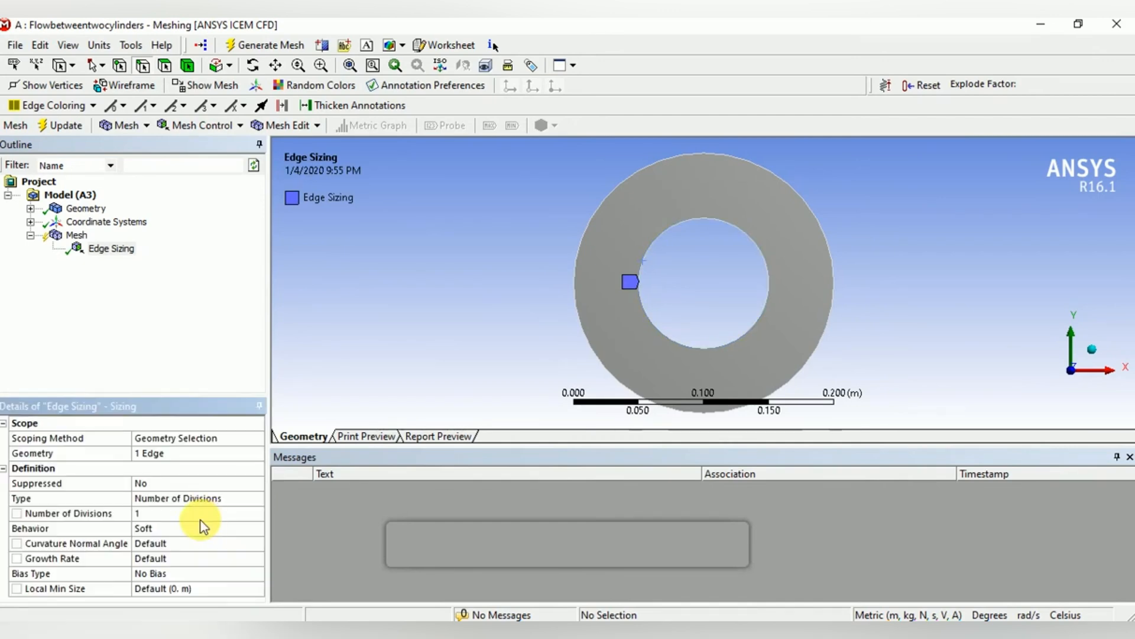
{"action": "left_click", "coordinate": [160, 512]}
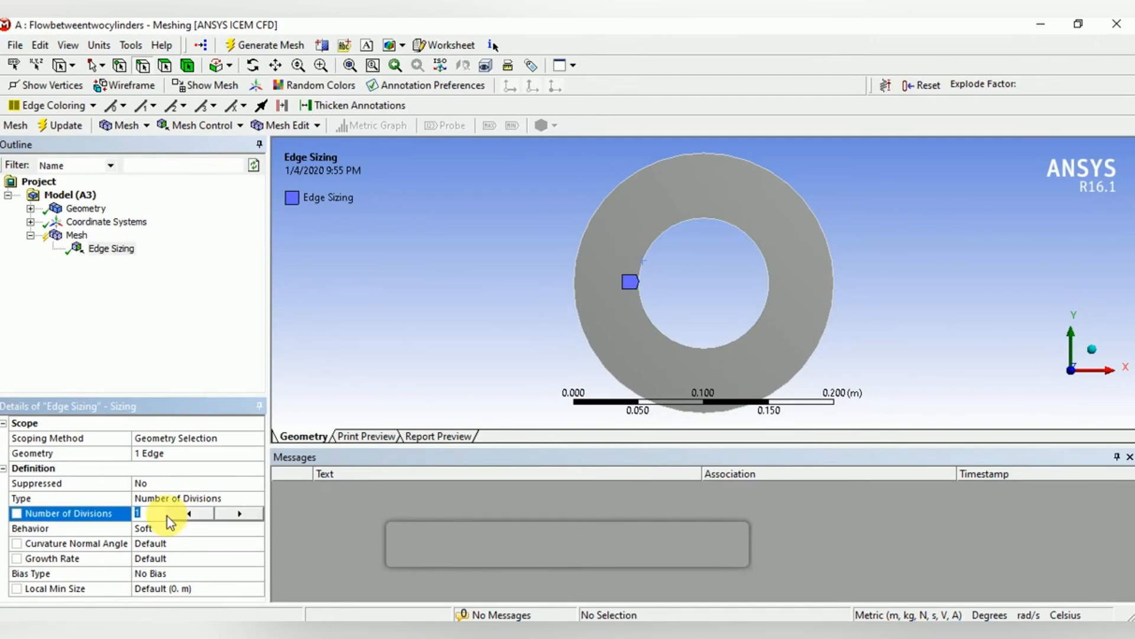
{"action": "type", "text": "150"}
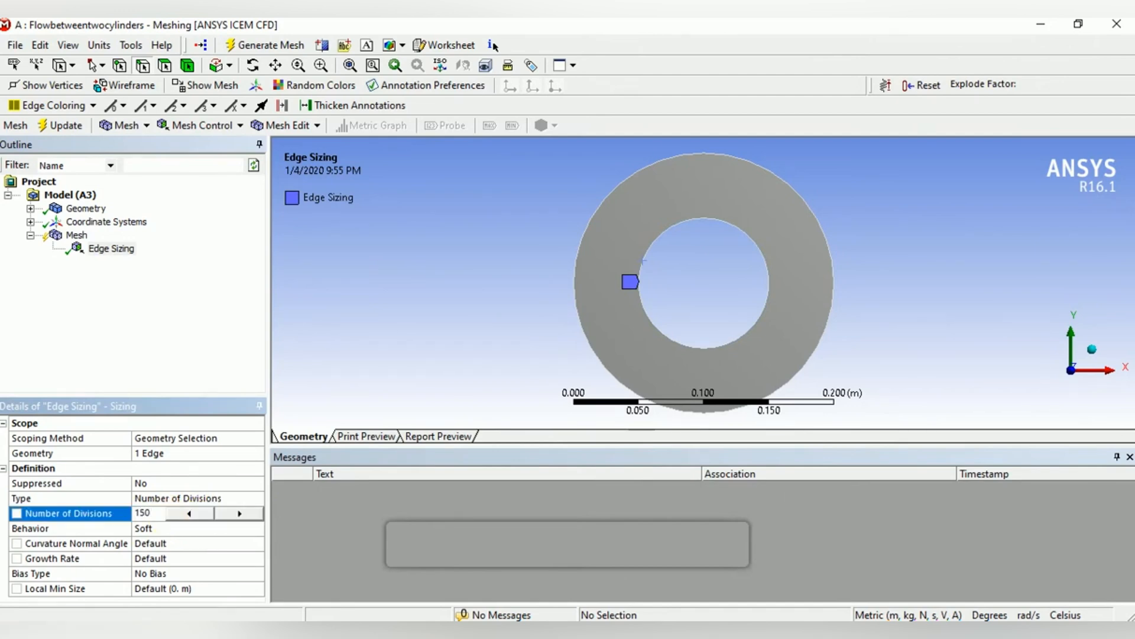
{"action": "left_click", "coordinate": [56, 528]}
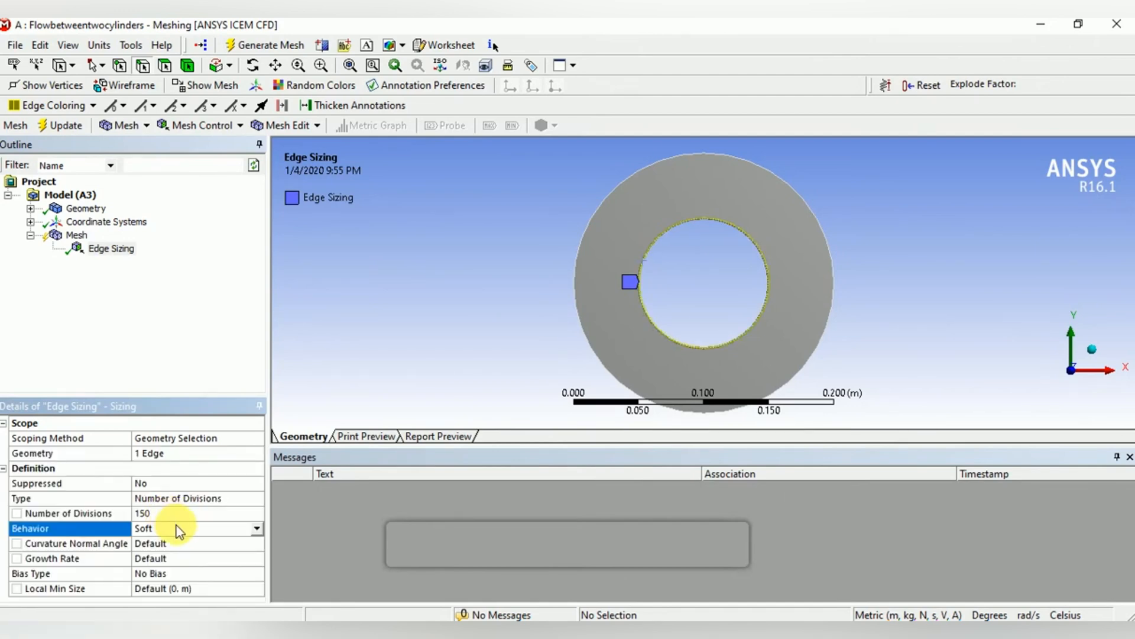
{"action": "left_click", "coordinate": [257, 527]}
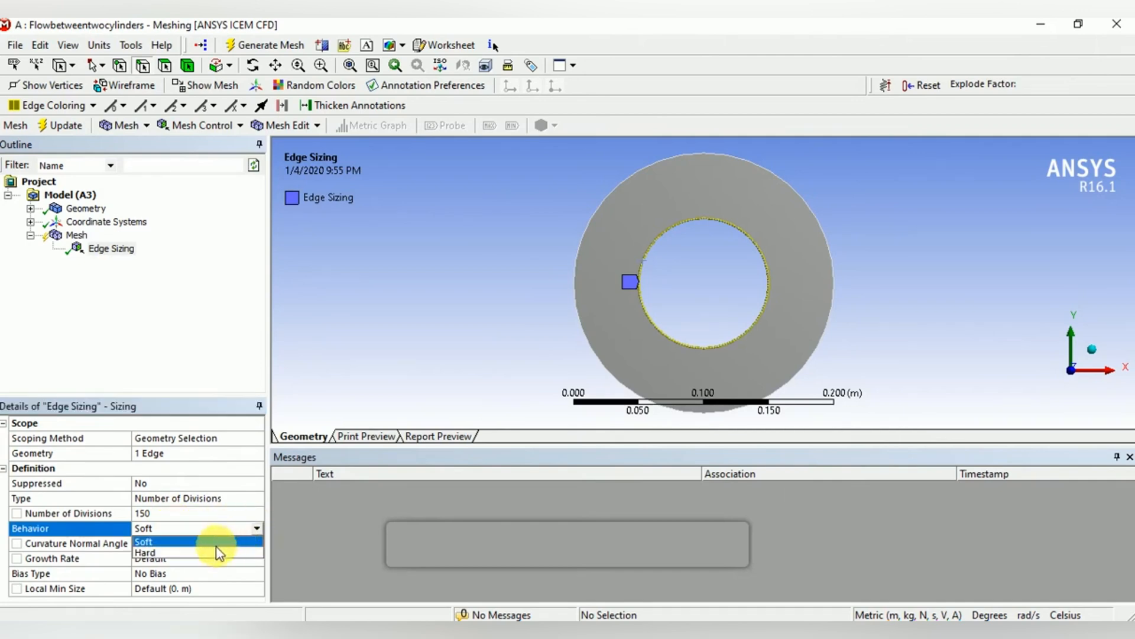
{"action": "left_click", "coordinate": [147, 553]}
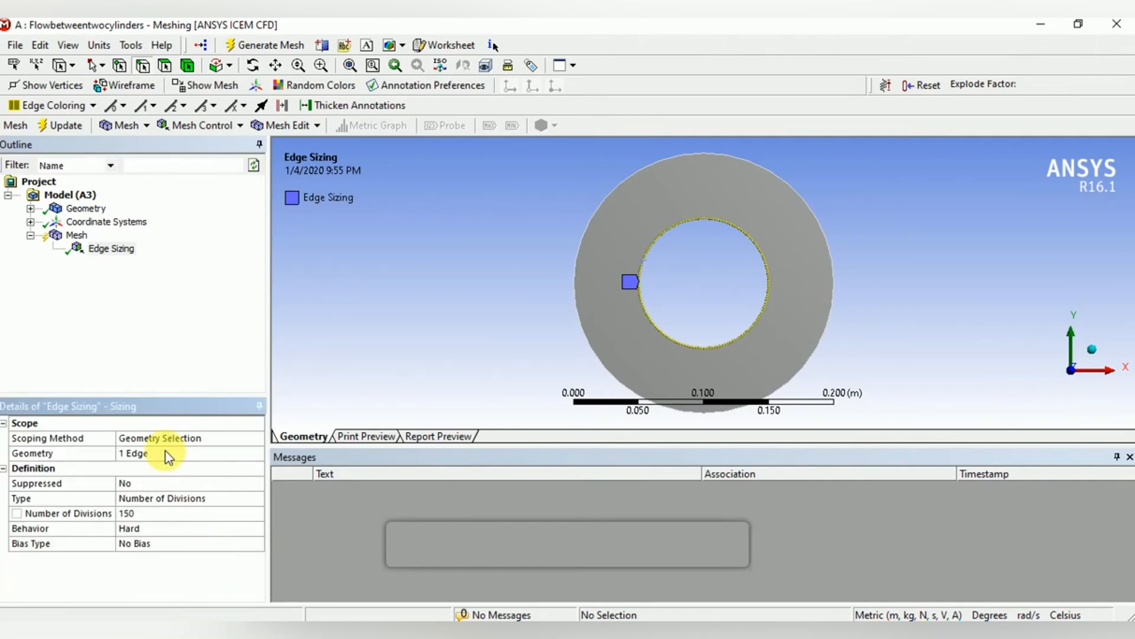
{"action": "mouse_move", "coordinate": [62, 127]}
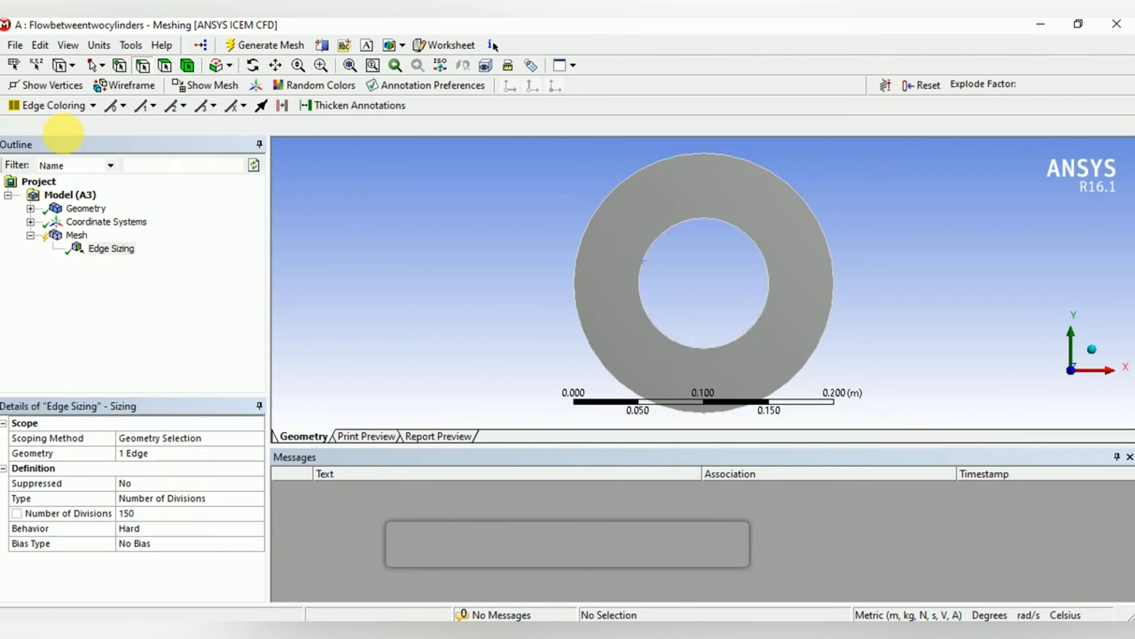
{"action": "left_click", "coordinate": [265, 45]}
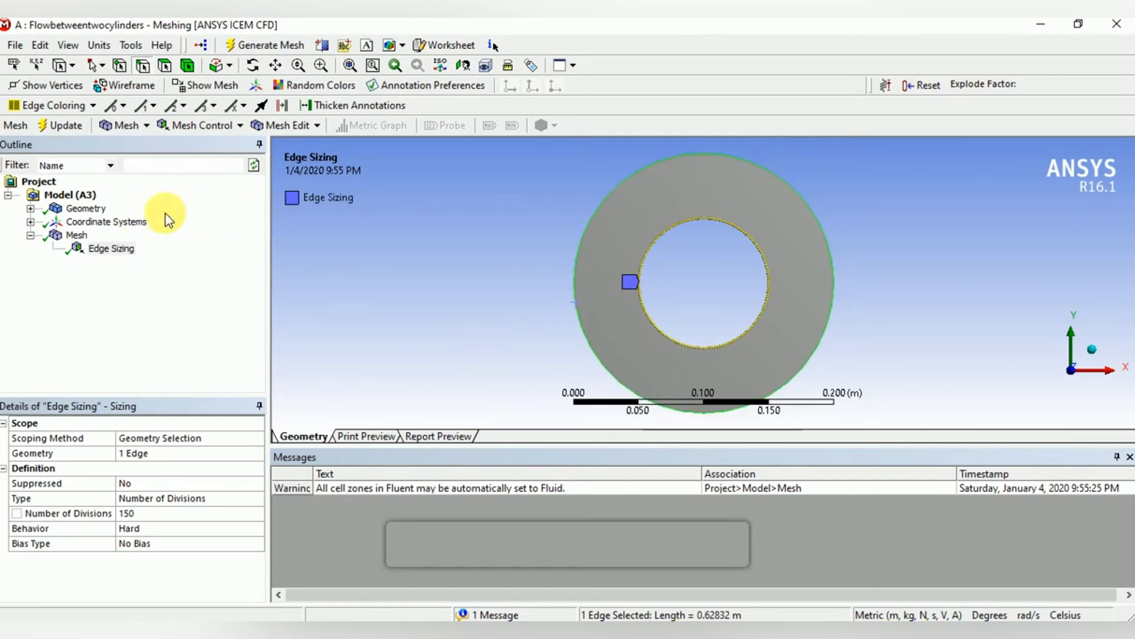
Insert a second edge sizing control on the outer circle edge
{"action": "right_click", "coordinate": [76, 234]}
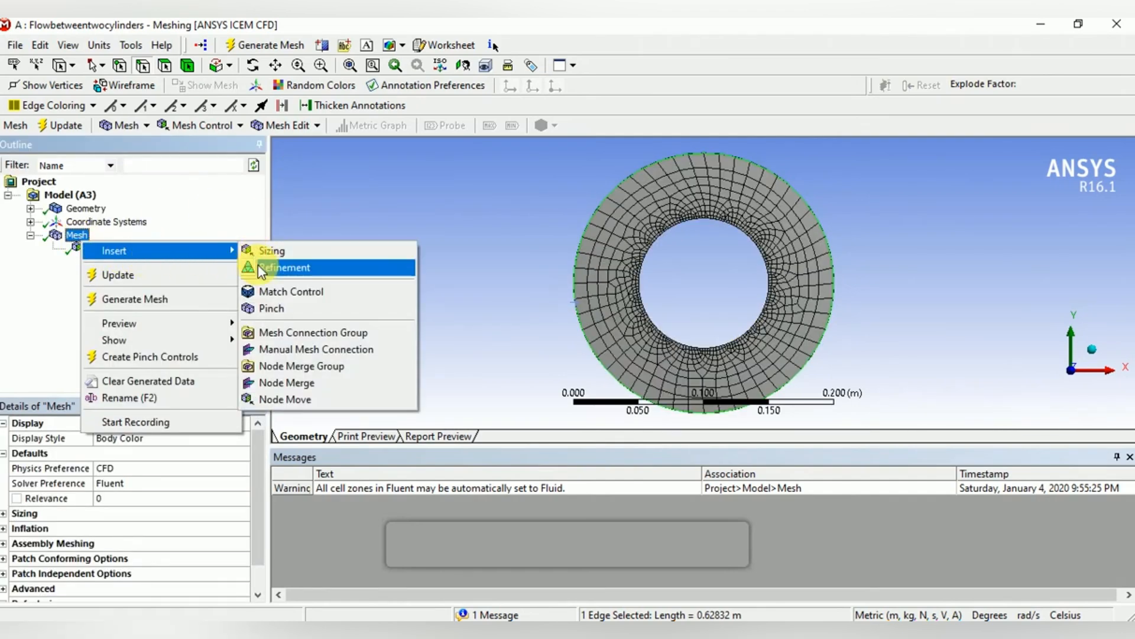
{"action": "mouse_move", "coordinate": [271, 255]}
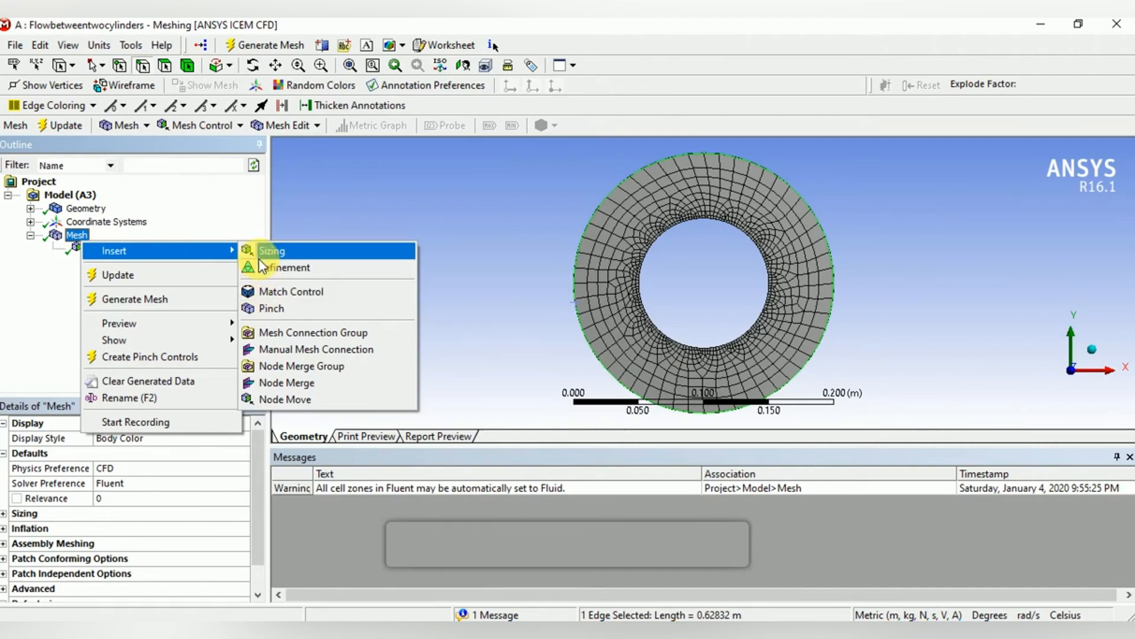
{"action": "left_click", "coordinate": [271, 250]}
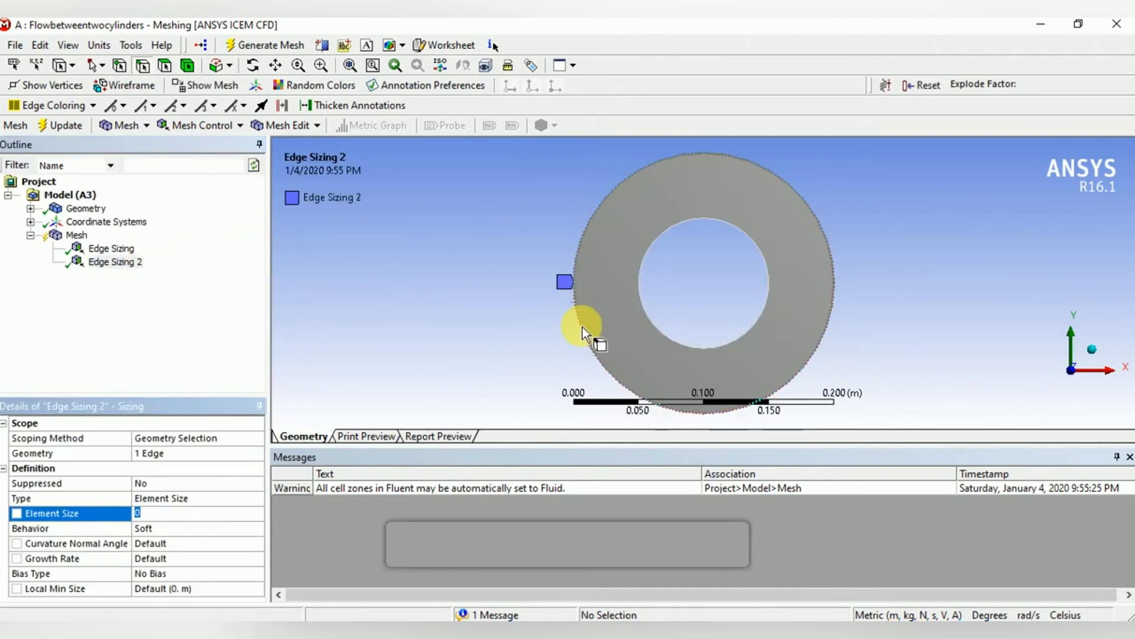
{"action": "left_click", "coordinate": [579, 326]}
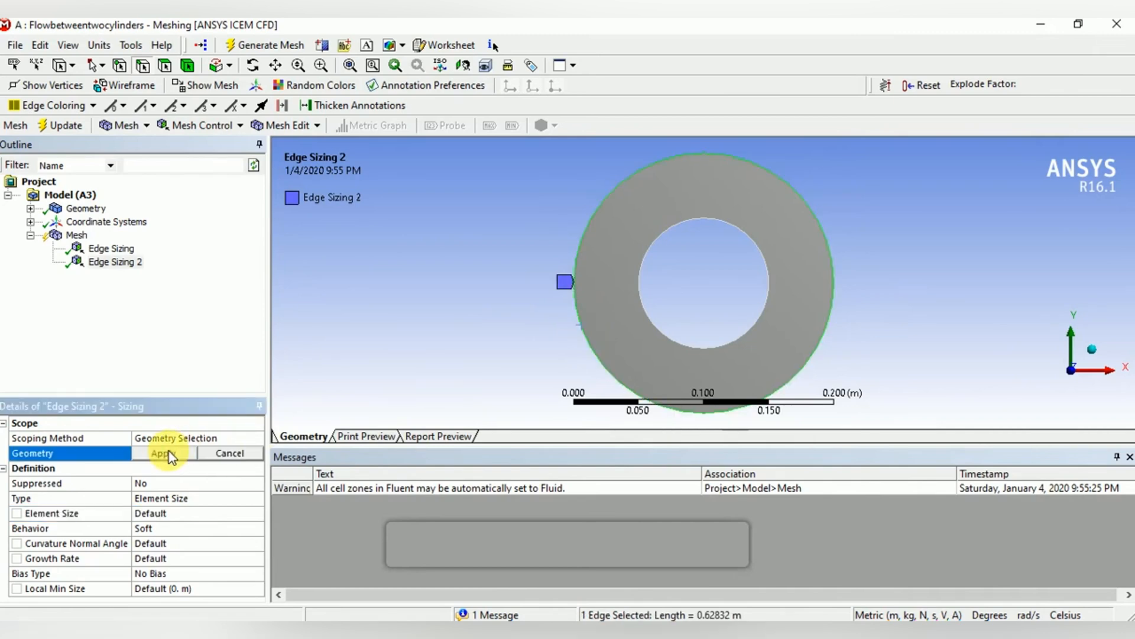
{"action": "left_click", "coordinate": [166, 453]}
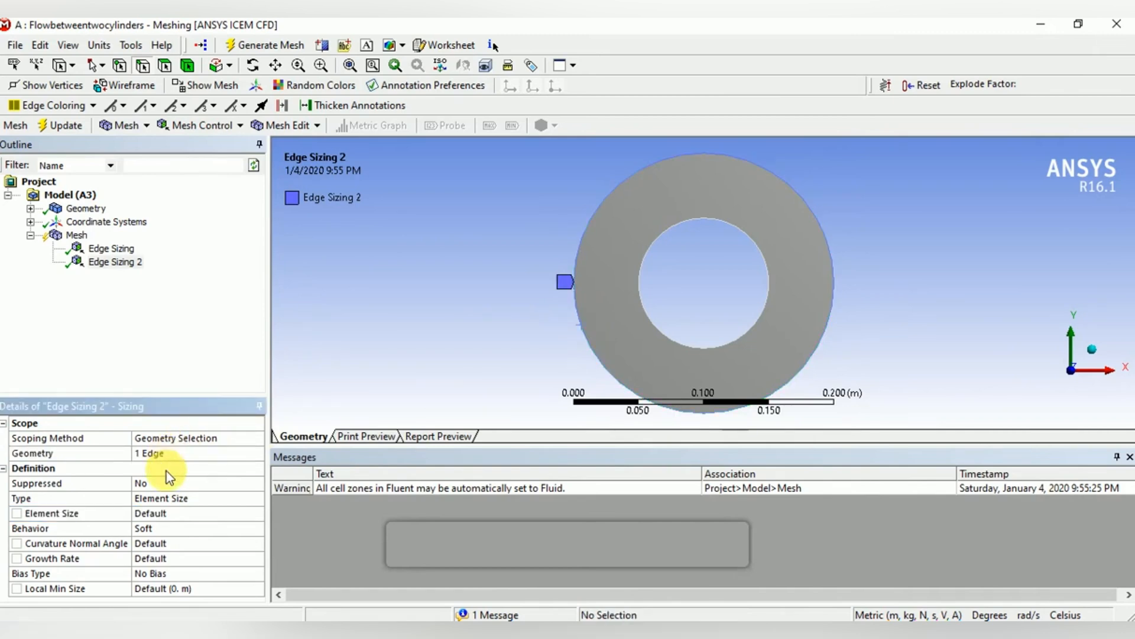
Give the outer edge sizing 150 hard divisions and regenerate the mesh
{"action": "left_click", "coordinate": [165, 498]}
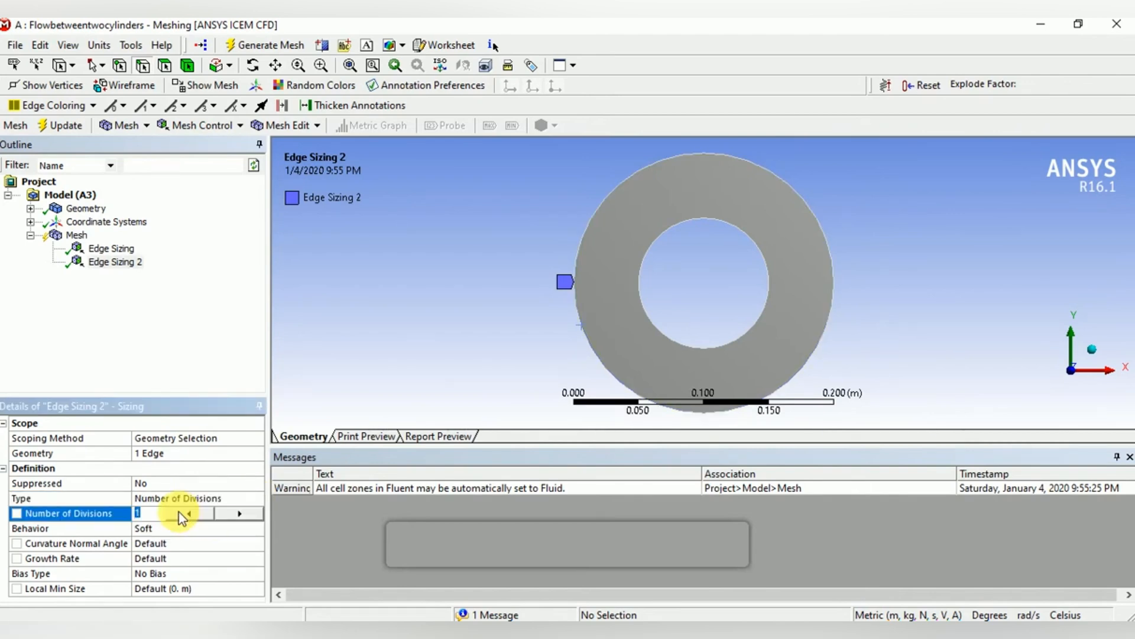
{"action": "type", "text": "150"}
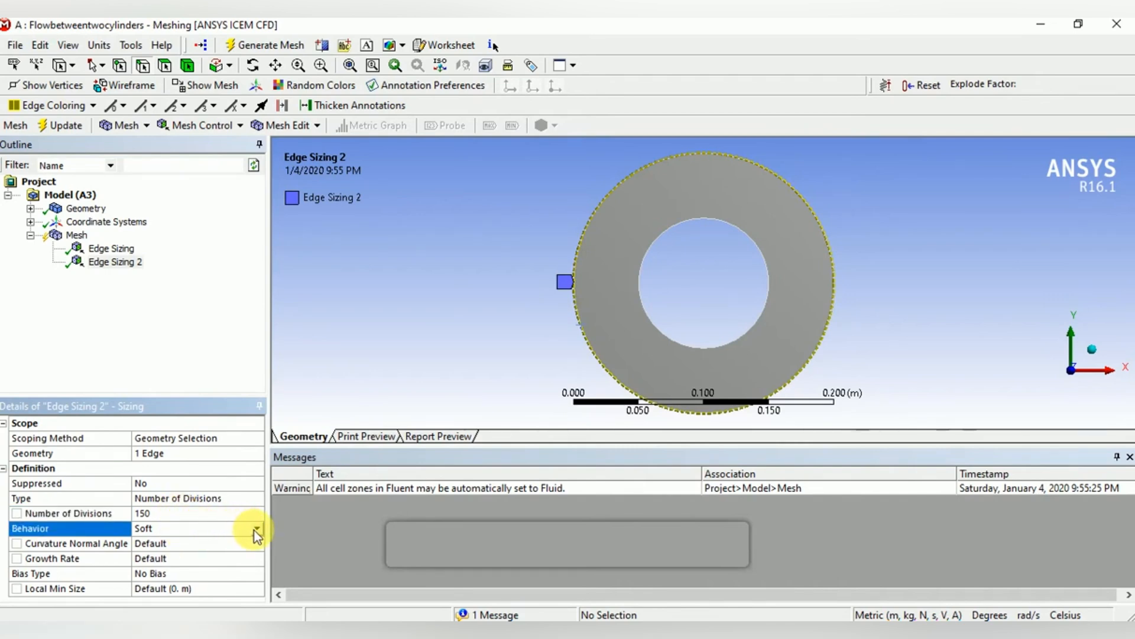
{"action": "left_click", "coordinate": [256, 531]}
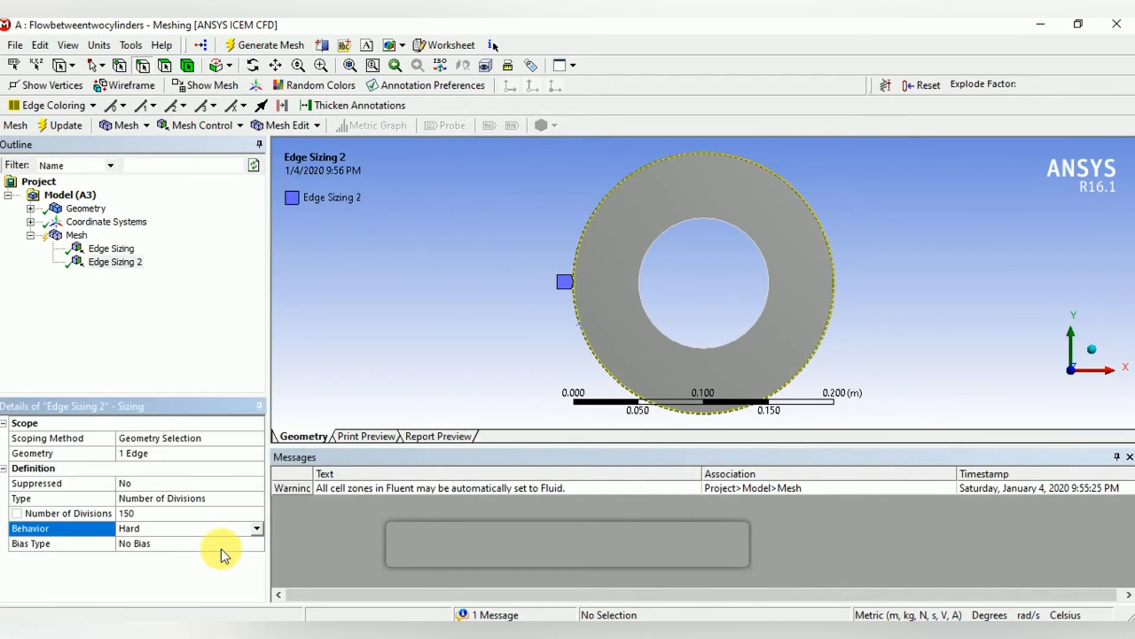
{"action": "left_click", "coordinate": [62, 126]}
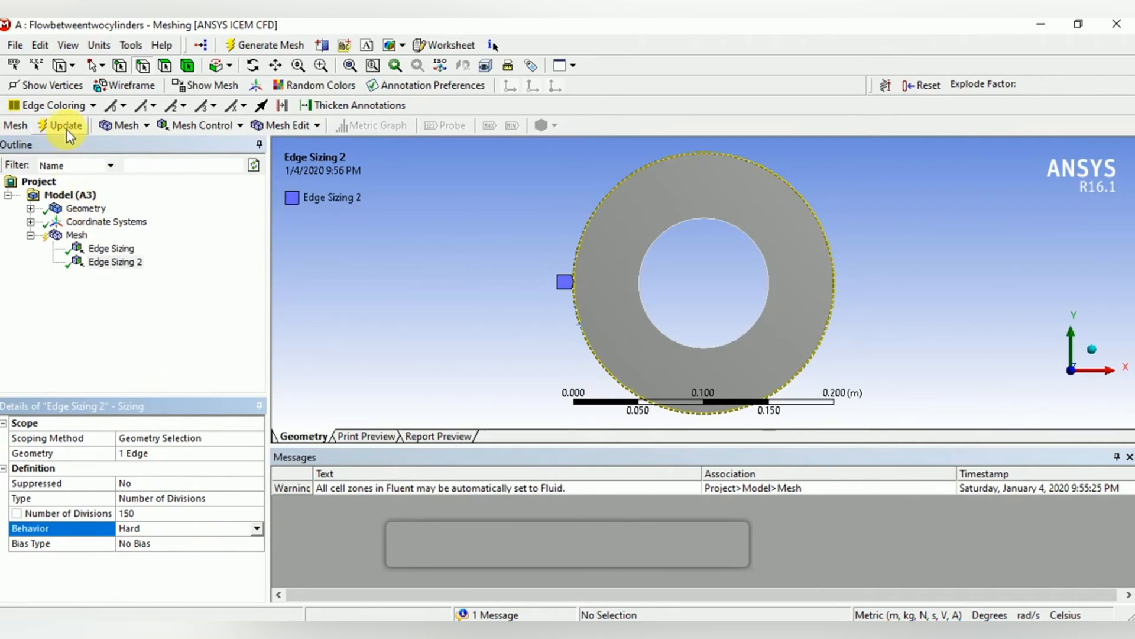
{"action": "left_click", "coordinate": [63, 126]}
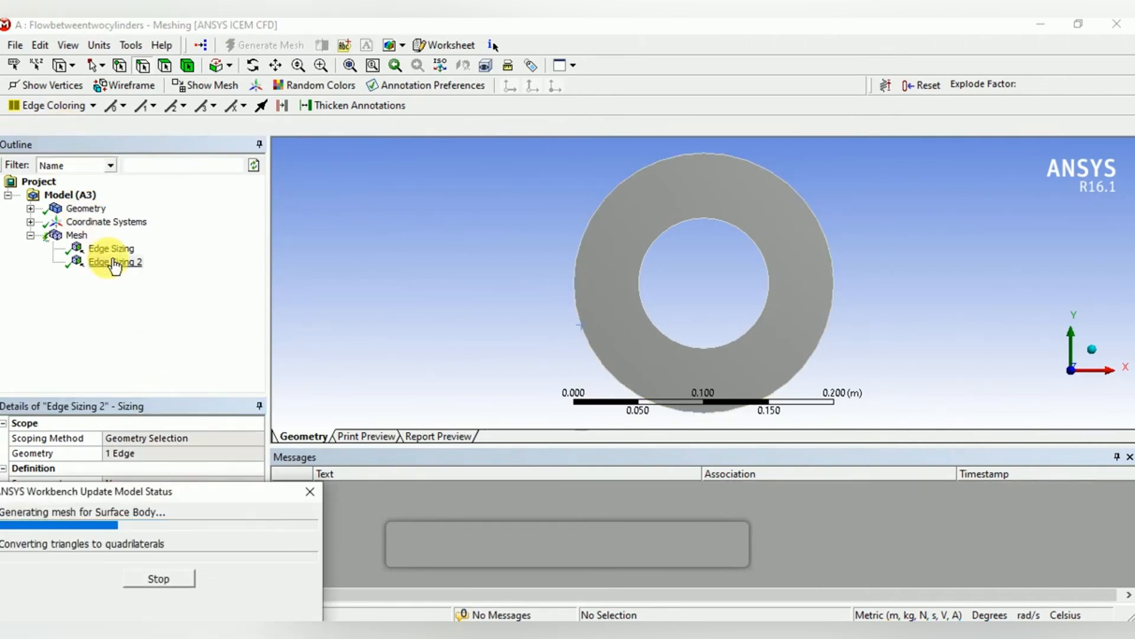
{"action": "left_click", "coordinate": [115, 261]}
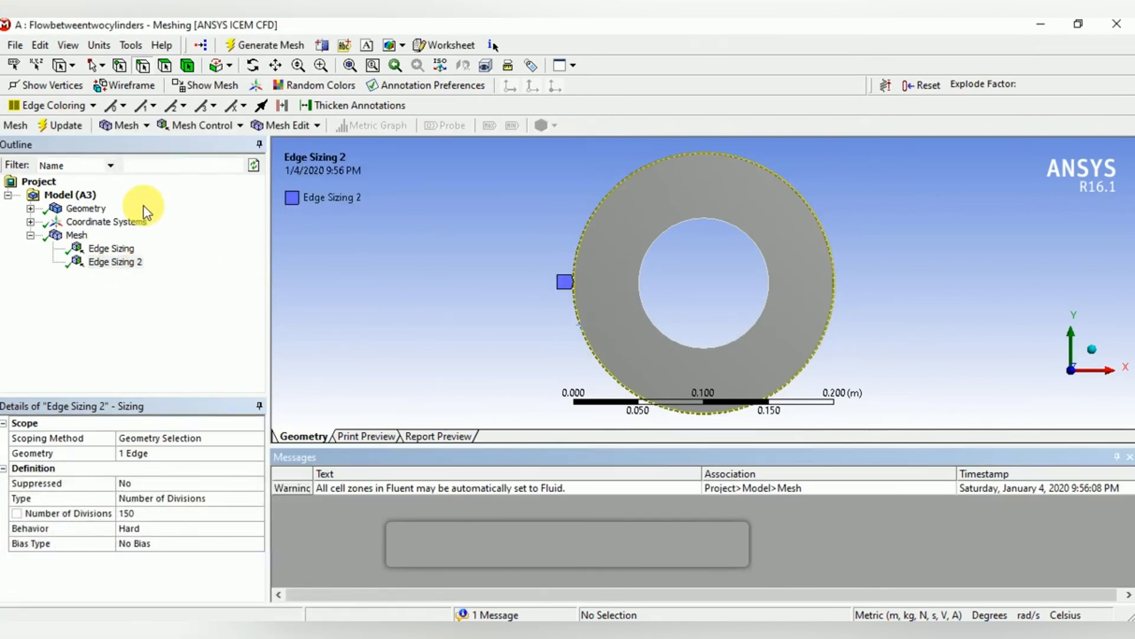
{"action": "left_click", "coordinate": [115, 261]}
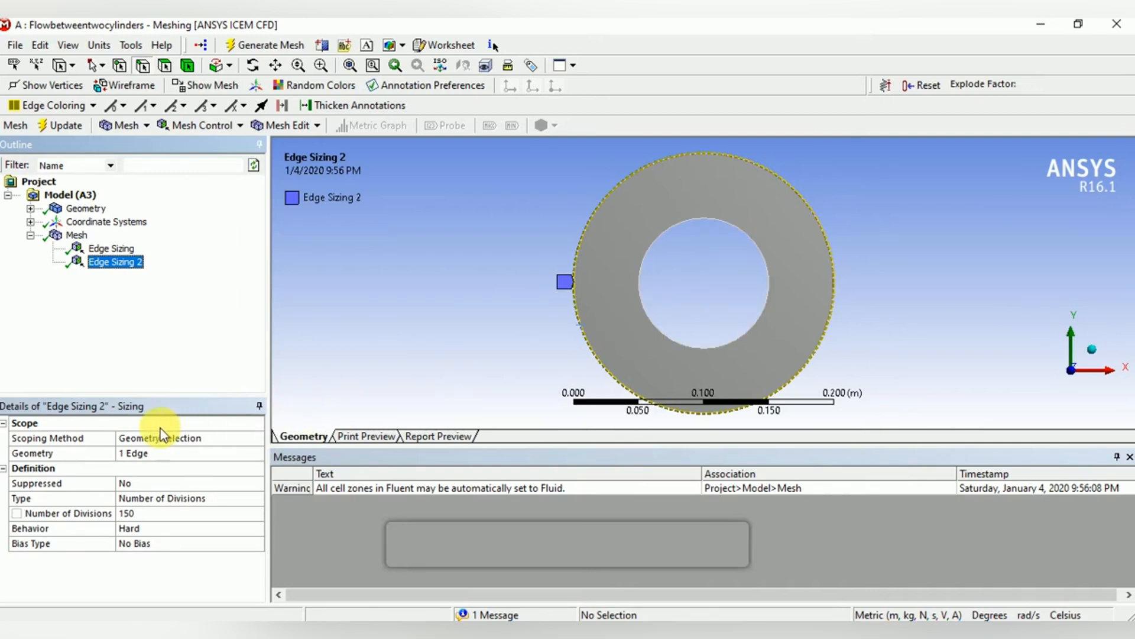
{"action": "mouse_move", "coordinate": [83, 213]}
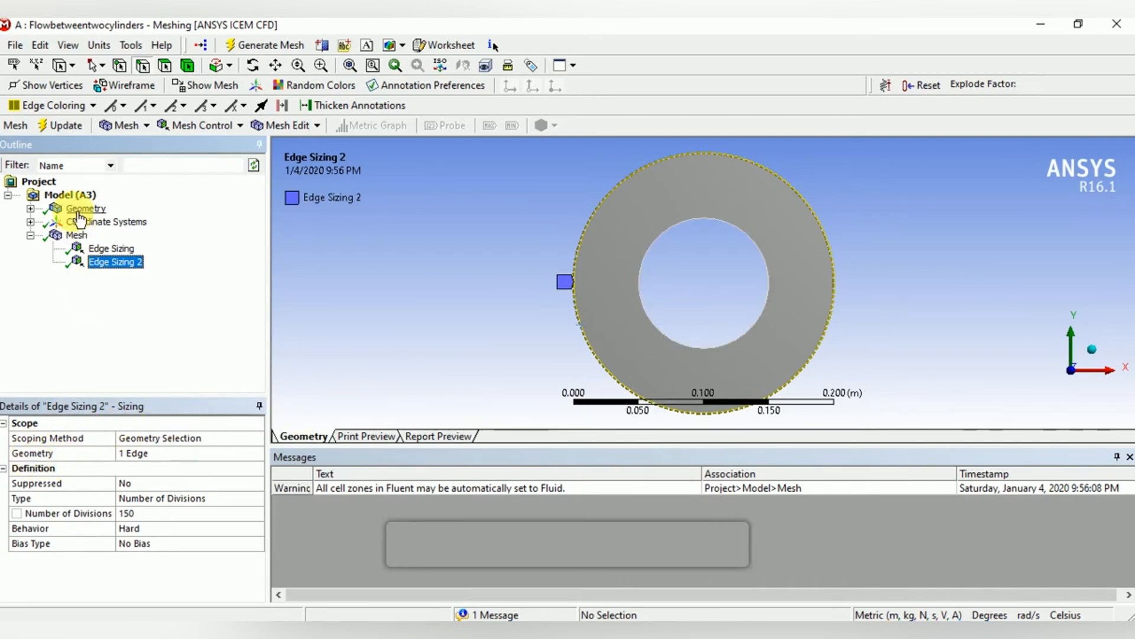
Set the global sizing Relevance Center to Fine and update the mesh
{"action": "left_click", "coordinate": [75, 234]}
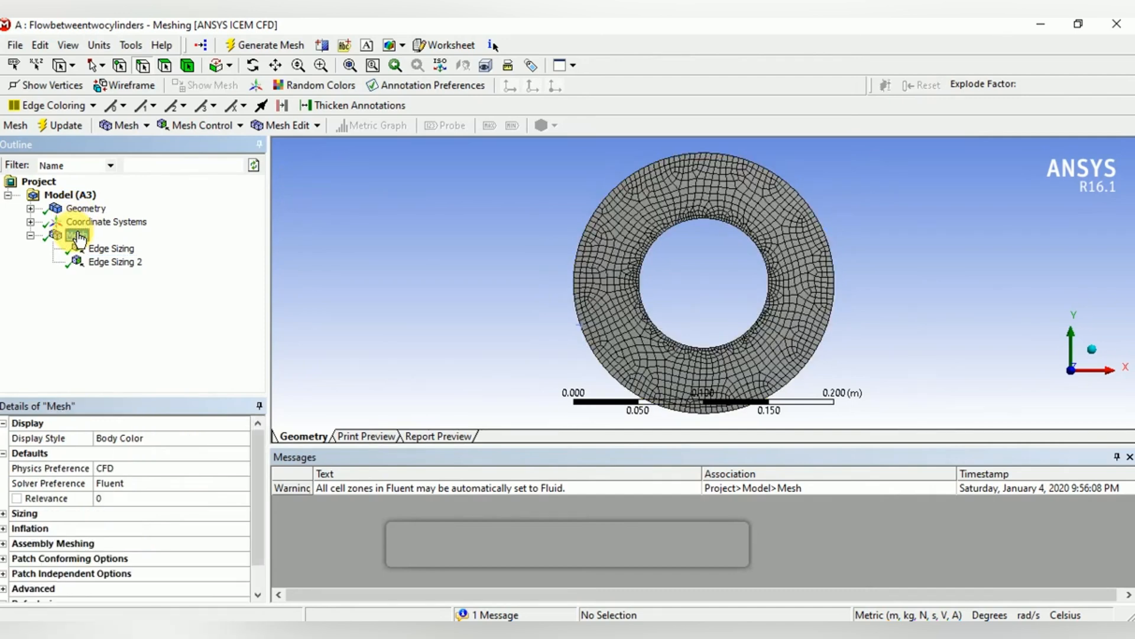
{"action": "left_click", "coordinate": [76, 235]}
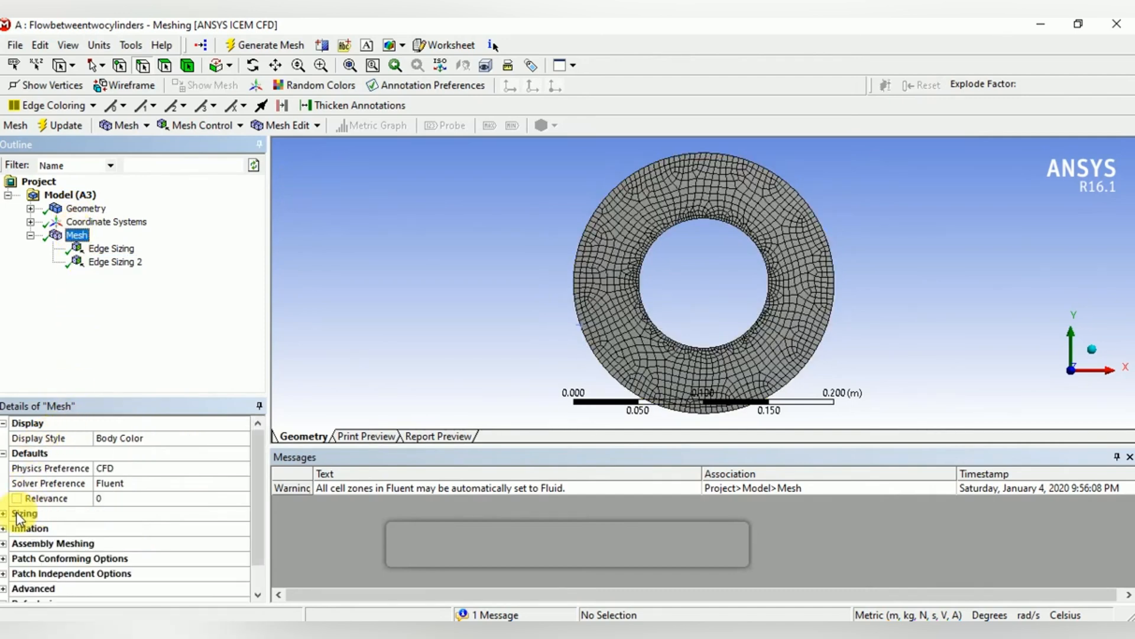
{"action": "left_click", "coordinate": [7, 513]}
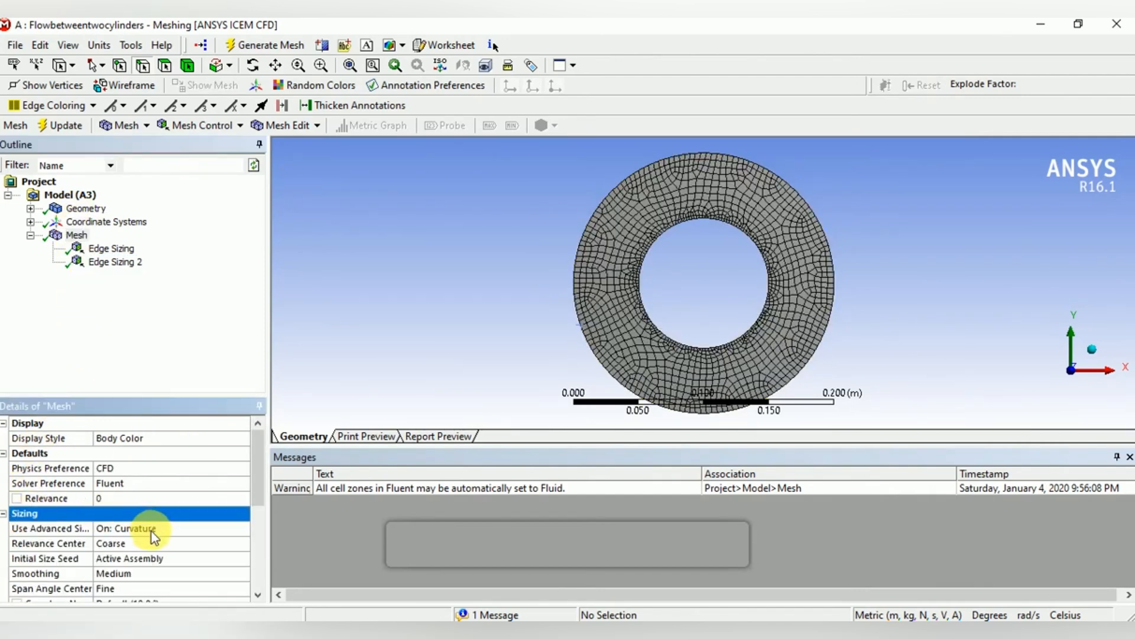
{"action": "left_click", "coordinate": [50, 543]}
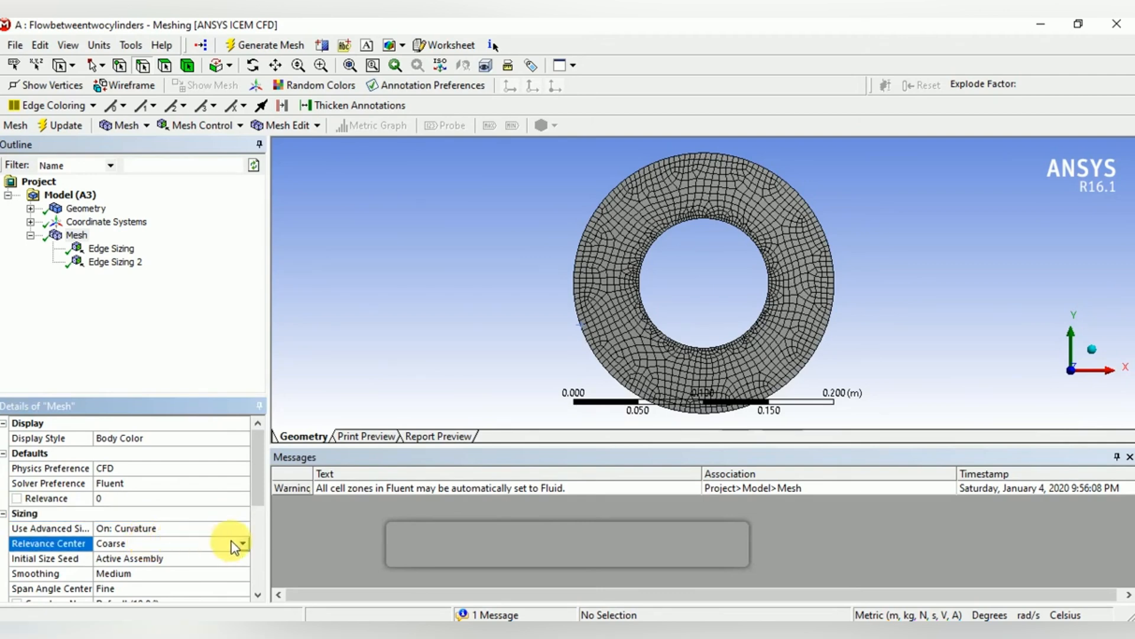
{"action": "left_click", "coordinate": [241, 543]}
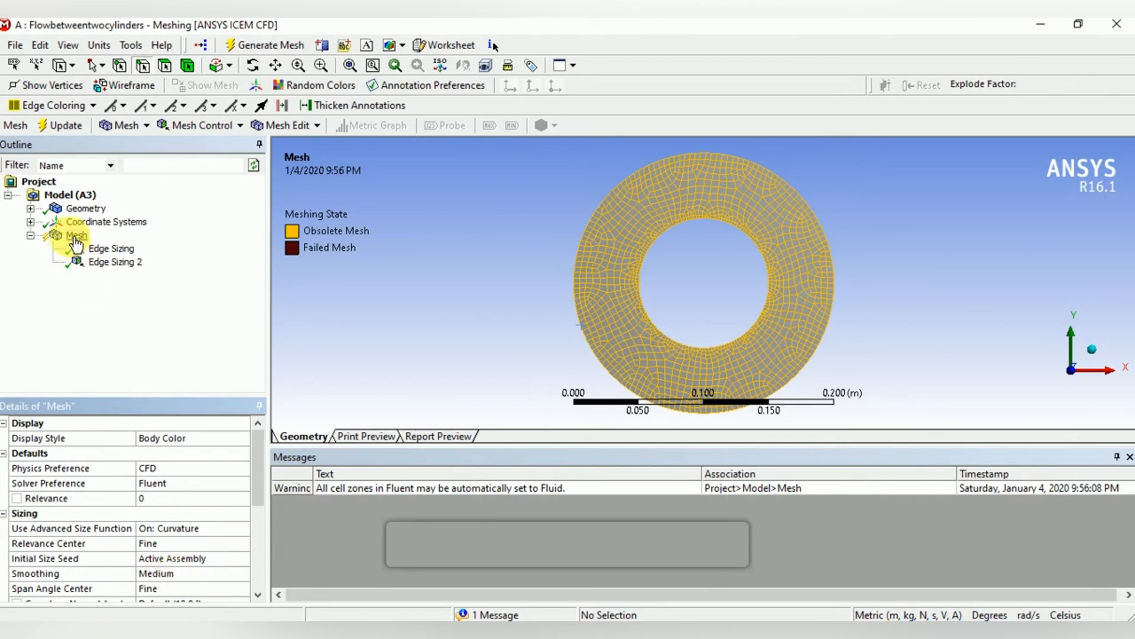
{"action": "right_click", "coordinate": [76, 234]}
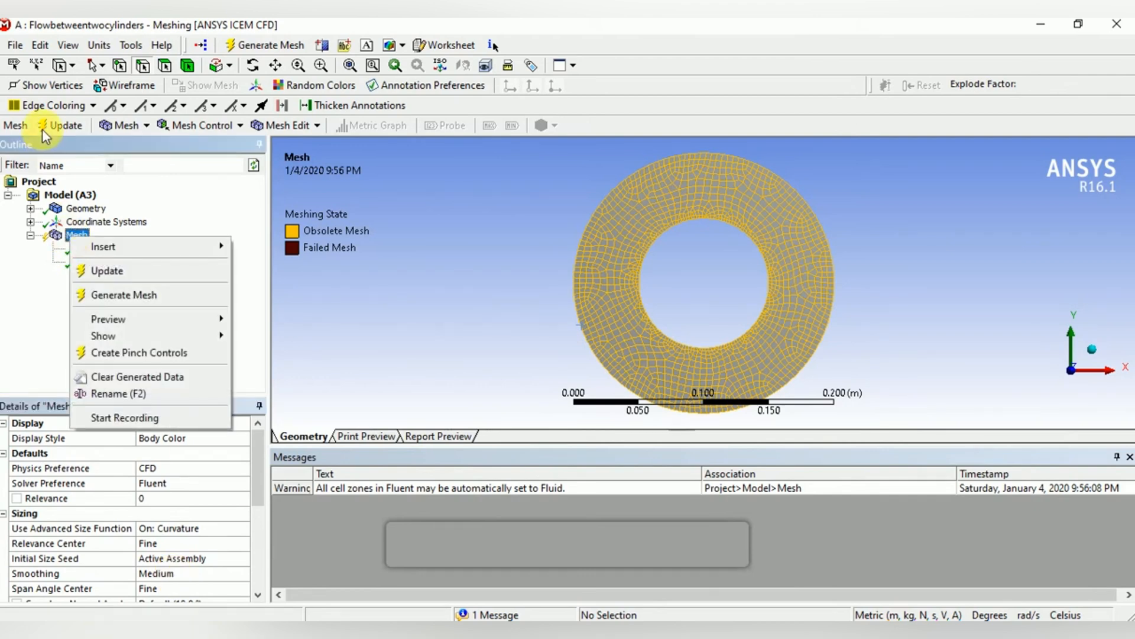
{"action": "left_click", "coordinate": [107, 271]}
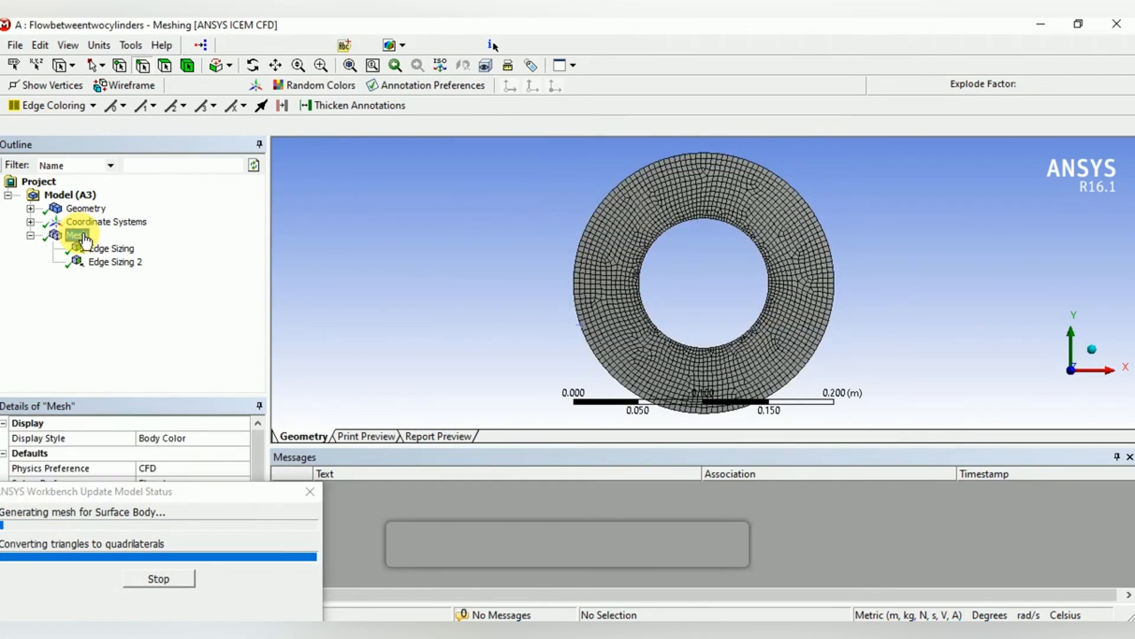
Insert a mapped Face Meshing control on the annulus face, update, and view the structured quad mesh
{"action": "right_click", "coordinate": [74, 234]}
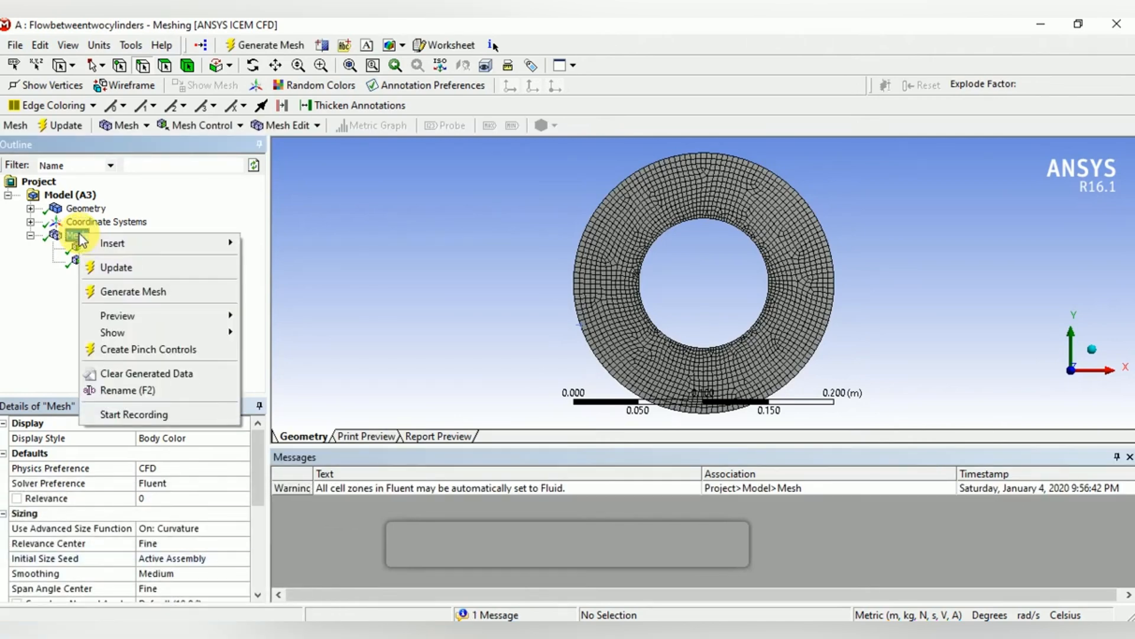
{"action": "mouse_move", "coordinate": [113, 244]}
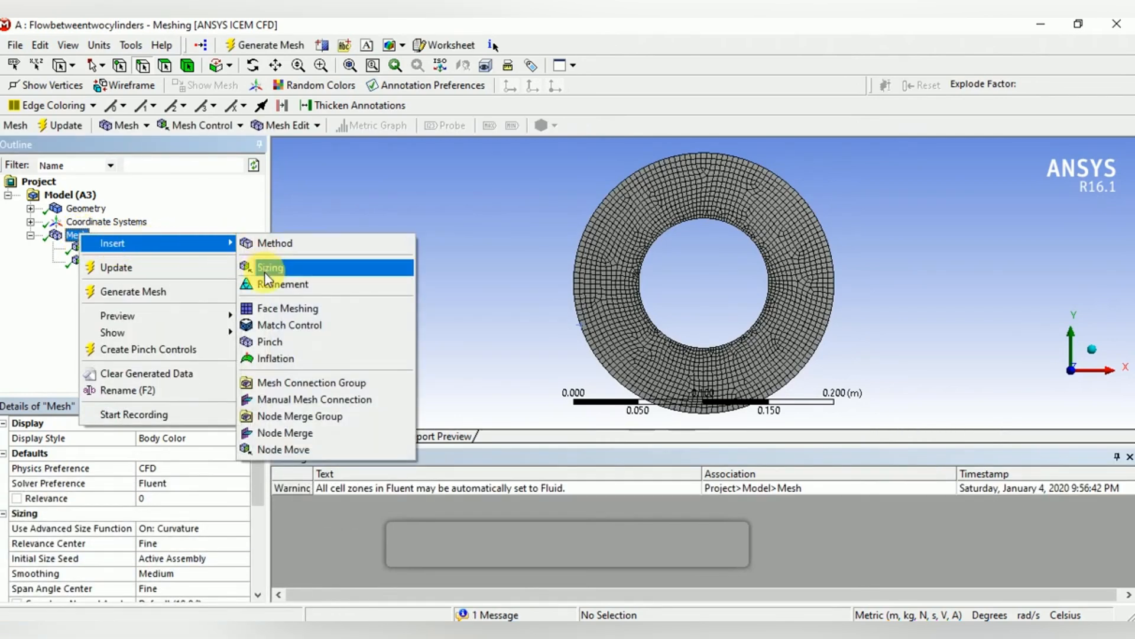
{"action": "left_click", "coordinate": [288, 307]}
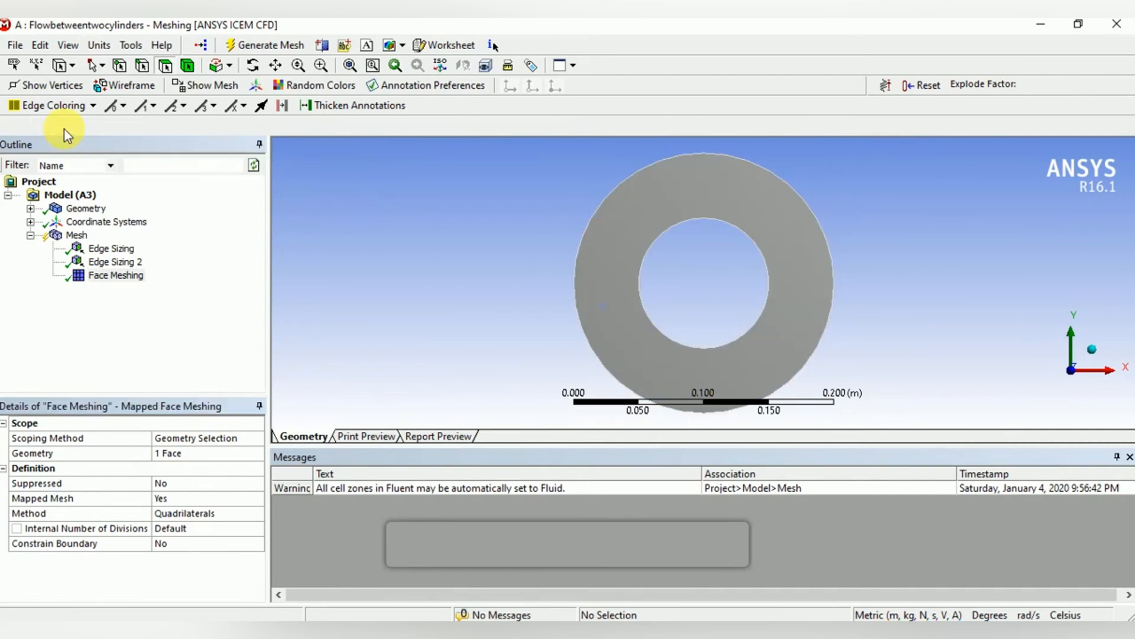
{"action": "left_click", "coordinate": [116, 275]}
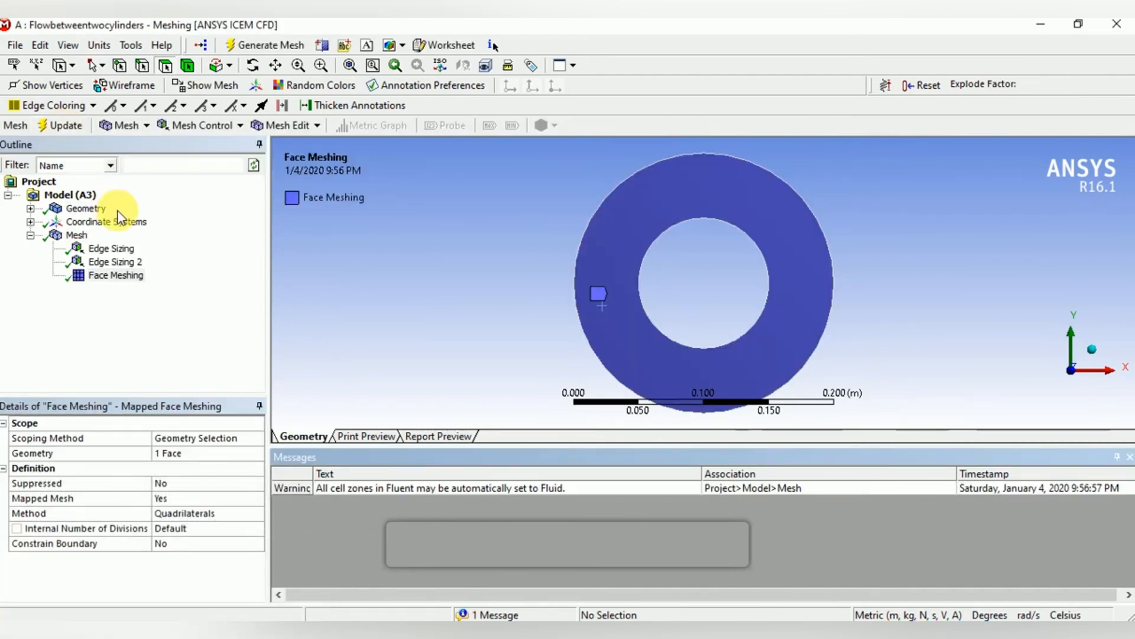
{"action": "left_click", "coordinate": [76, 234]}
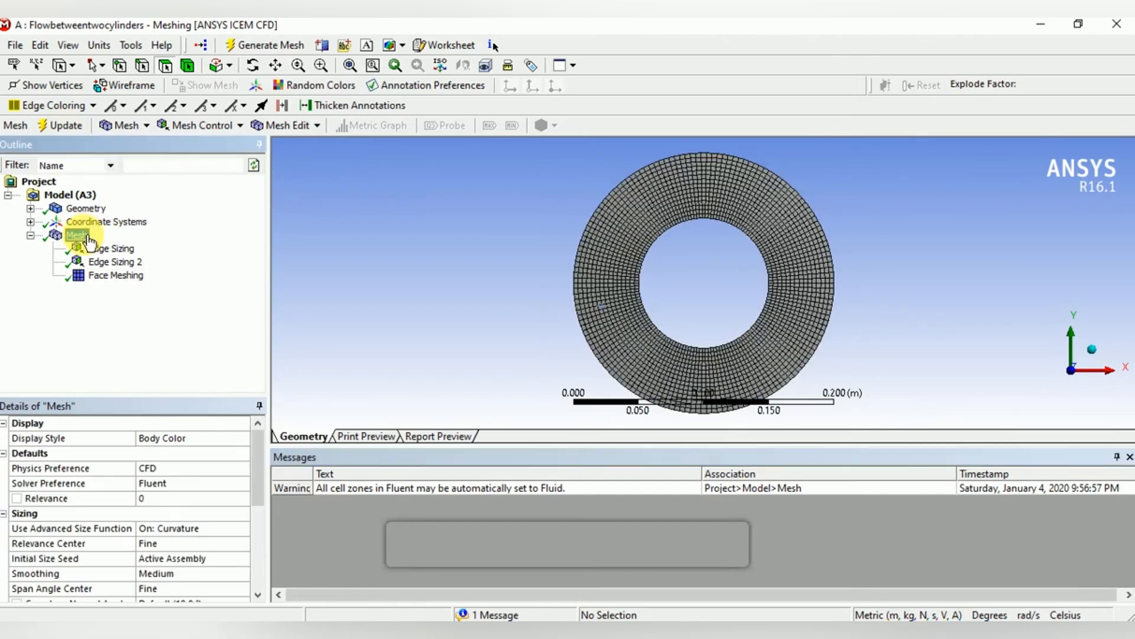
{"action": "left_click", "coordinate": [76, 234]}
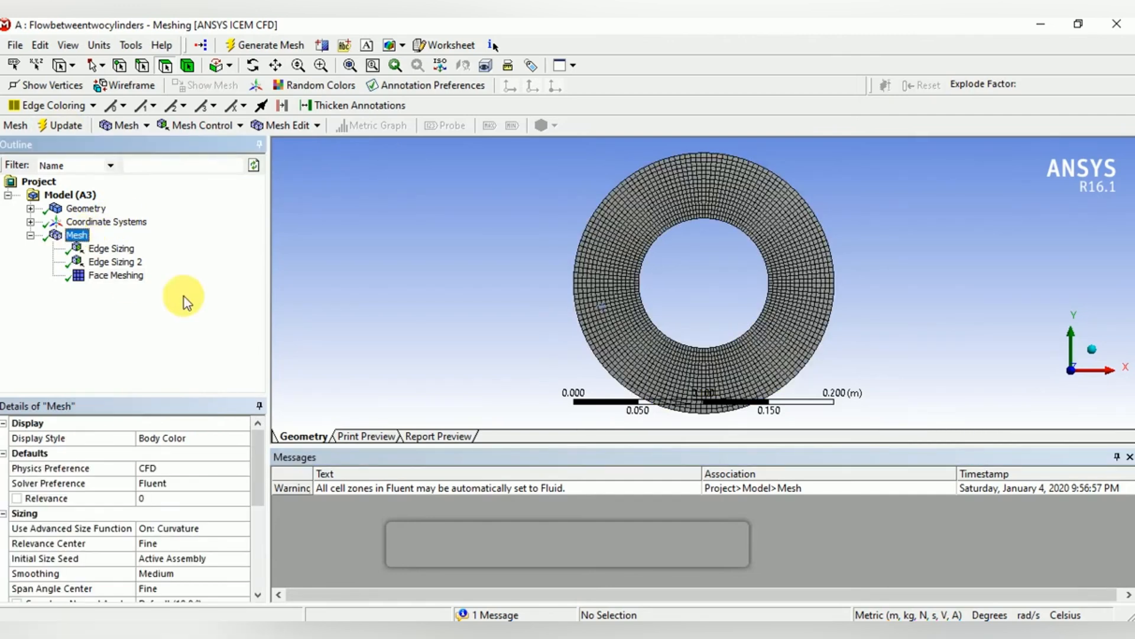
{"action": "mouse_move", "coordinate": [142, 65]}
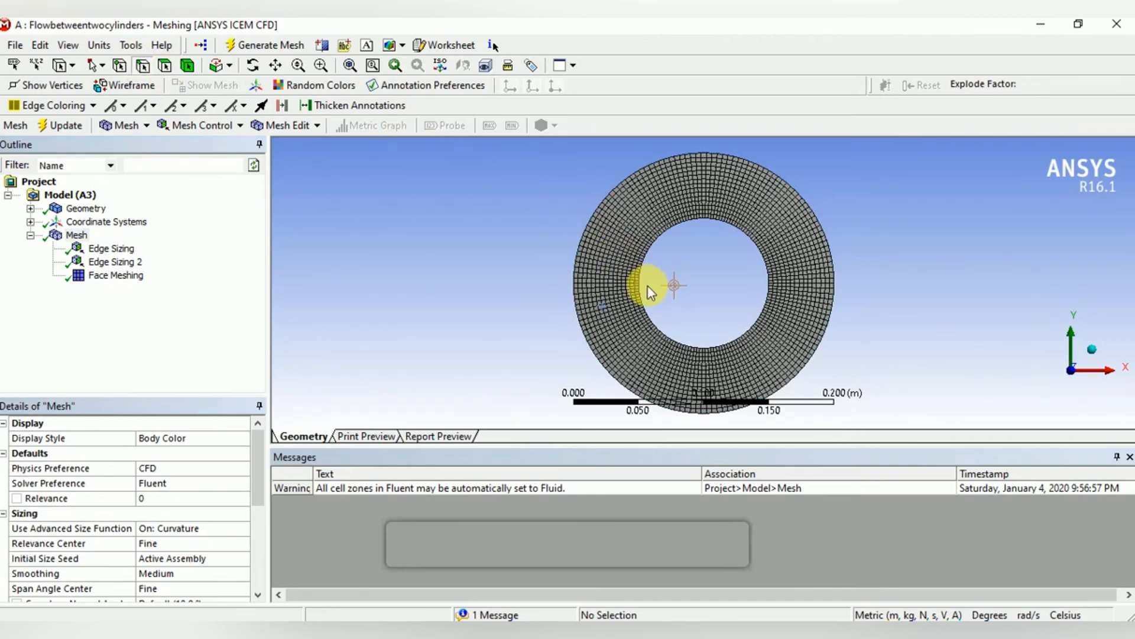
Create a named selection 'Inner Cylinder' from the inner circular edge
{"action": "left_click", "coordinate": [643, 291]}
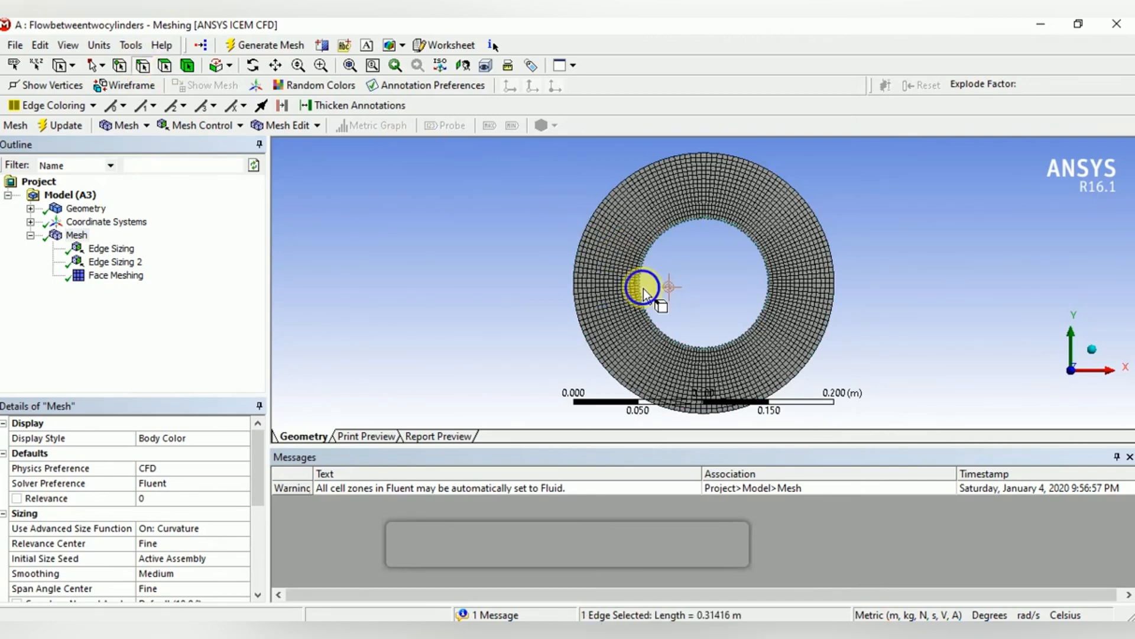
{"action": "right_click", "coordinate": [643, 288]}
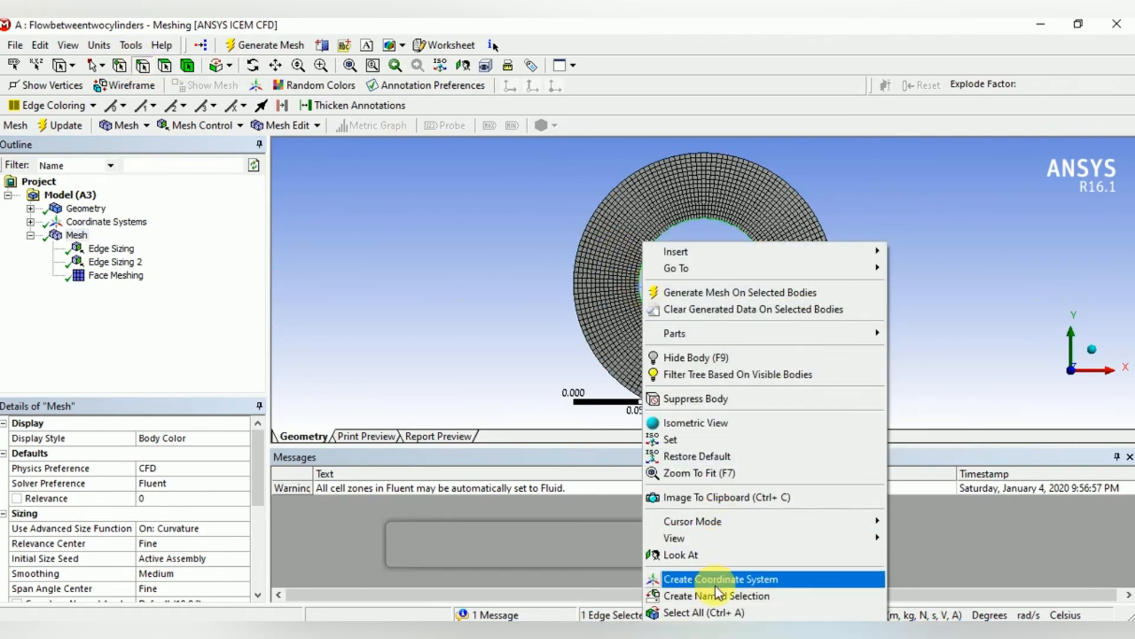
{"action": "left_click", "coordinate": [717, 595]}
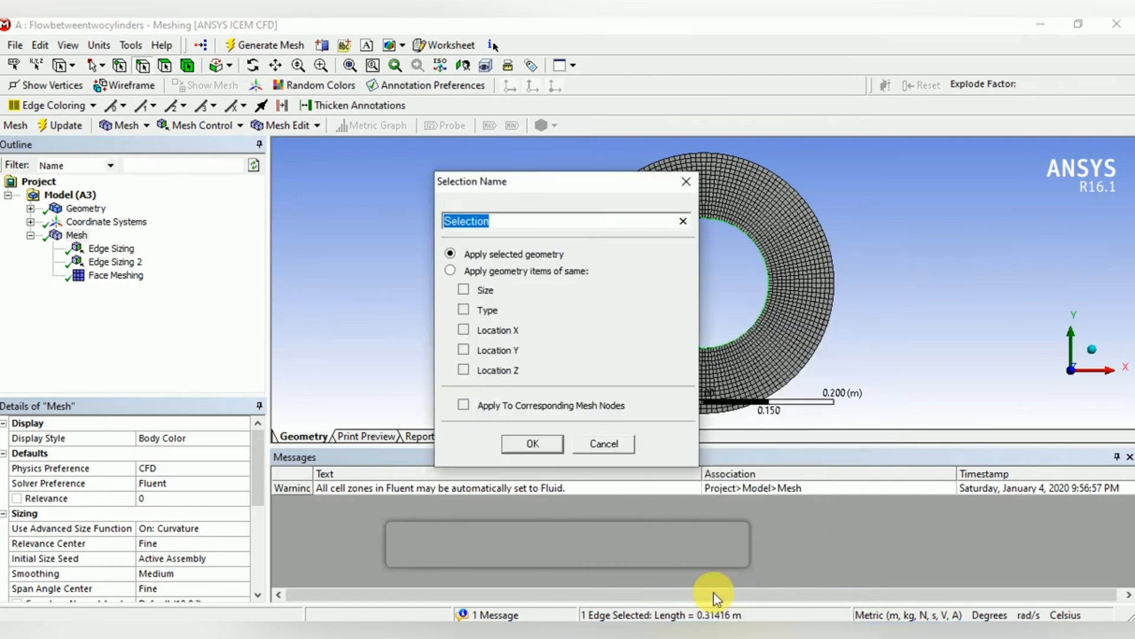
{"action": "type", "text": "Inner Cylinder"}
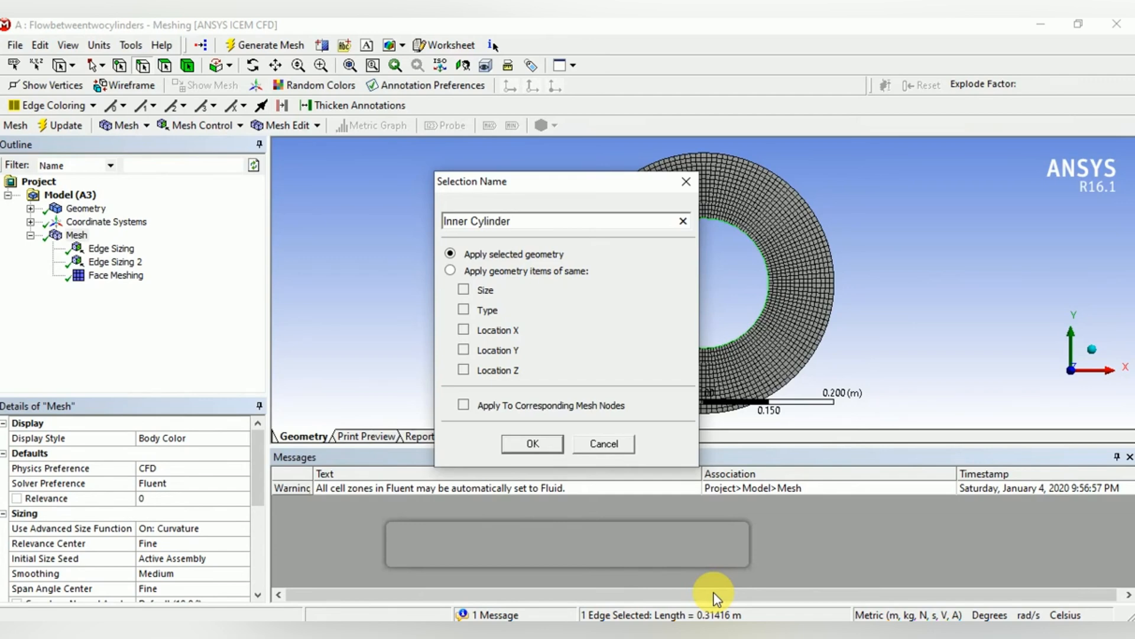
{"action": "left_click", "coordinate": [533, 443]}
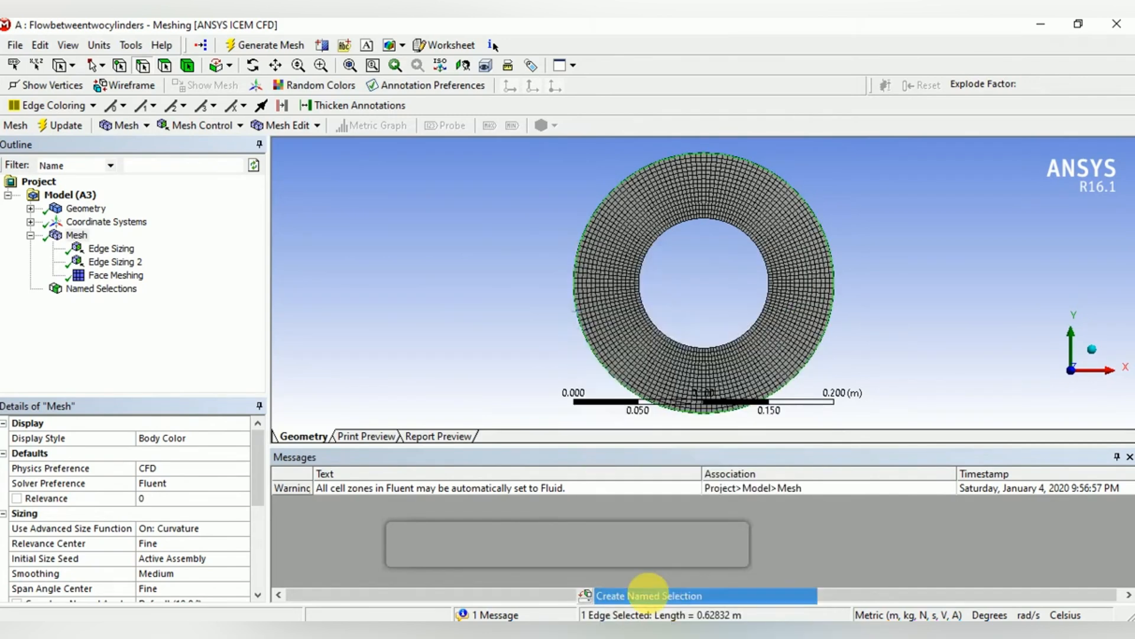
Create a named selection 'OuterCylinder' from the outer circular edge
{"action": "left_click", "coordinate": [648, 595]}
{"action": "type", "text": "OuterCyl"}
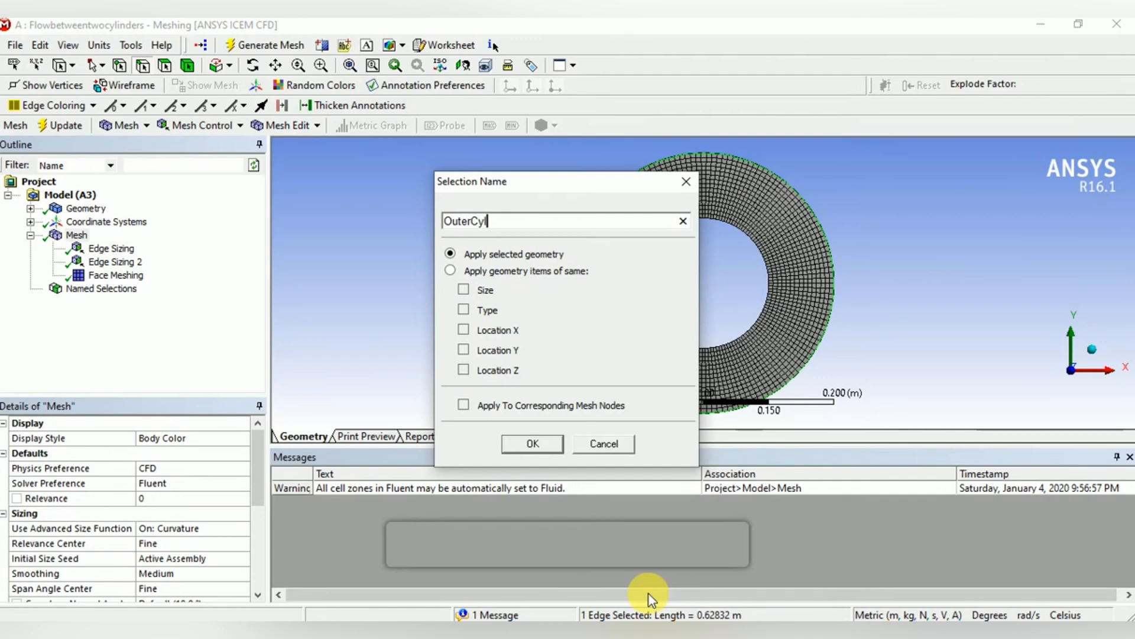
{"action": "type", "text": "inder"}
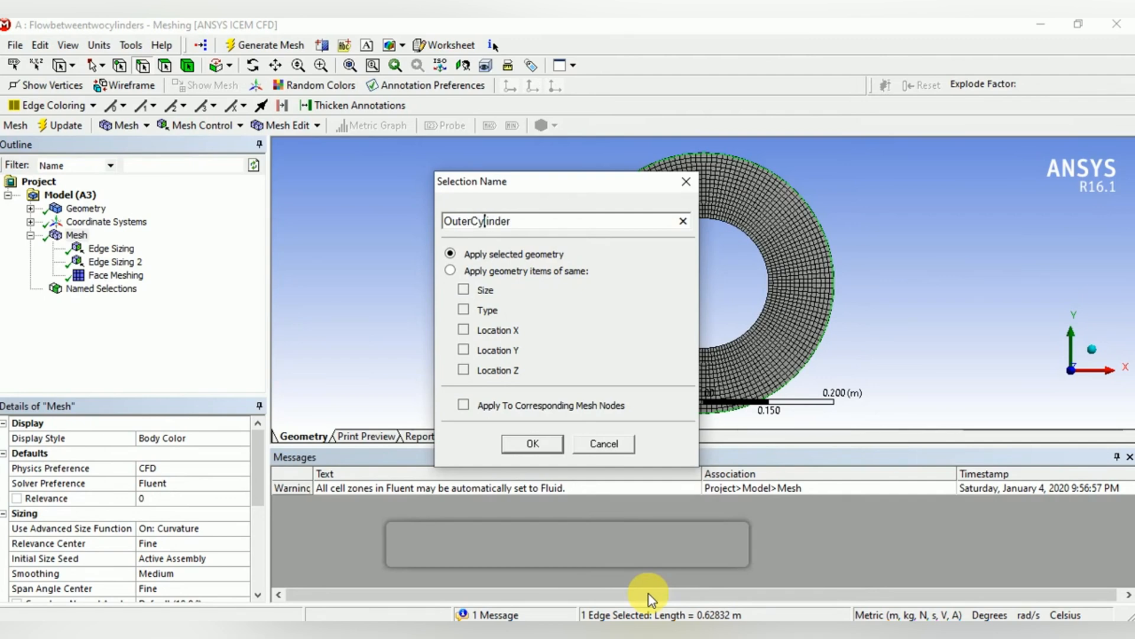
{"action": "left_click", "coordinate": [533, 443]}
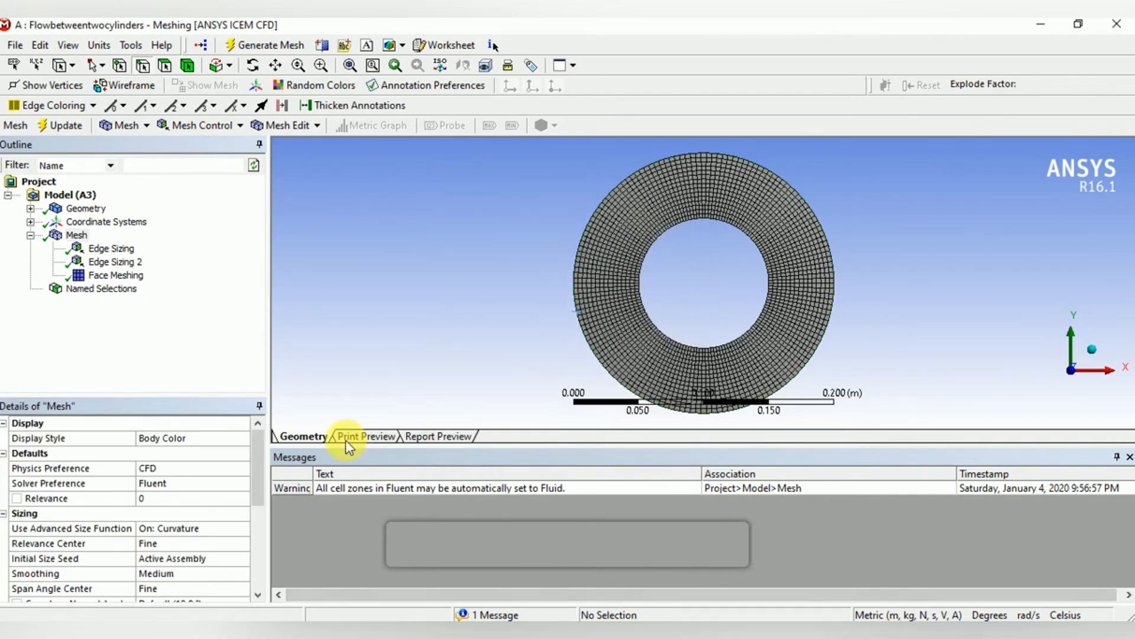
Close Meshing and update the Mesh component in the Project Schematic before opening Setup
{"action": "left_click", "coordinate": [15, 45]}
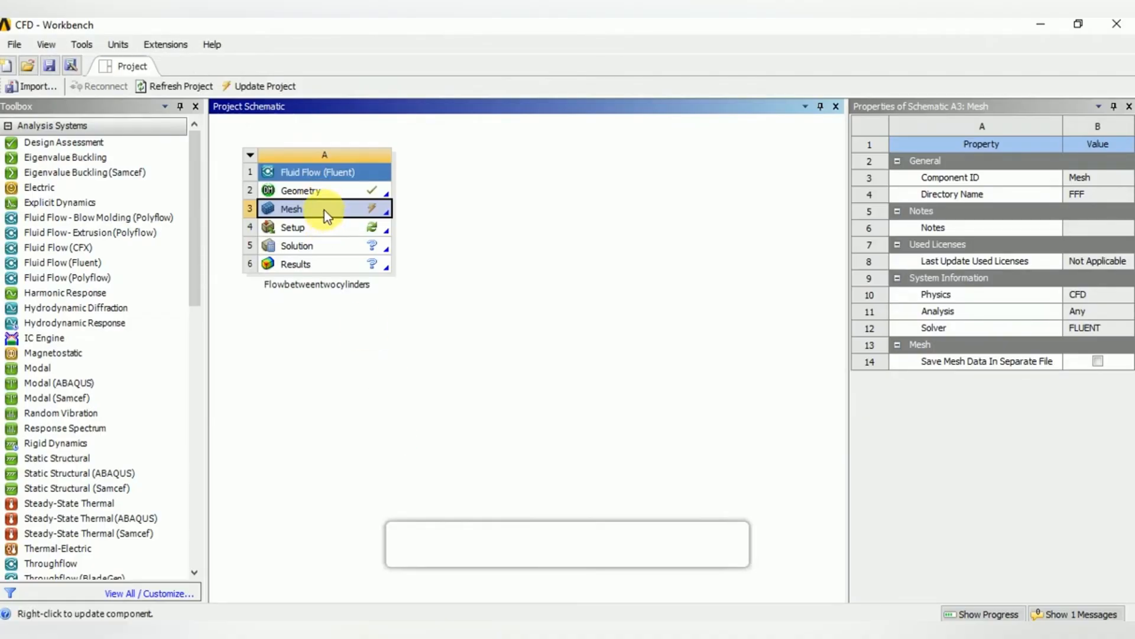
{"action": "right_click", "coordinate": [297, 208]}
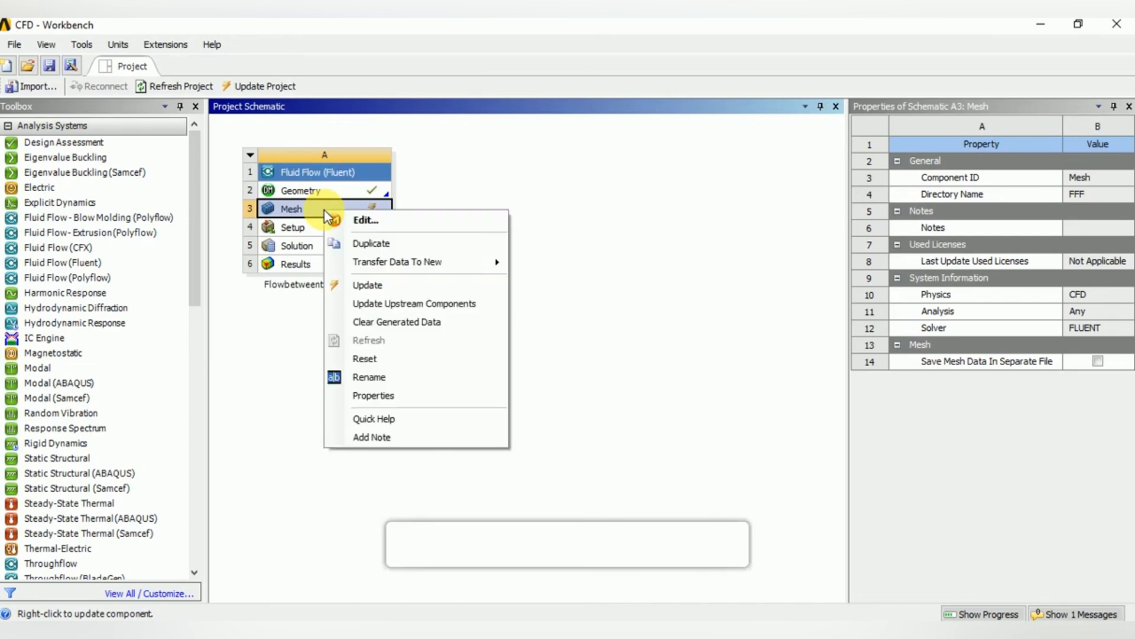
{"action": "mouse_move", "coordinate": [368, 285]}
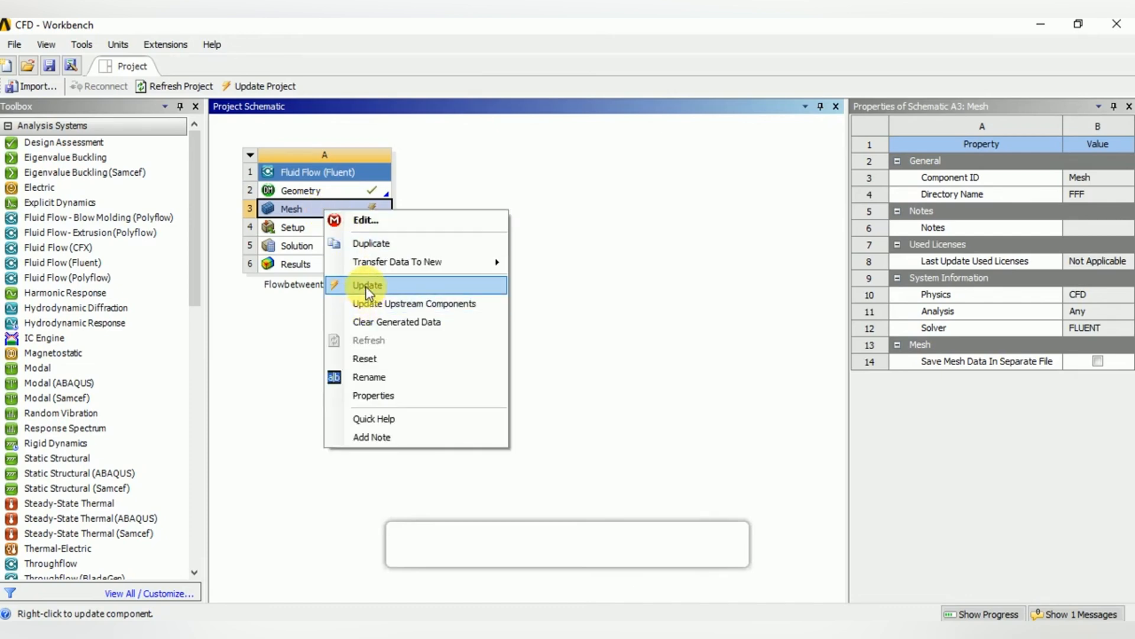
{"action": "left_click", "coordinate": [369, 286]}
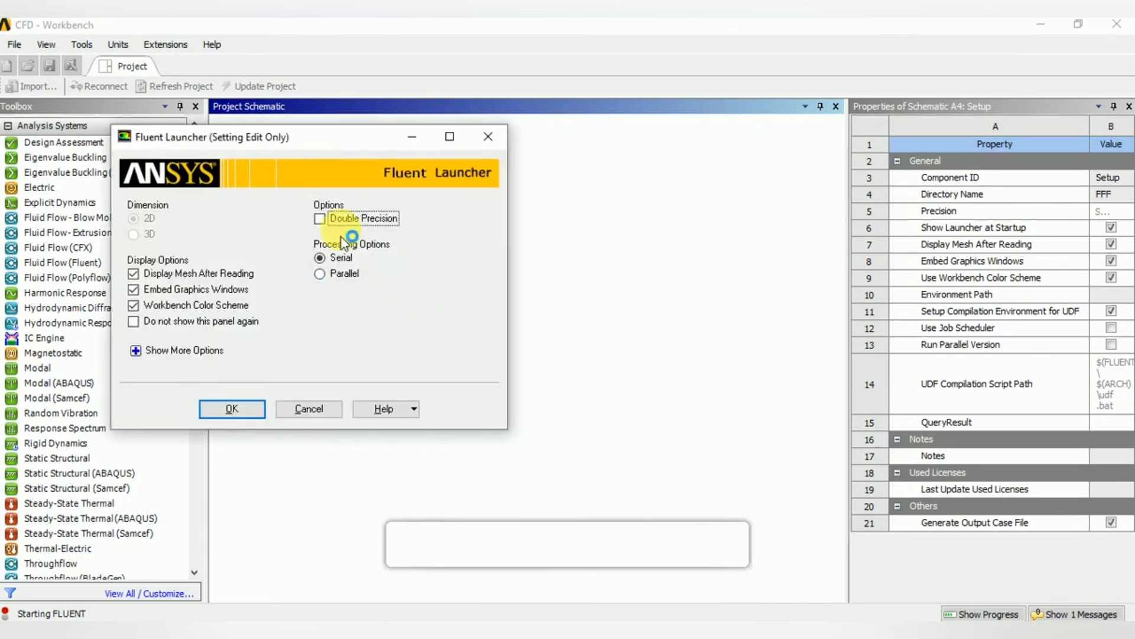
Launch Fluent with Double Precision enabled and maximize its window
{"action": "left_click", "coordinate": [319, 218]}
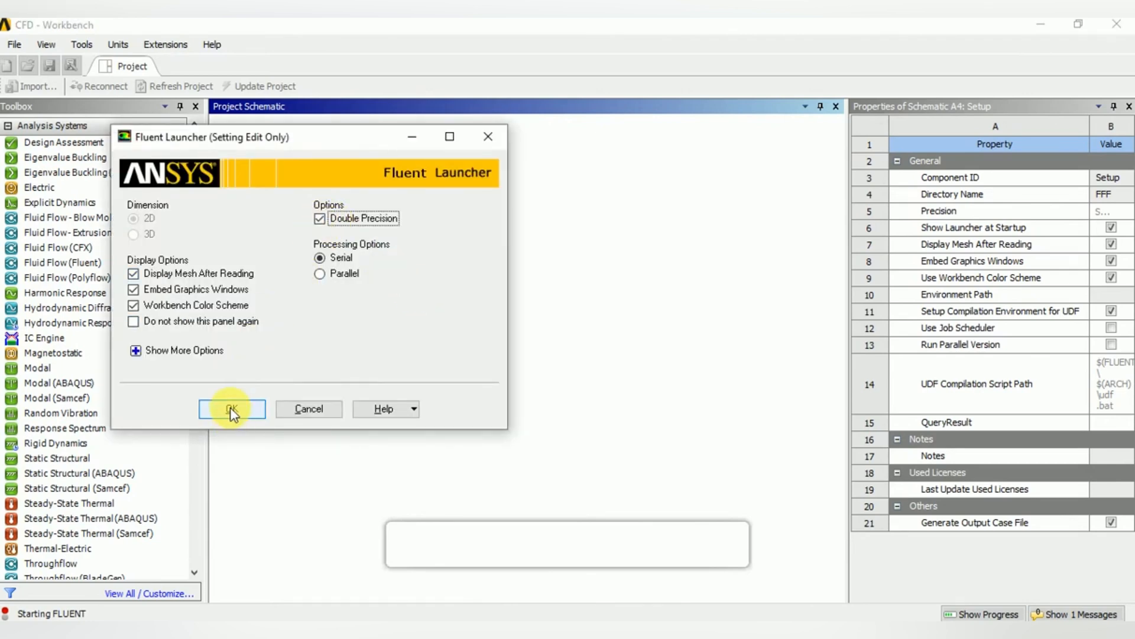
{"action": "left_click", "coordinate": [232, 408]}
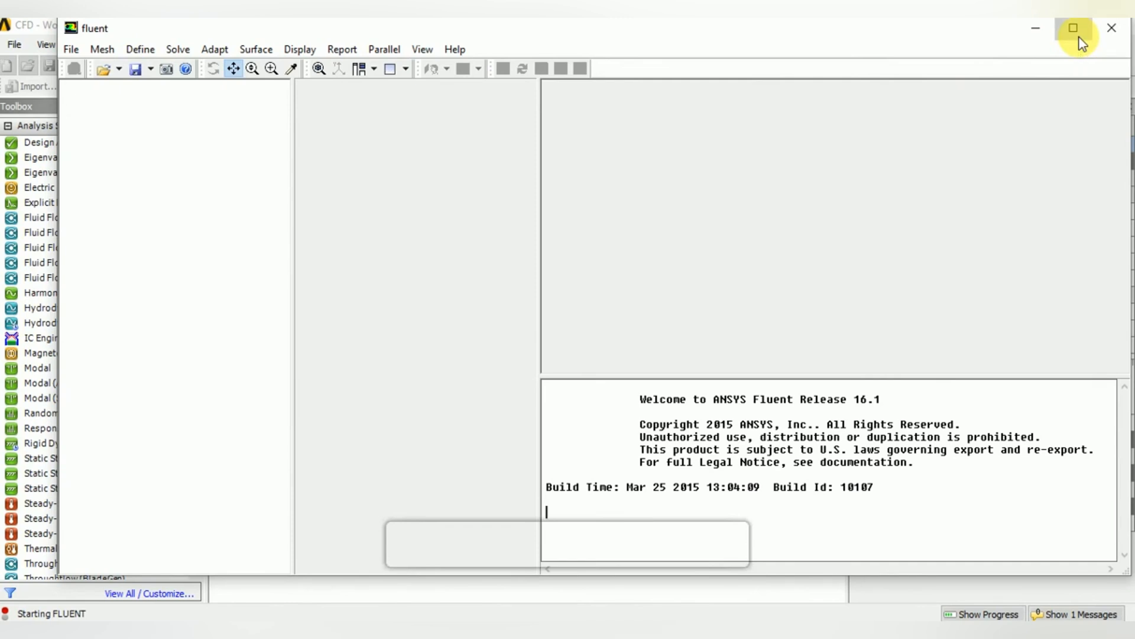
{"action": "left_click", "coordinate": [1074, 28]}
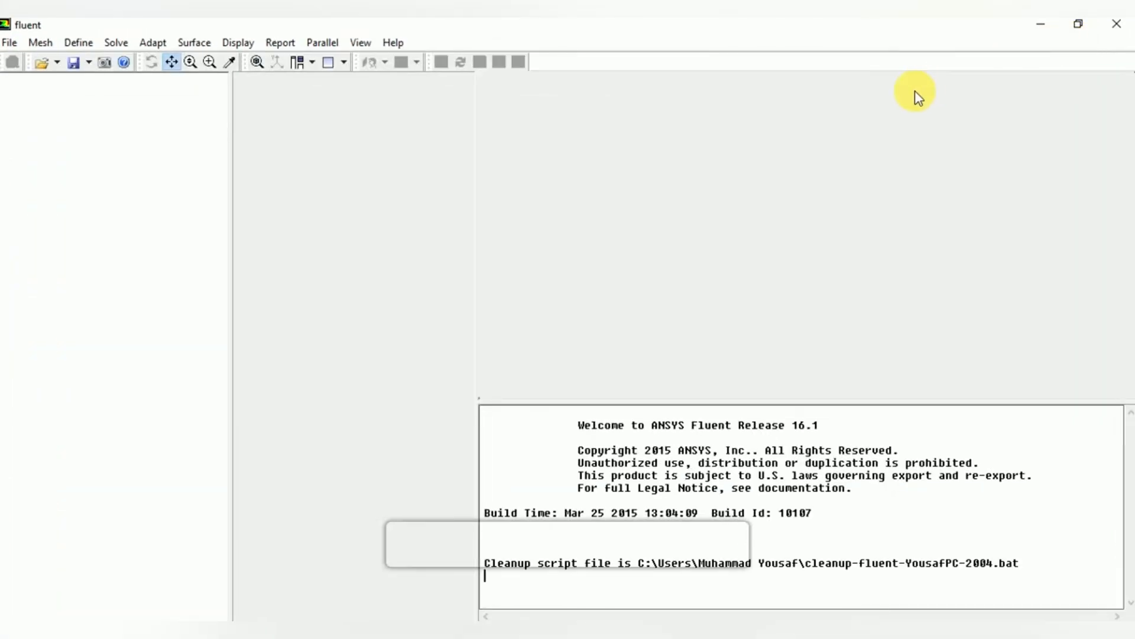
{"action": "mouse_move", "coordinate": [539, 225]}
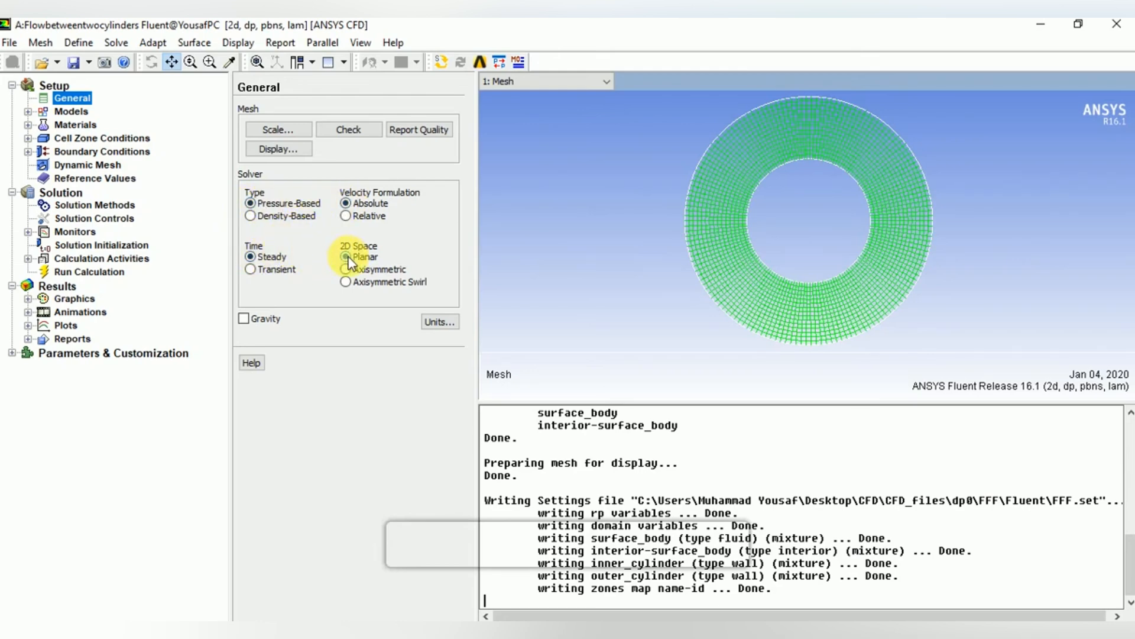
Copy water-liquid from the Fluent Database into the case's fluid materials
{"action": "left_click", "coordinate": [71, 111]}
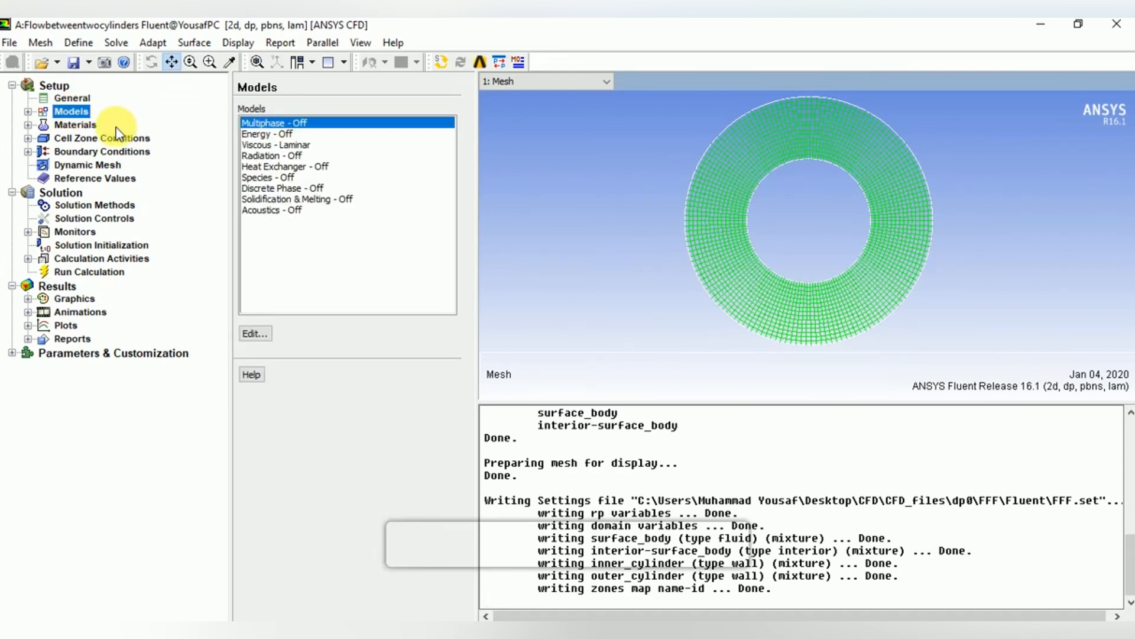
{"action": "left_click", "coordinate": [75, 125]}
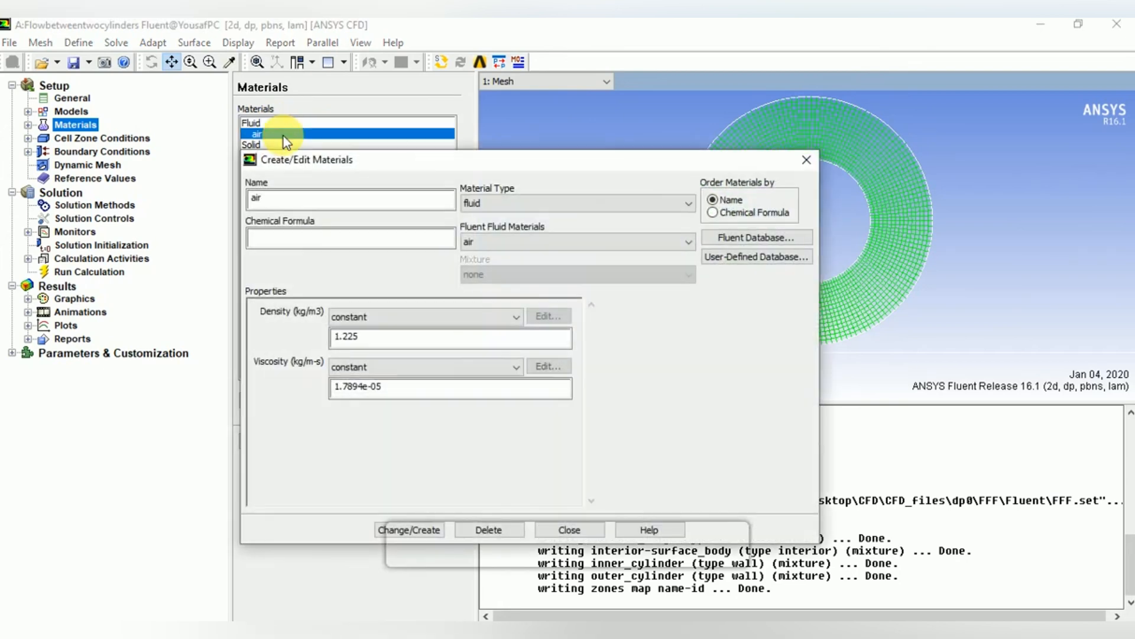
{"action": "left_click", "coordinate": [757, 237]}
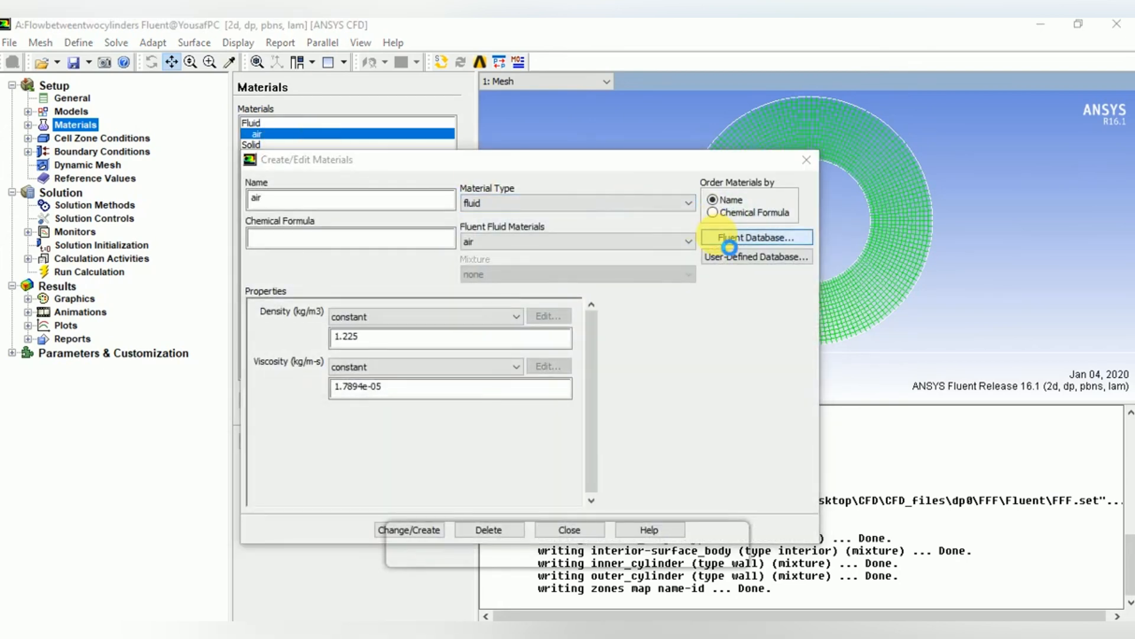
{"action": "left_click", "coordinate": [757, 237]}
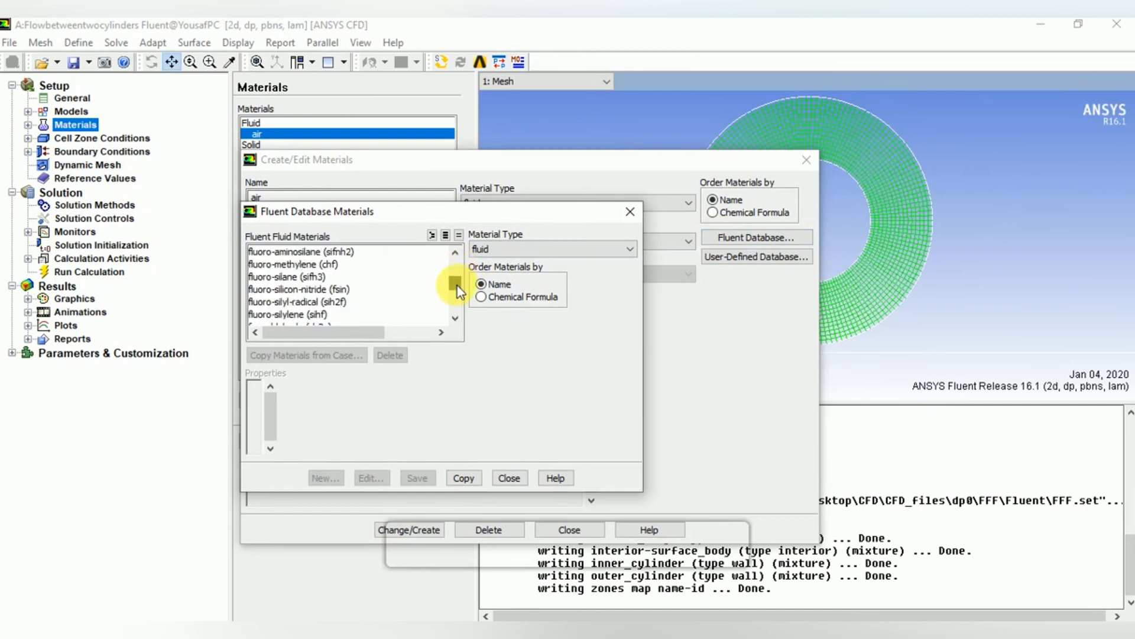
{"action": "scroll", "scroll_direction": "down", "scroll_amount": 3}
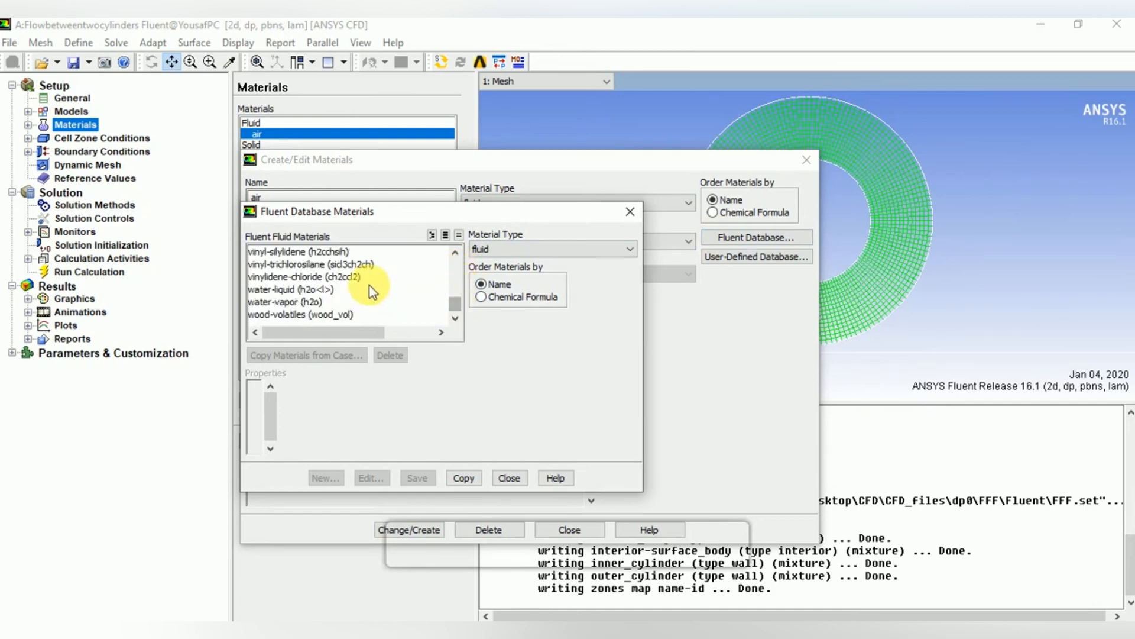
{"action": "left_click", "coordinate": [291, 285]}
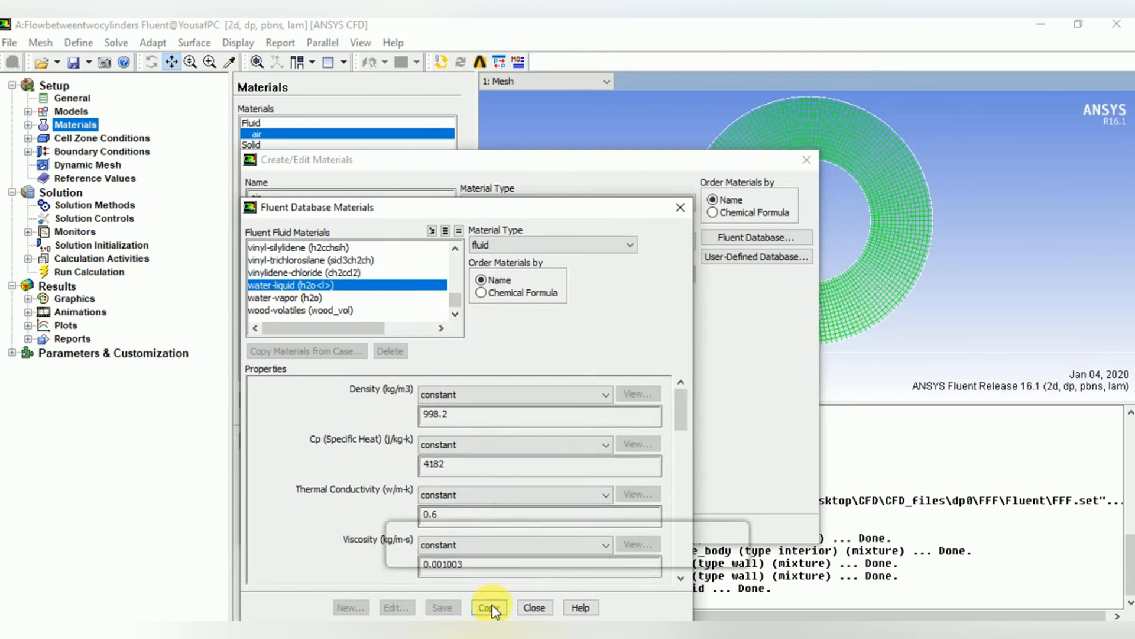
{"action": "left_click", "coordinate": [490, 608]}
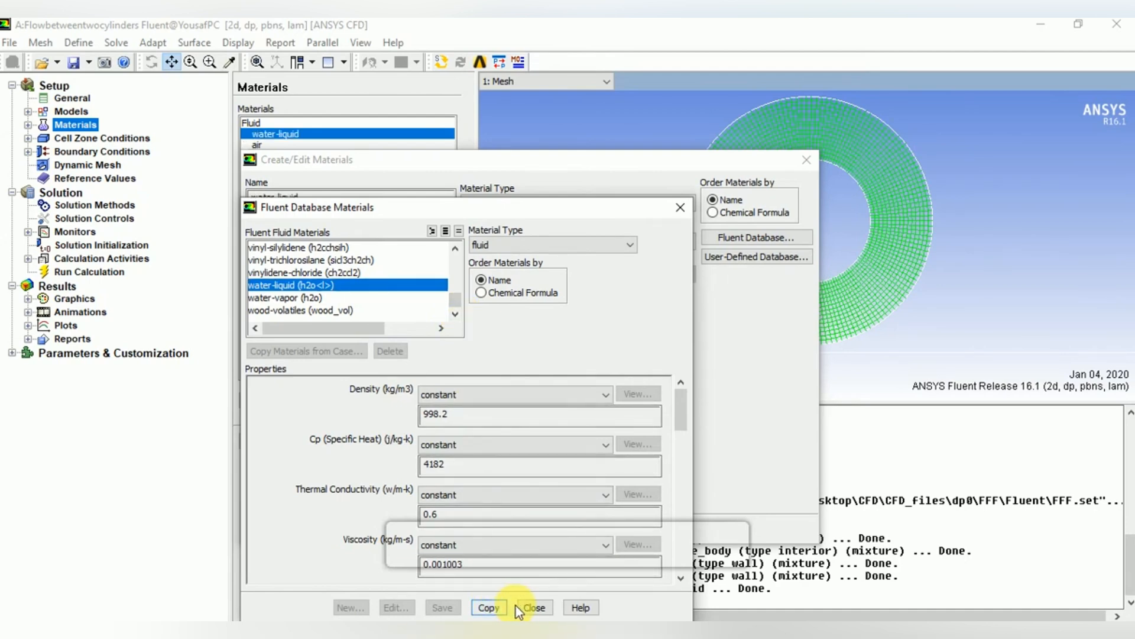
{"action": "left_click", "coordinate": [537, 608]}
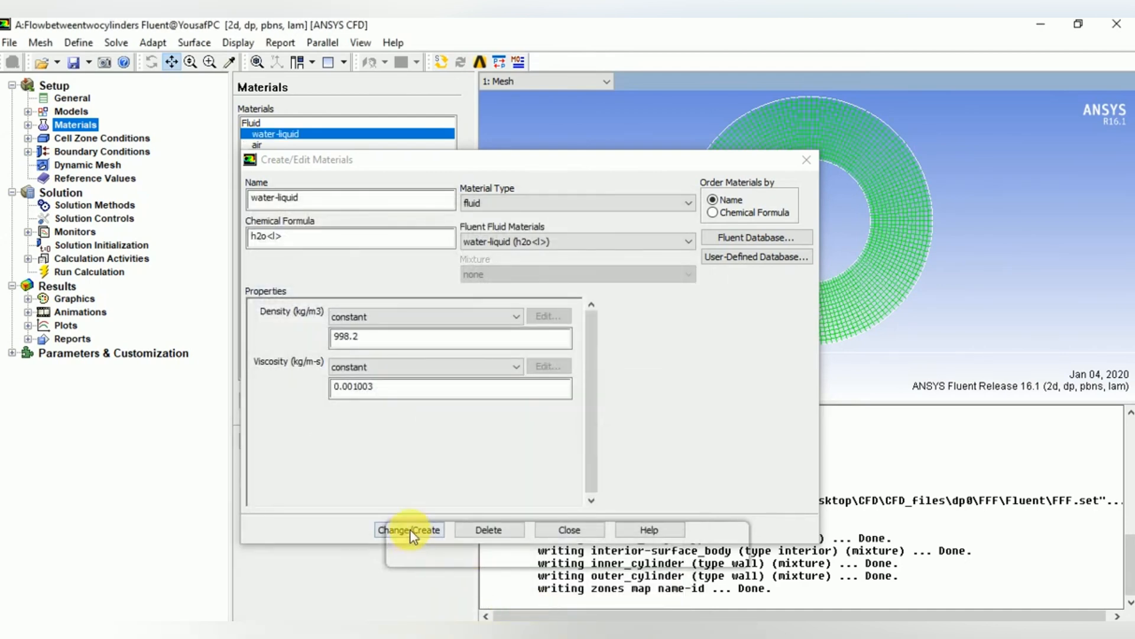
{"action": "mouse_move", "coordinate": [488, 530]}
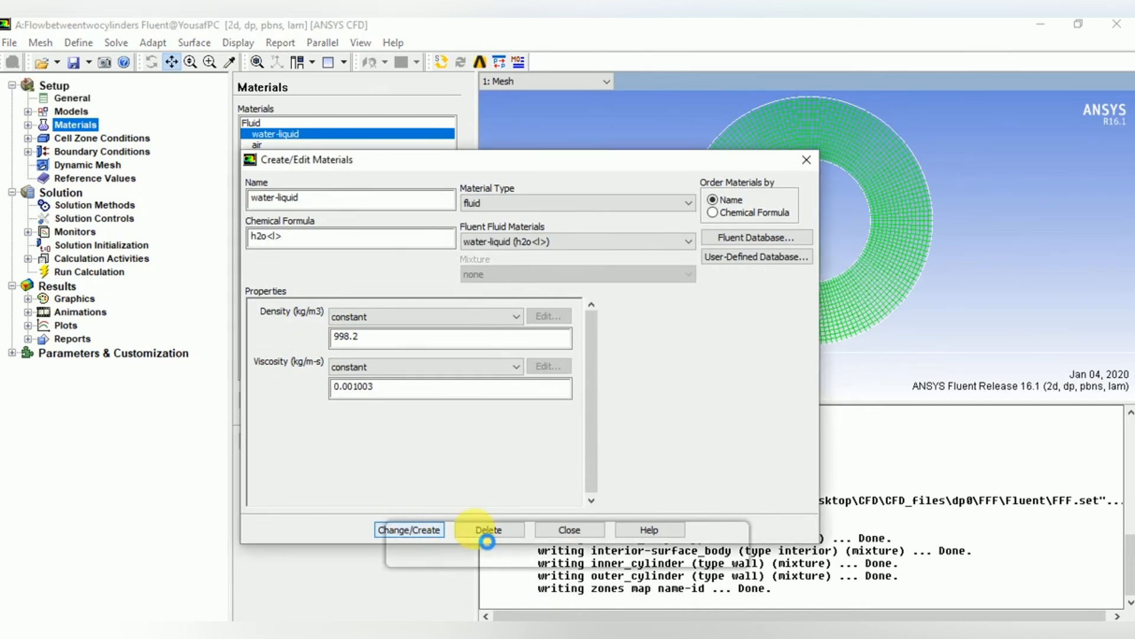
{"action": "mouse_move", "coordinate": [566, 536]}
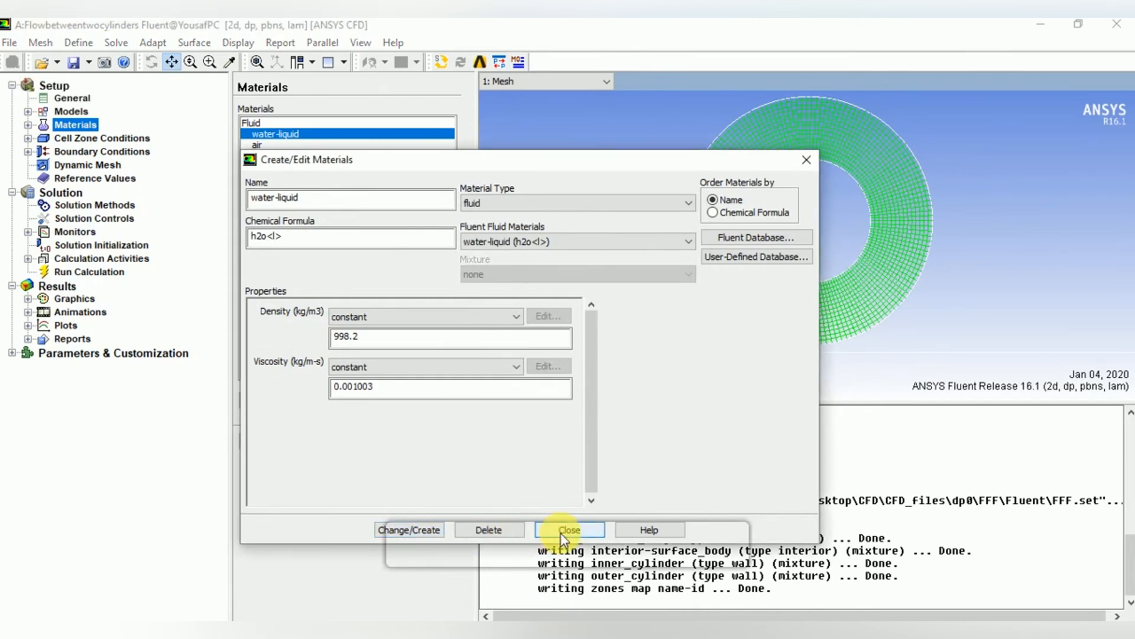
{"action": "left_click", "coordinate": [569, 530]}
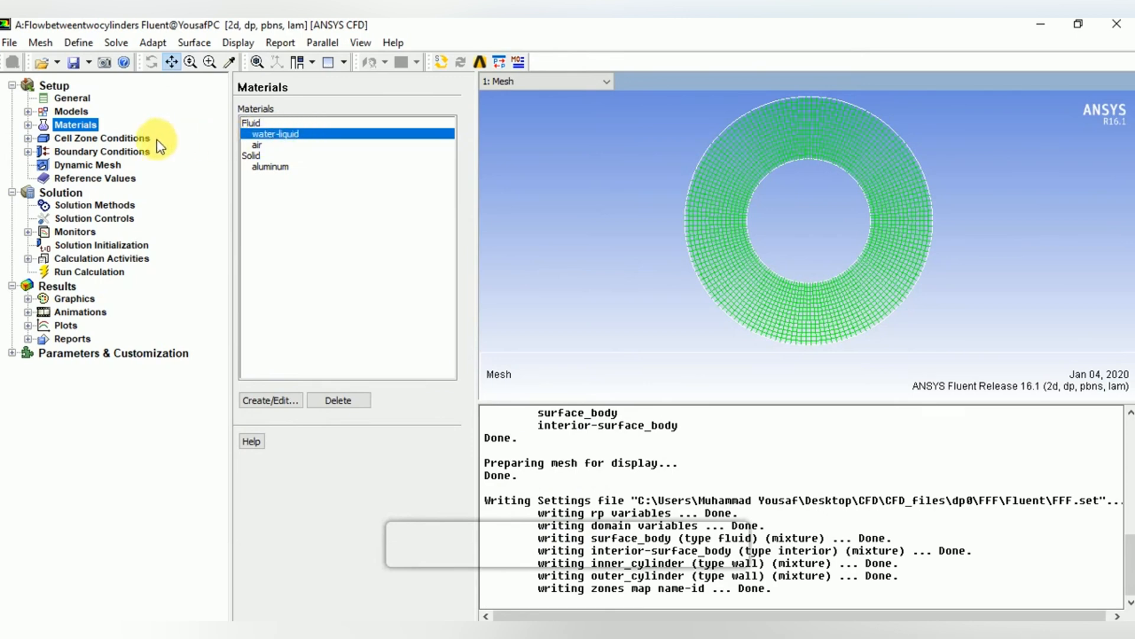
Set the surface_body cell zone material to water-liquid
{"action": "left_click", "coordinate": [102, 137]}
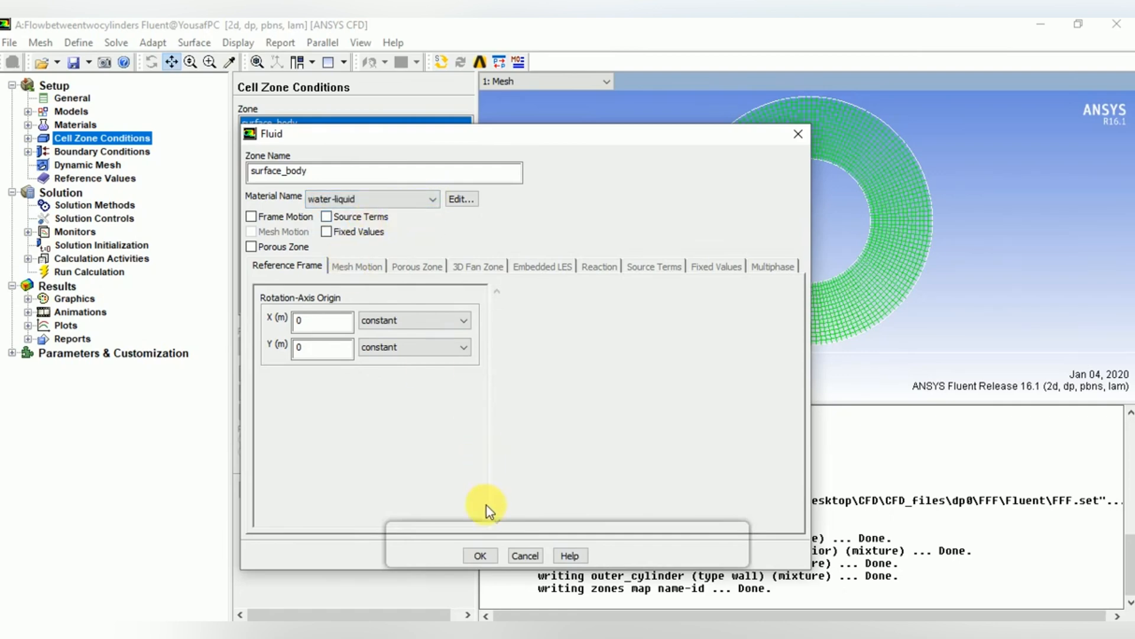
{"action": "left_click", "coordinate": [480, 555]}
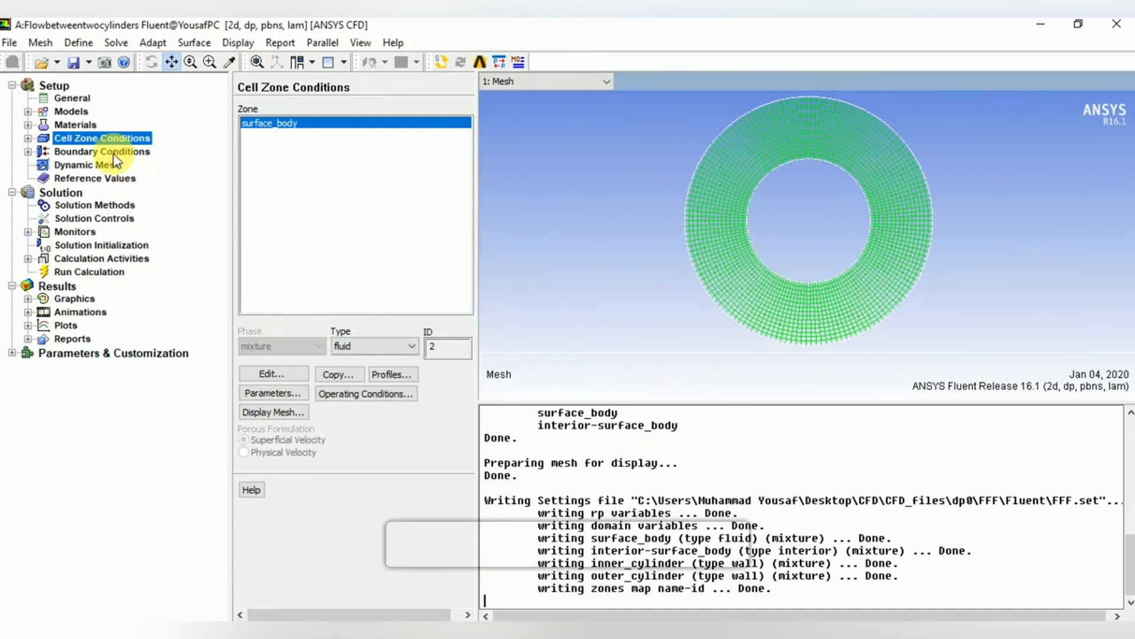
Keep the inner_cylinder boundary as a stationary no-slip wall
{"action": "left_click", "coordinate": [102, 152]}
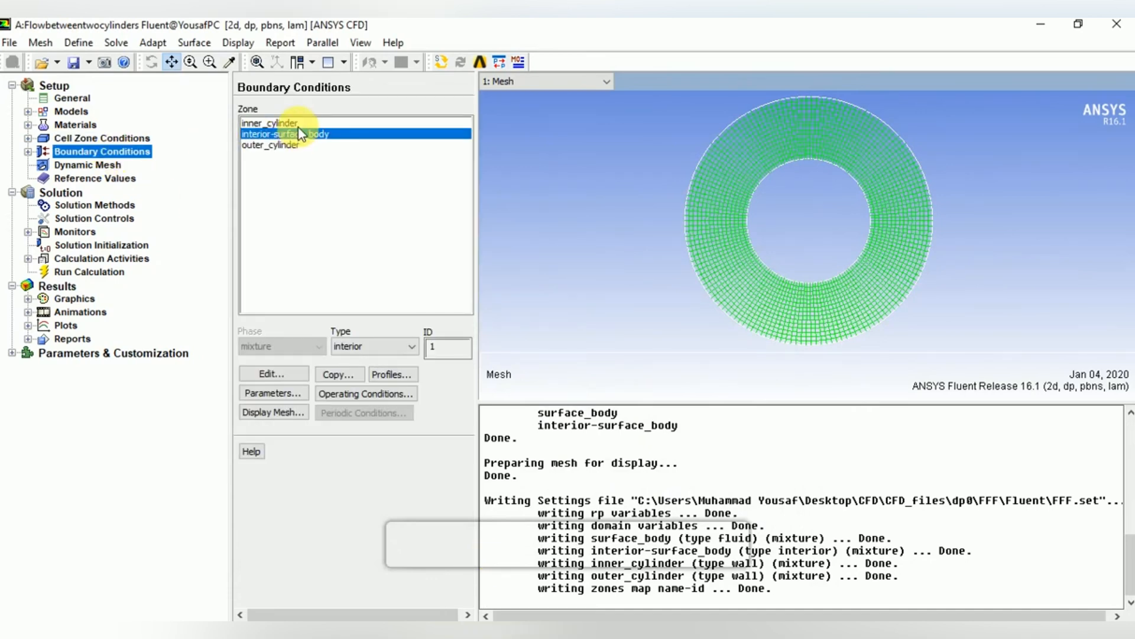
{"action": "double_click", "coordinate": [274, 123]}
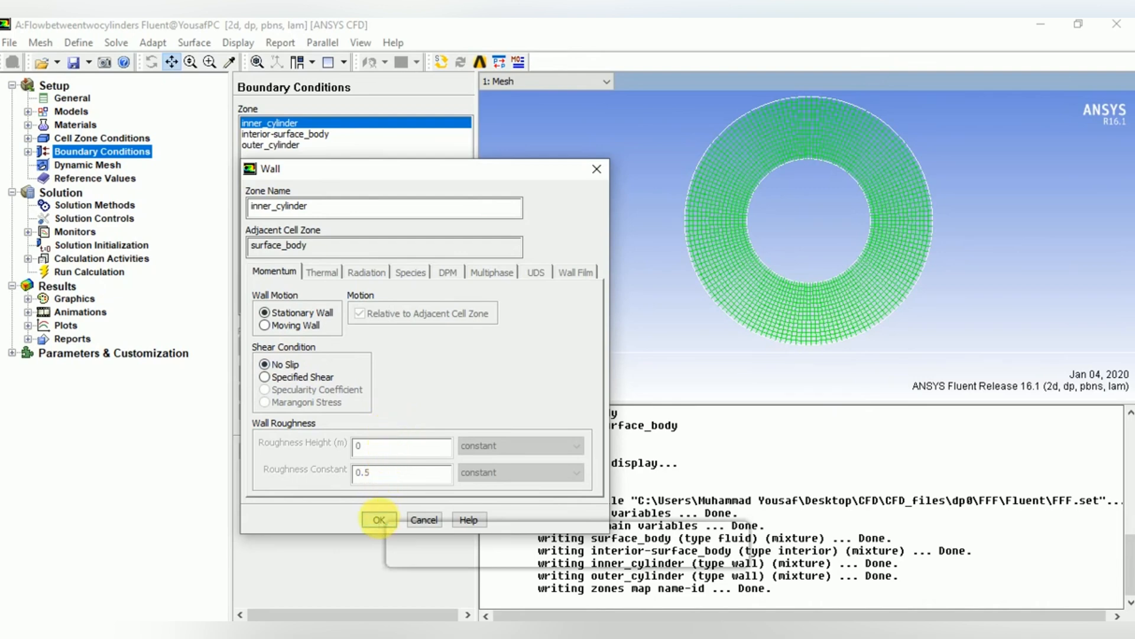
{"action": "left_click", "coordinate": [380, 519]}
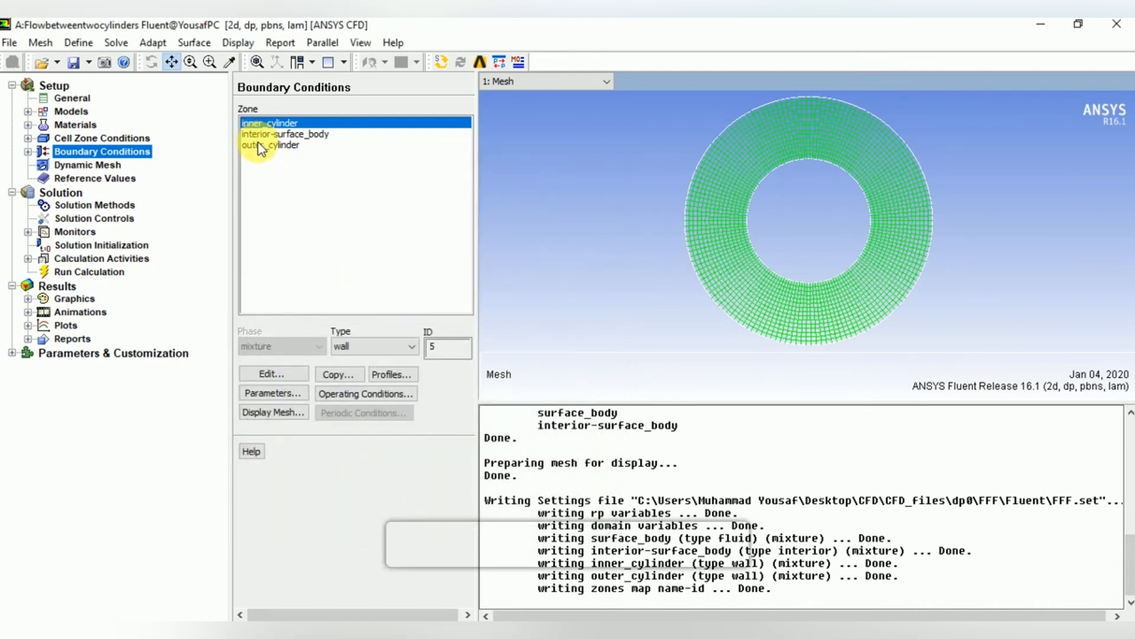
Make outer_cylinder a moving wall rotating at 2 rad/s about the origin
{"action": "double_click", "coordinate": [270, 146]}
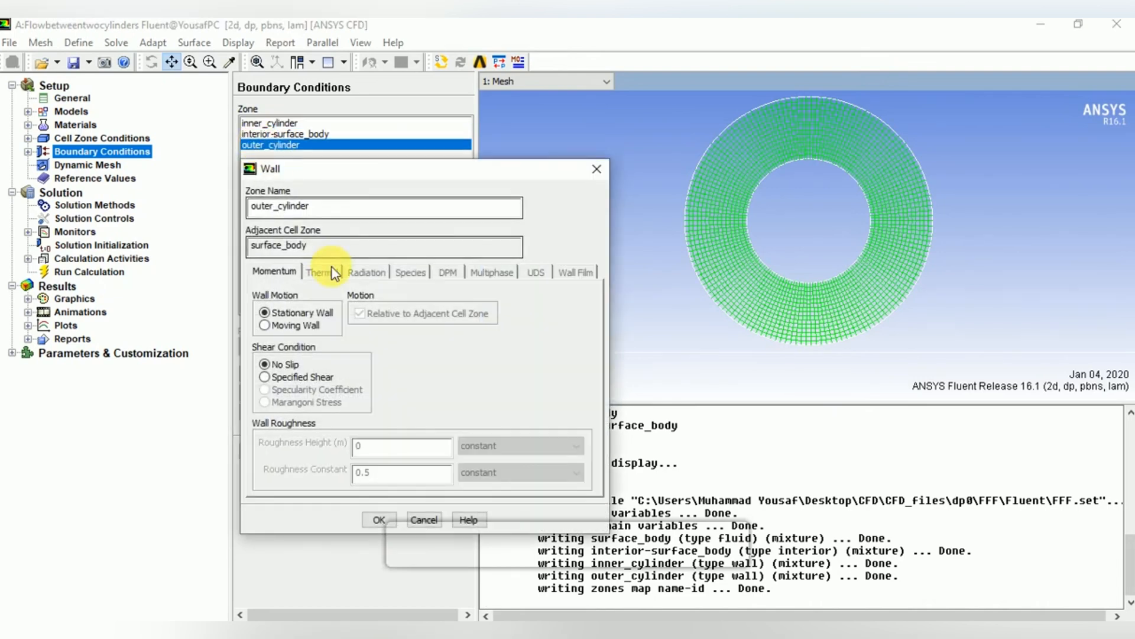
{"action": "left_click", "coordinate": [265, 325]}
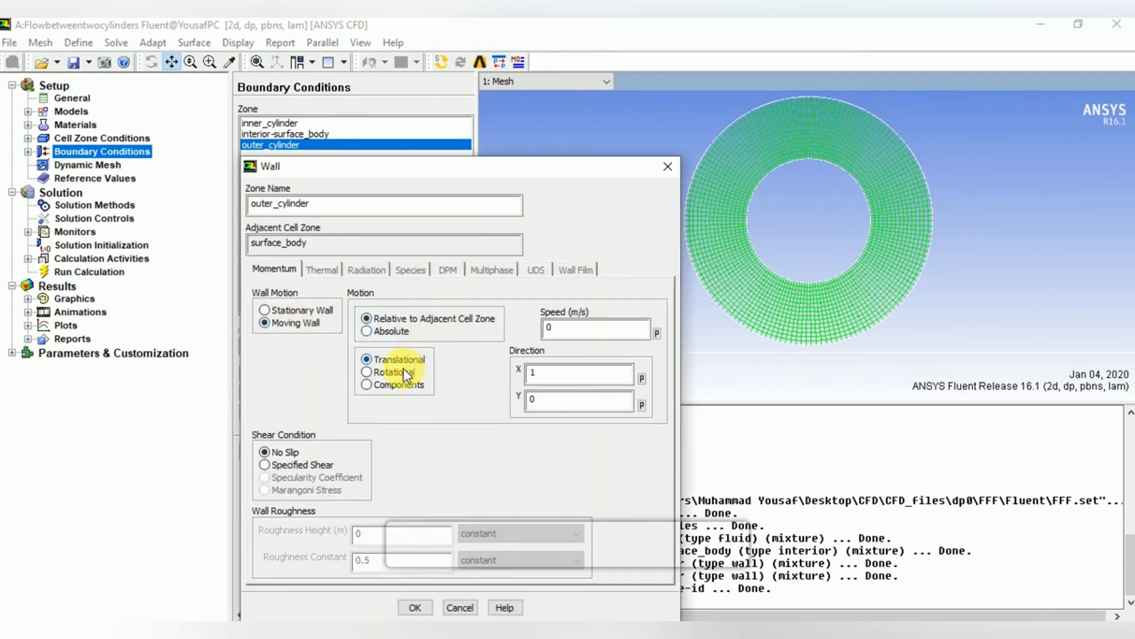
{"action": "left_click", "coordinate": [366, 371]}
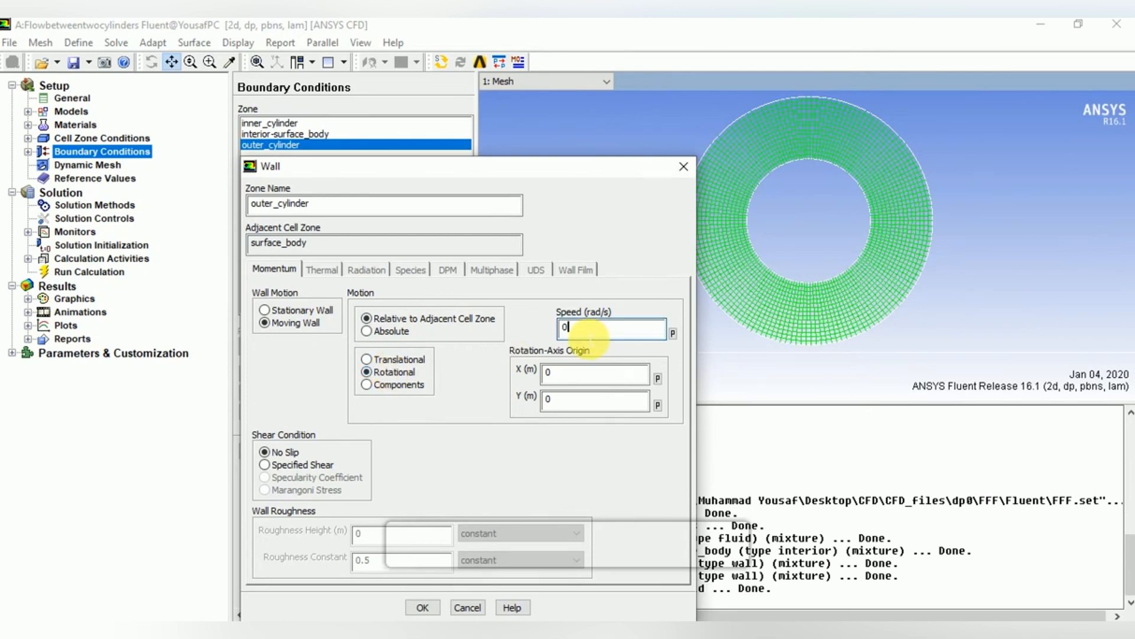
{"action": "type", "text": "2"}
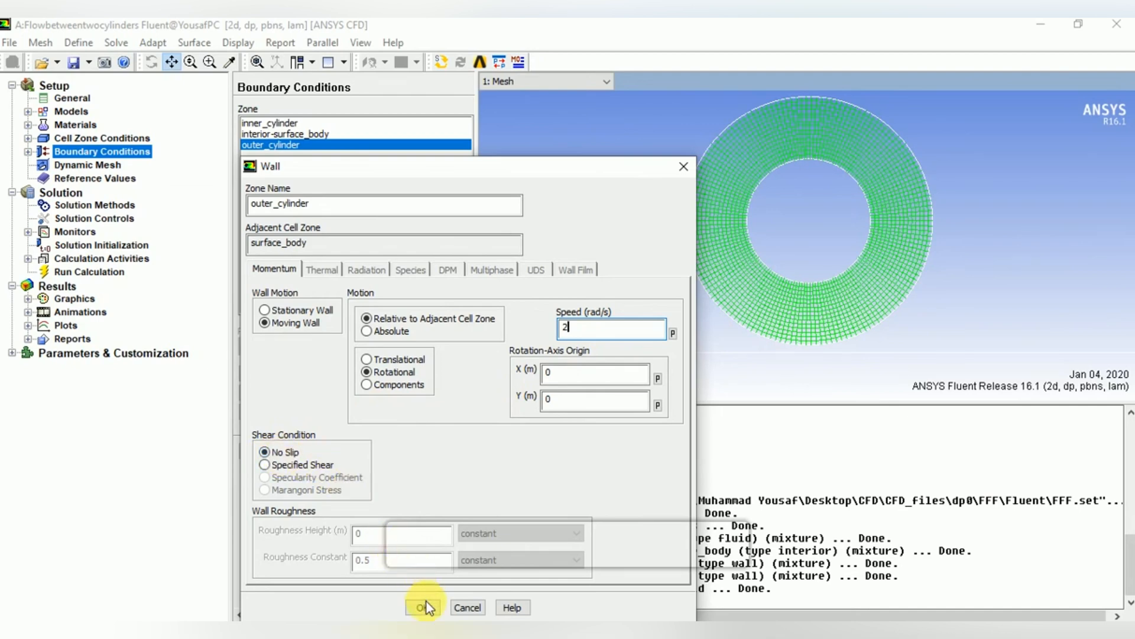
{"action": "left_click", "coordinate": [427, 608]}
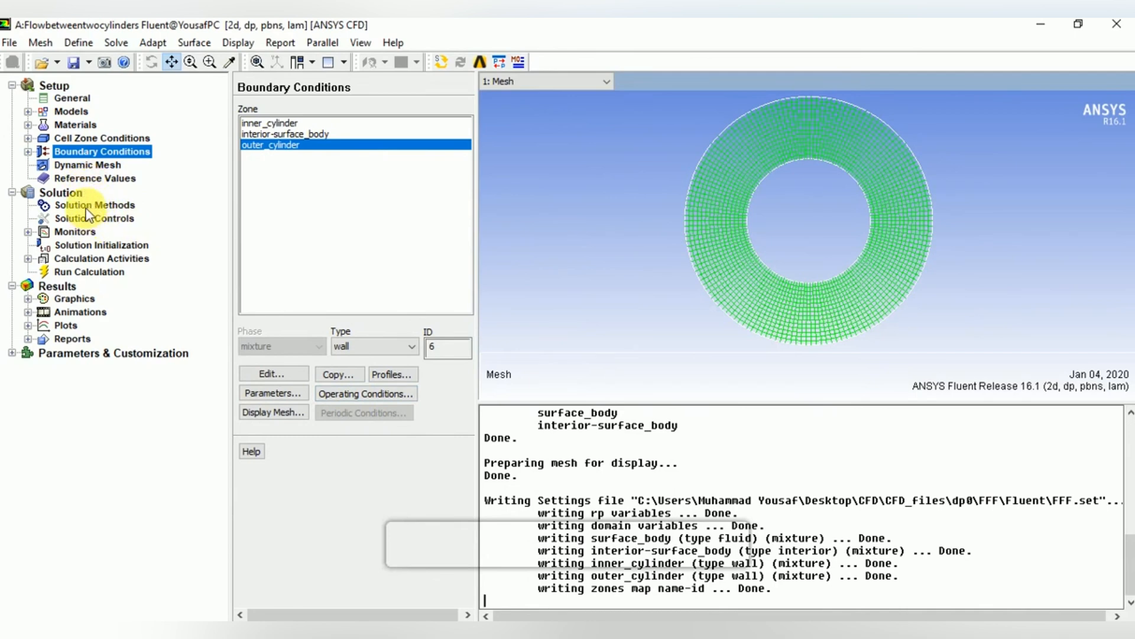
Set the pressure-velocity scheme to Coupled and run hybrid initialization
{"action": "left_click", "coordinate": [94, 205]}
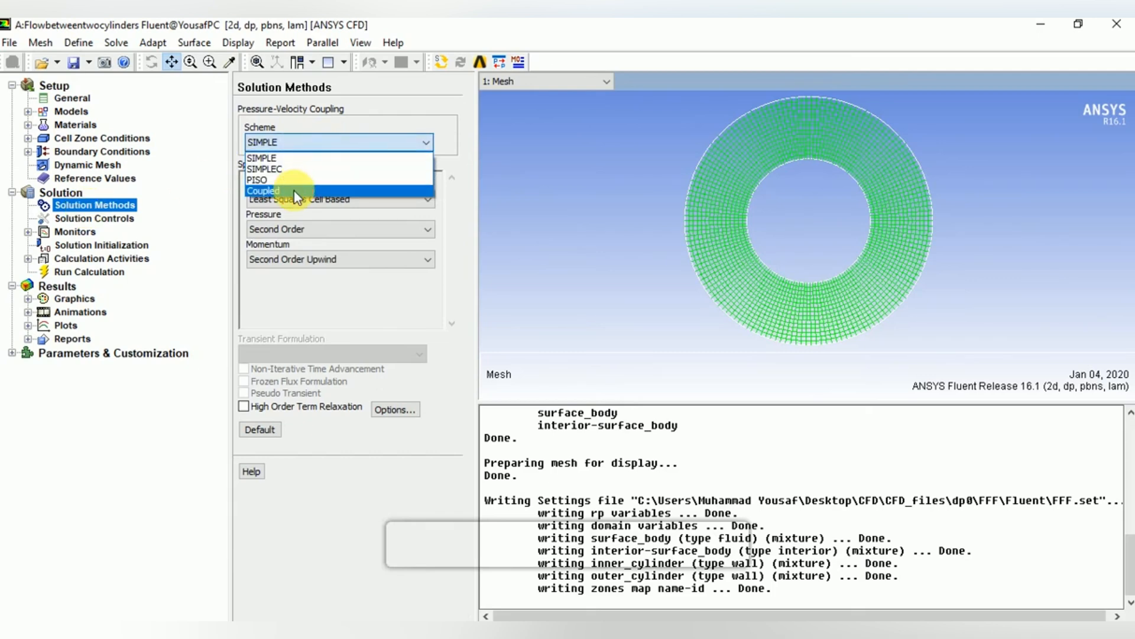
{"action": "left_click", "coordinate": [264, 190]}
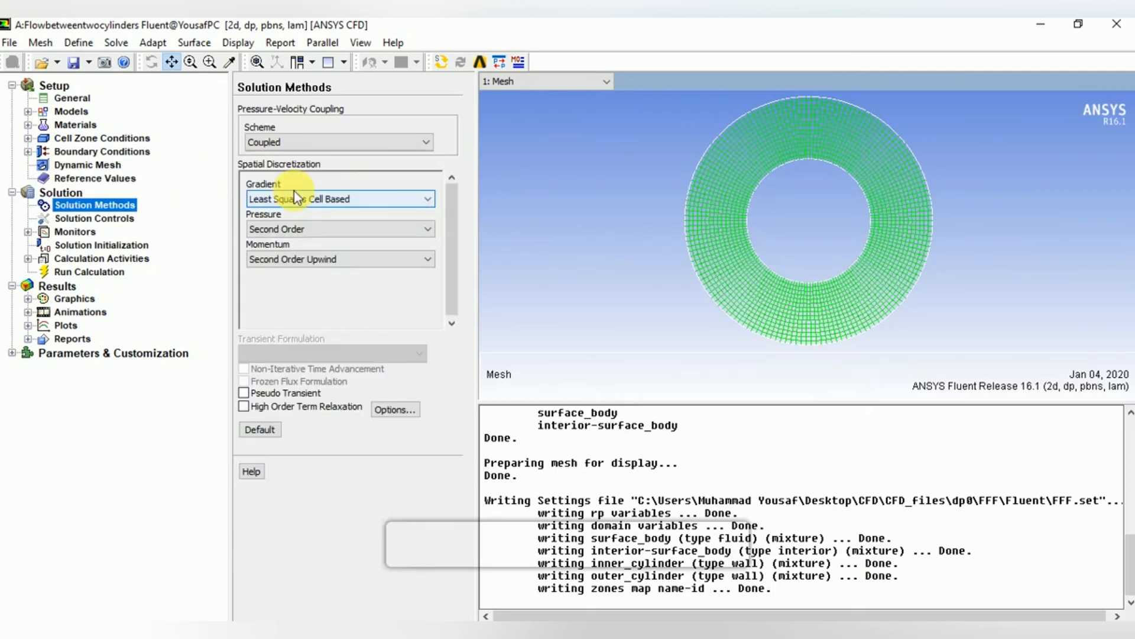
{"action": "mouse_move", "coordinate": [136, 261]}
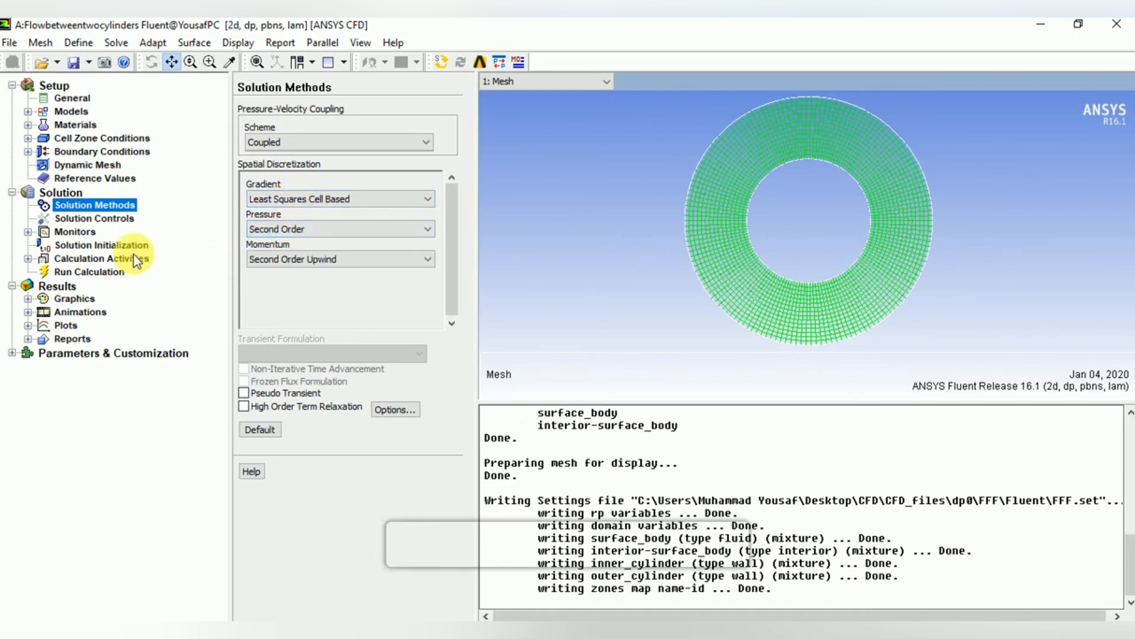
{"action": "left_click", "coordinate": [102, 245]}
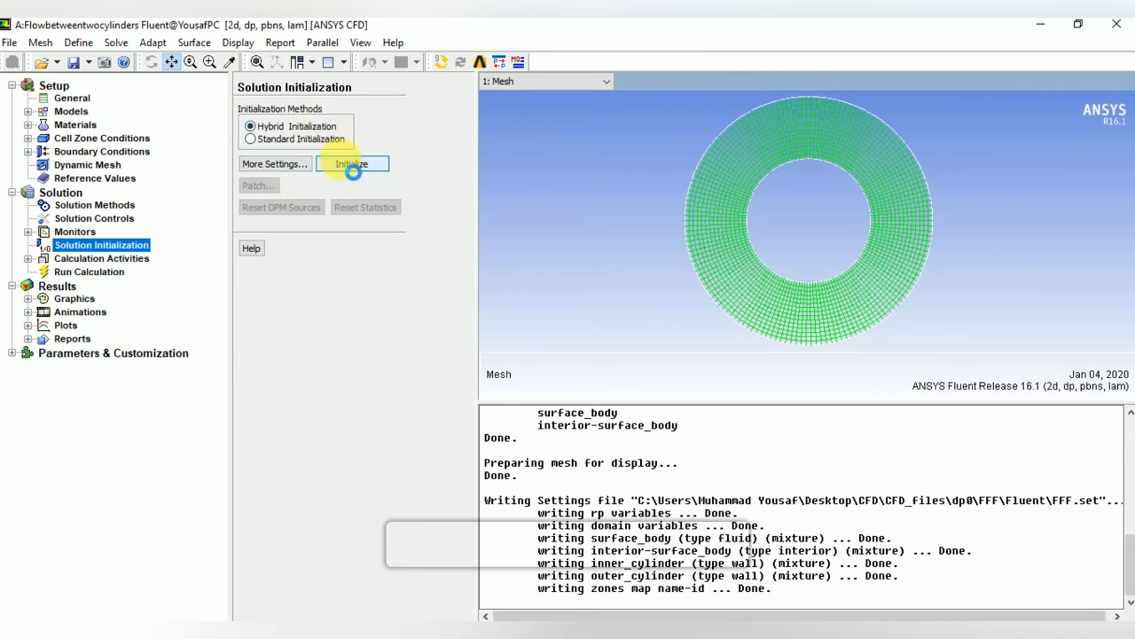
{"action": "left_click", "coordinate": [353, 163]}
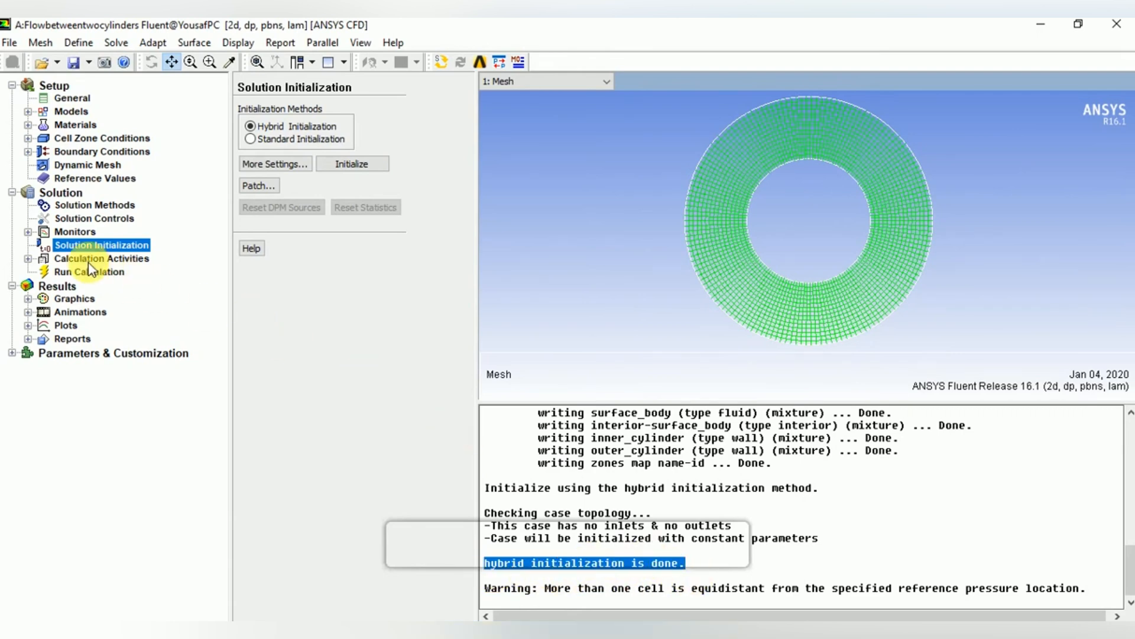
Run the calculation for 500 iterations until convergence, then highlight the convergence message
{"action": "left_click", "coordinate": [74, 273]}
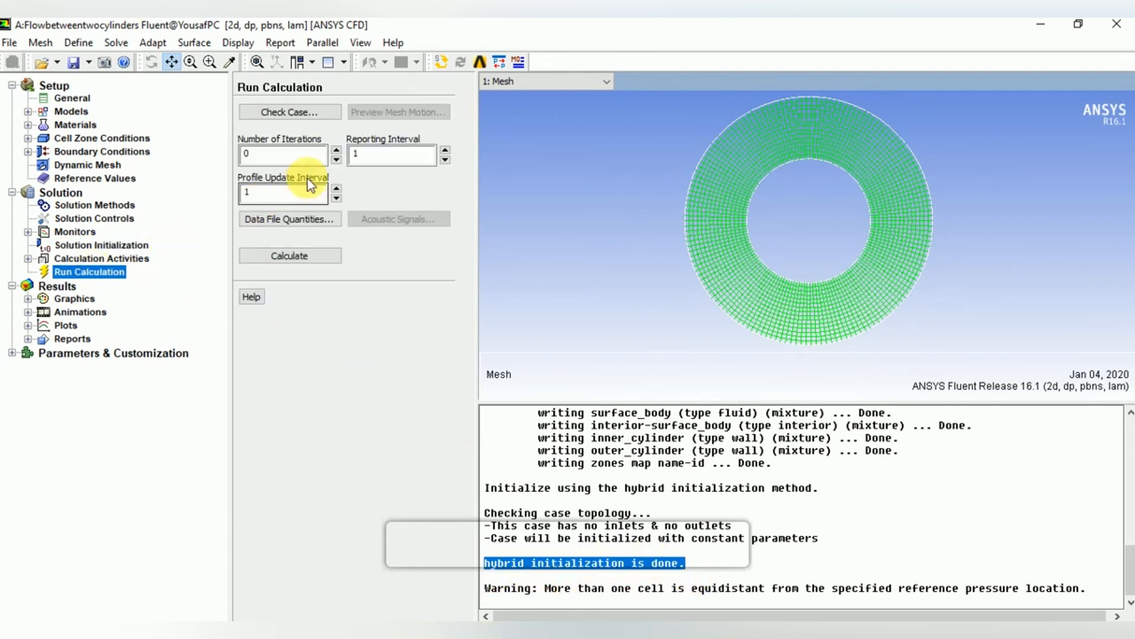
{"action": "left_click", "coordinate": [281, 154]}
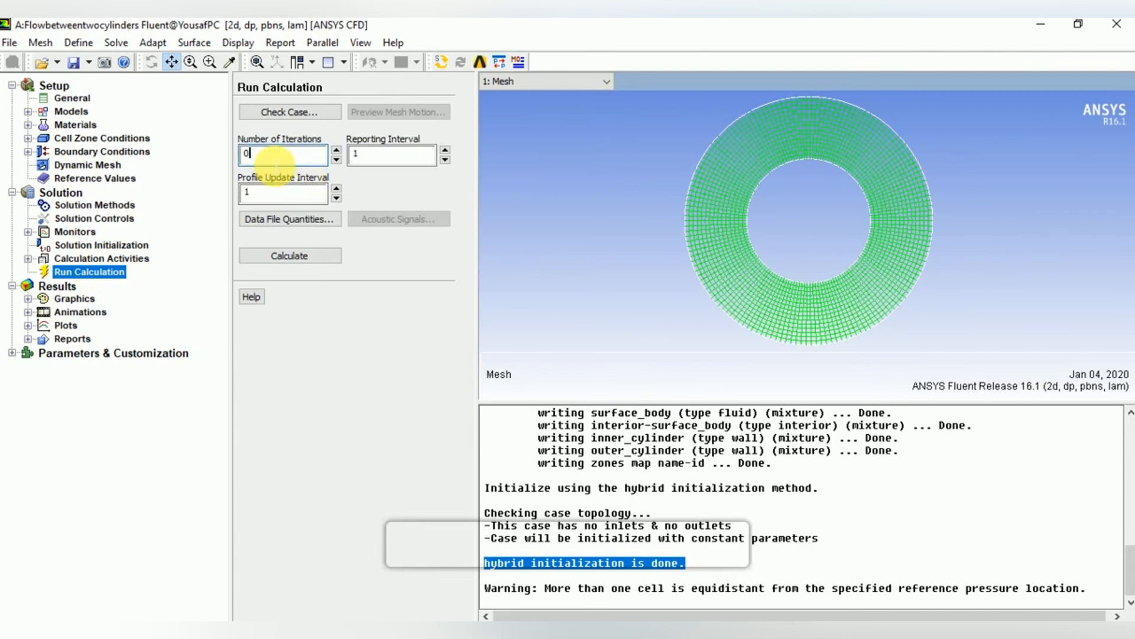
{"action": "type", "text": "500"}
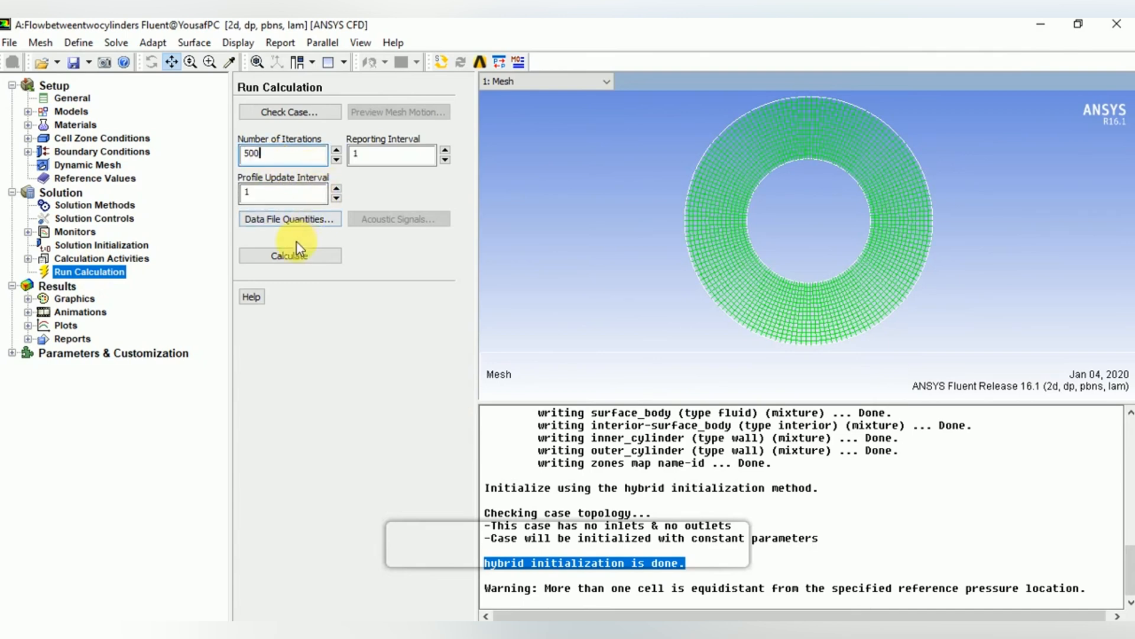
{"action": "left_click", "coordinate": [290, 256]}
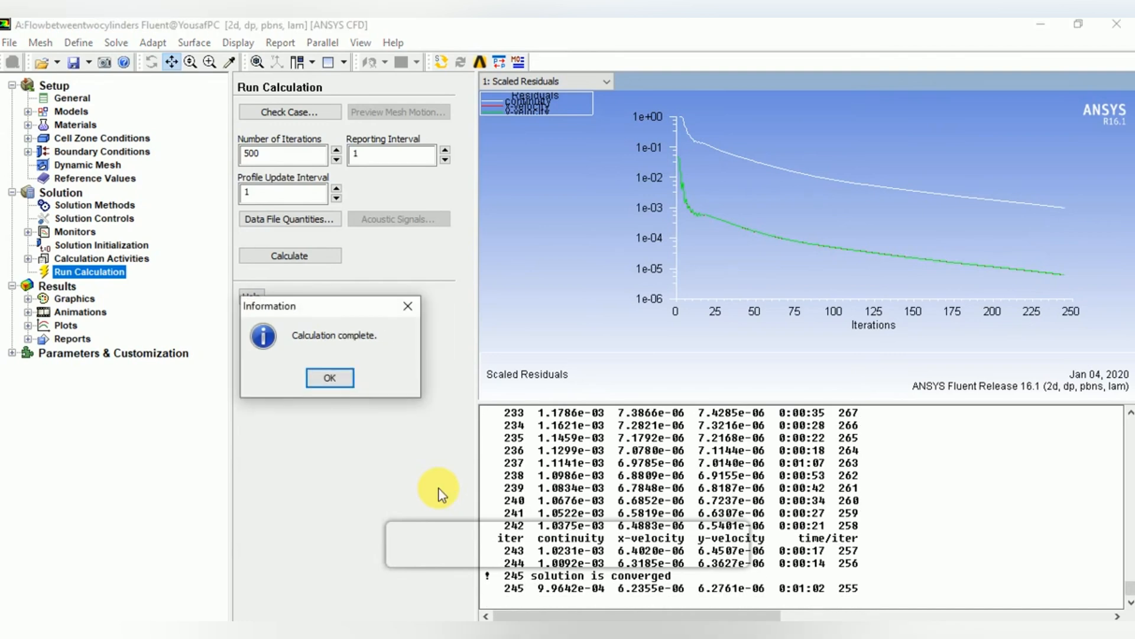
{"action": "left_click", "coordinate": [329, 378]}
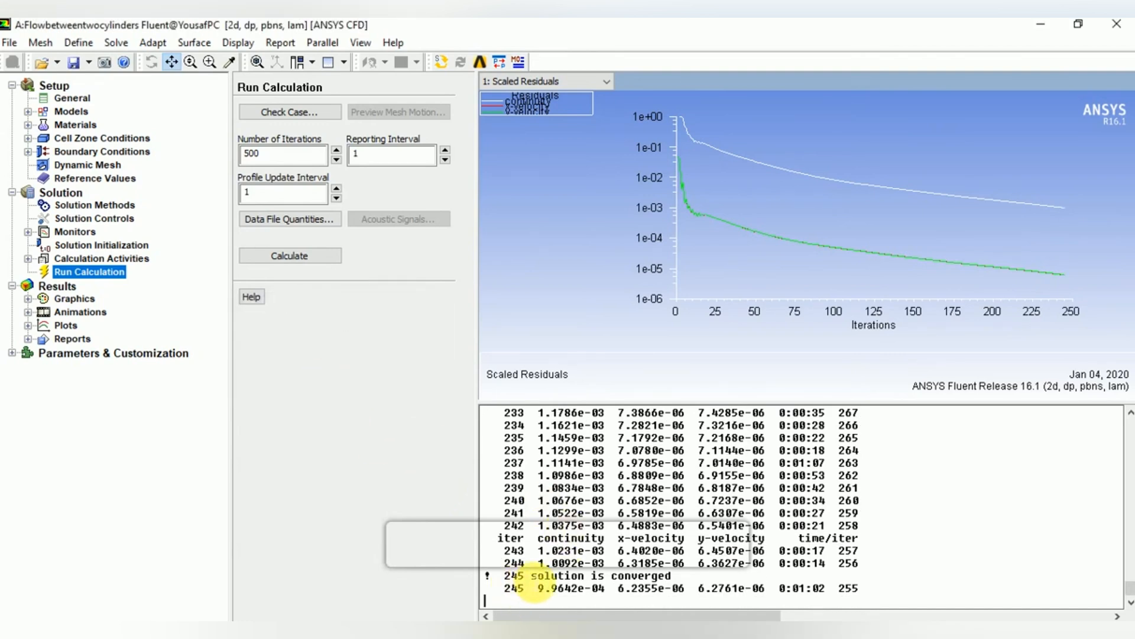
{"action": "double_click", "coordinate": [593, 592]}
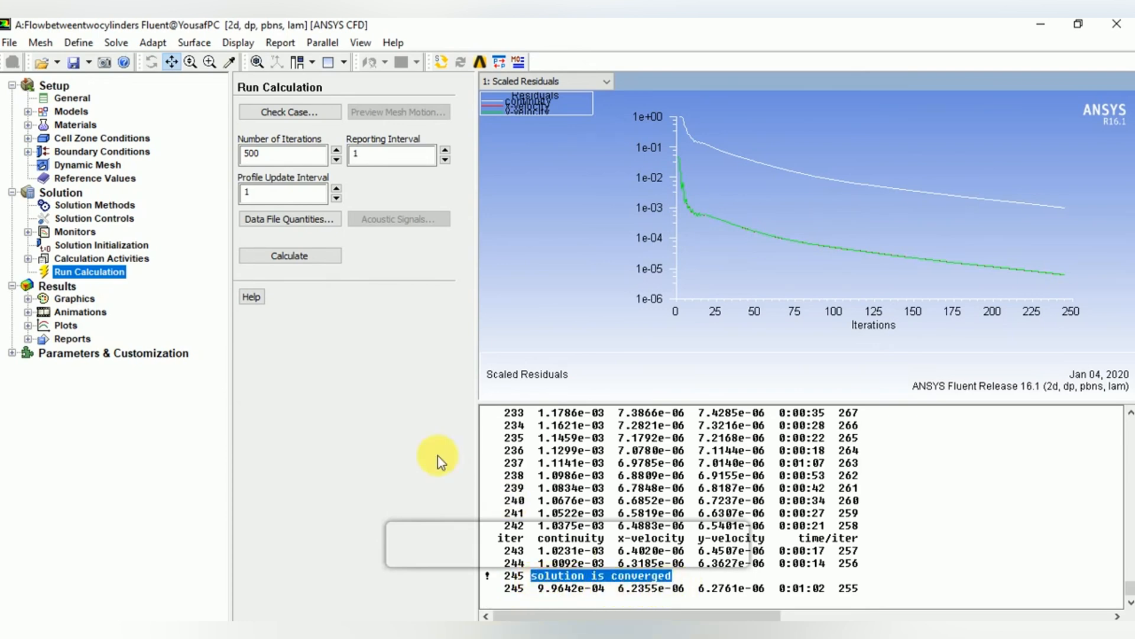
{"action": "mouse_move", "coordinate": [28, 295]}
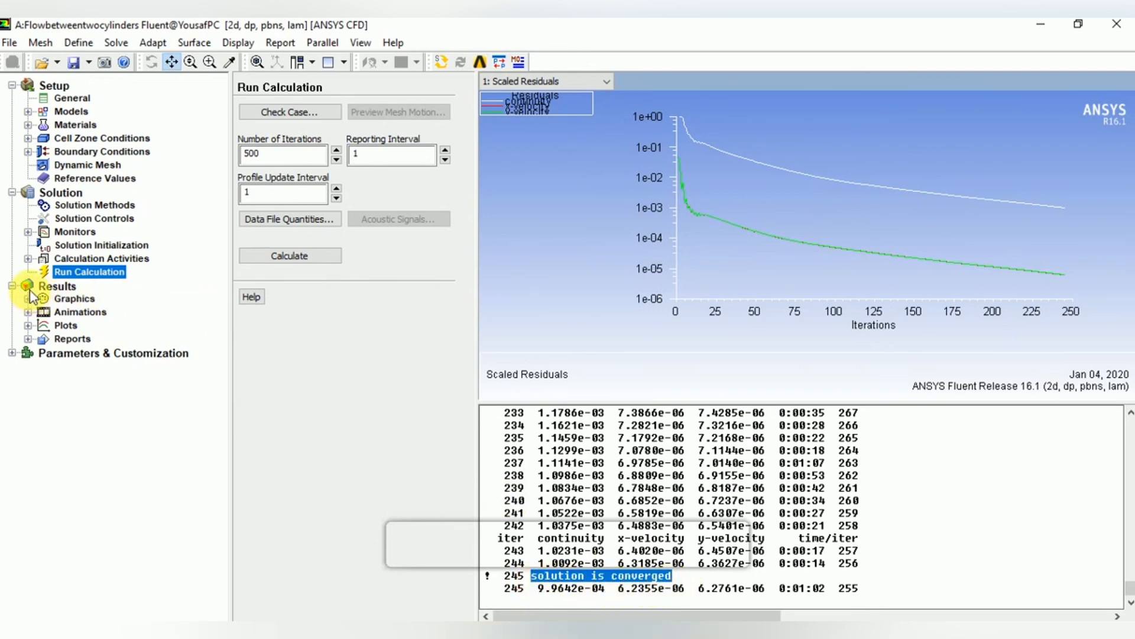
Expand Results > Graphics and bring up the Contours dialog
{"action": "left_click", "coordinate": [57, 285]}
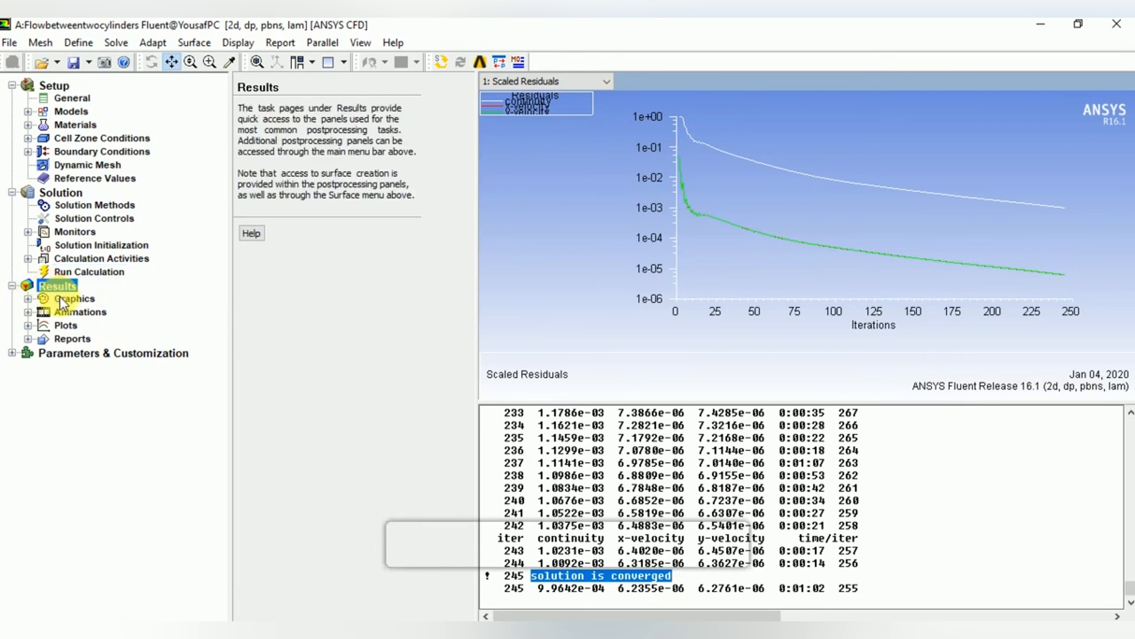
{"action": "left_click", "coordinate": [73, 298]}
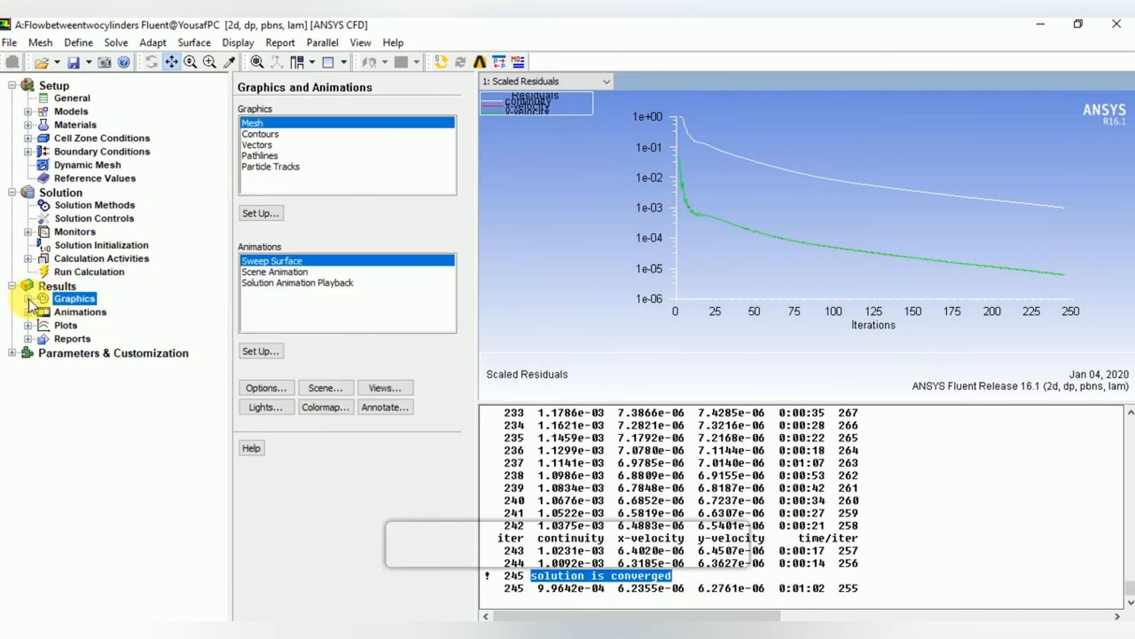
{"action": "left_click", "coordinate": [29, 298]}
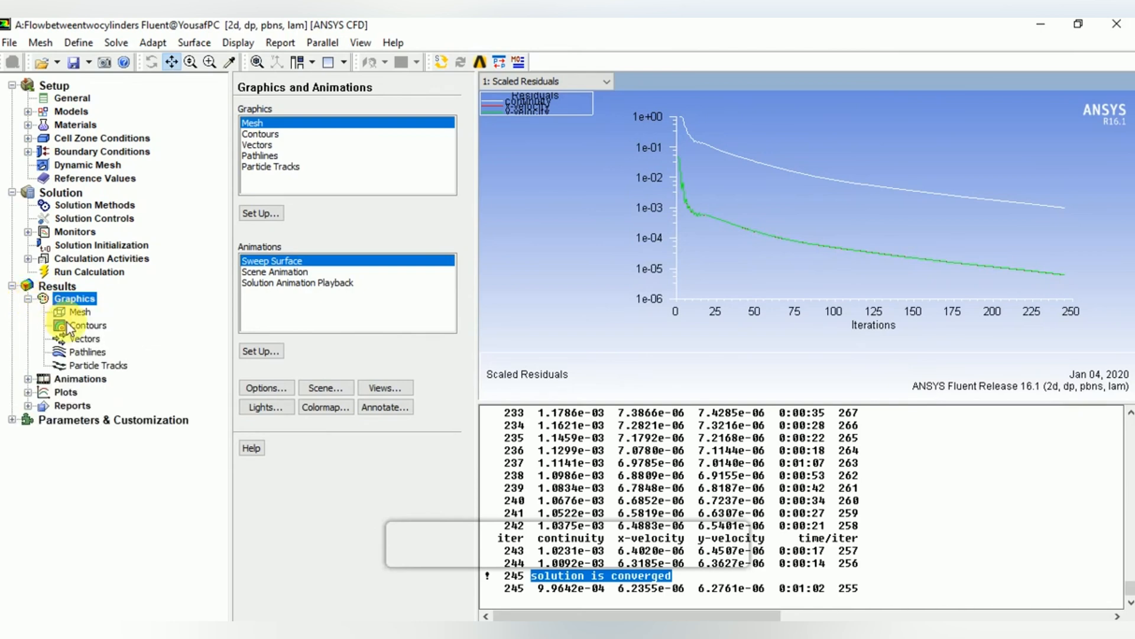
{"action": "double_click", "coordinate": [85, 326]}
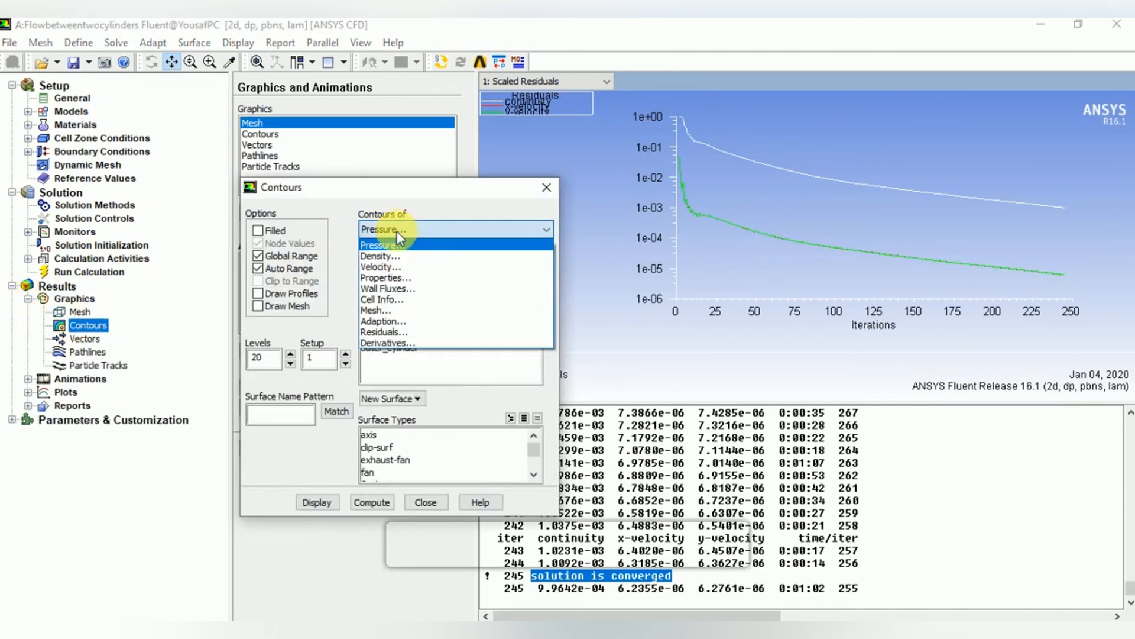
Show filled contours of velocity magnitude in the ring, legend peaking near 0.2 m/s
{"action": "left_click", "coordinate": [381, 267]}
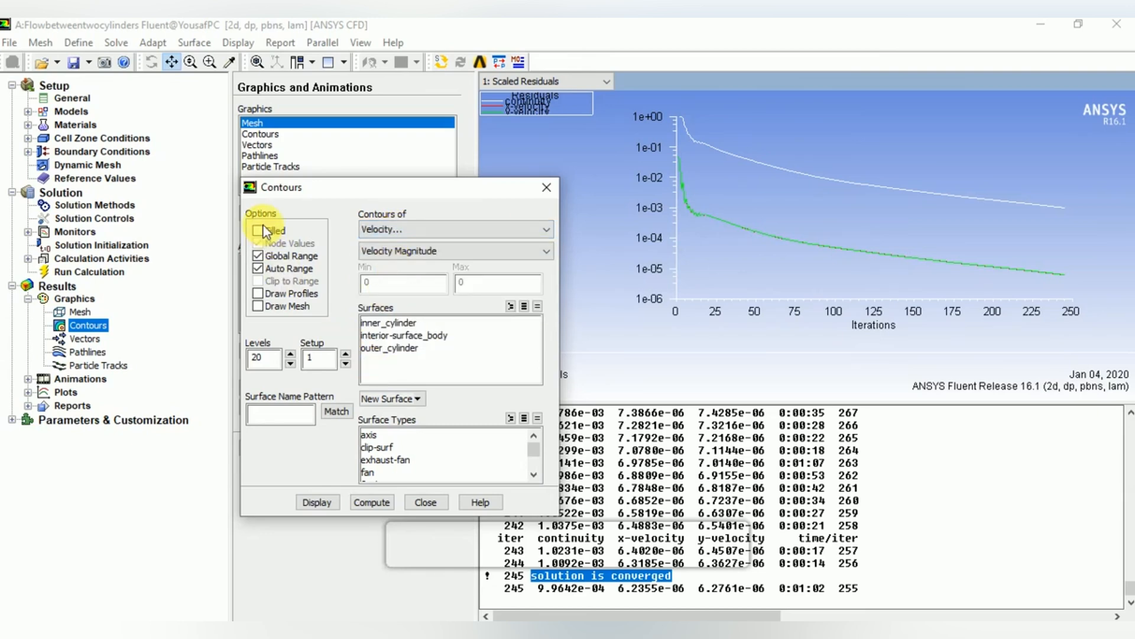
{"action": "left_click", "coordinate": [258, 231]}
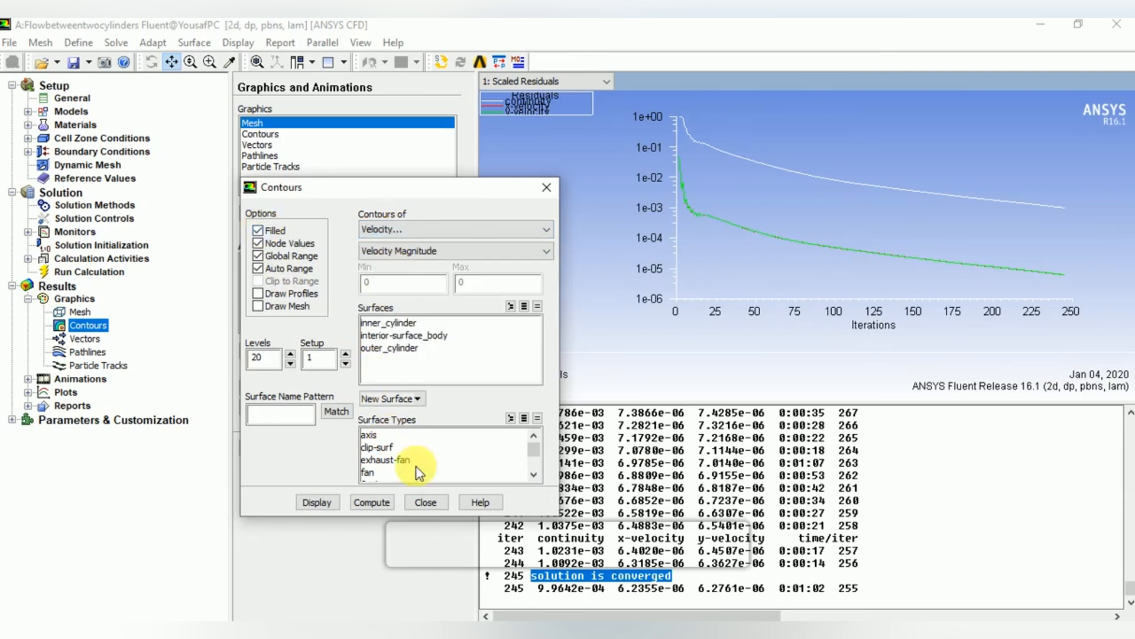
{"action": "left_click", "coordinate": [371, 502]}
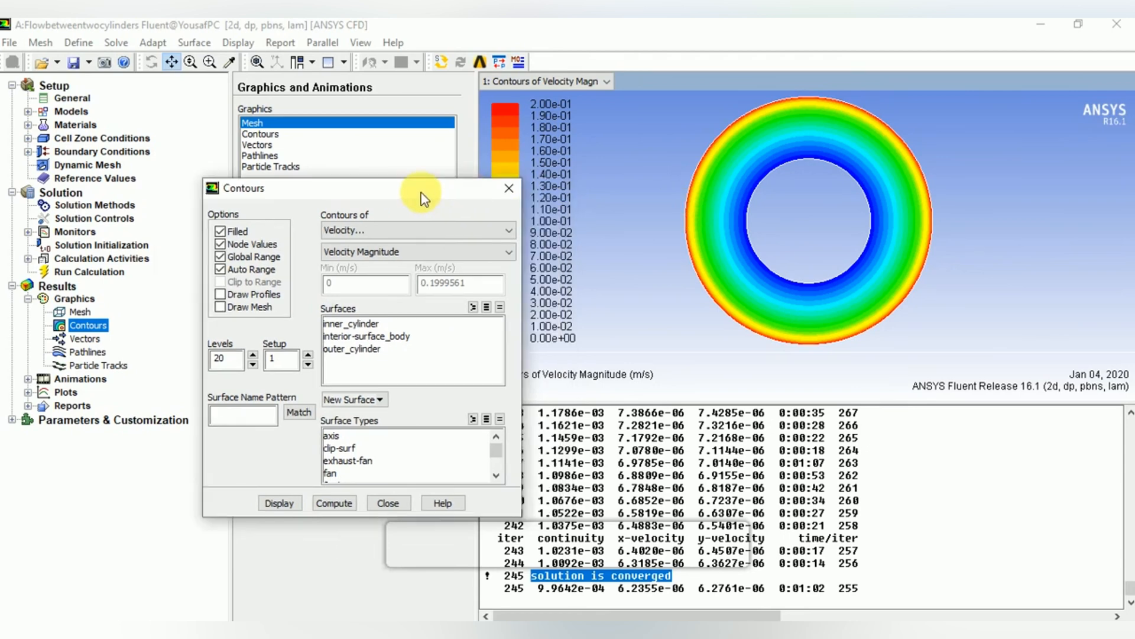
{"action": "left_click_drag", "start_coordinate": [423, 189], "coordinate": [354, 183]}
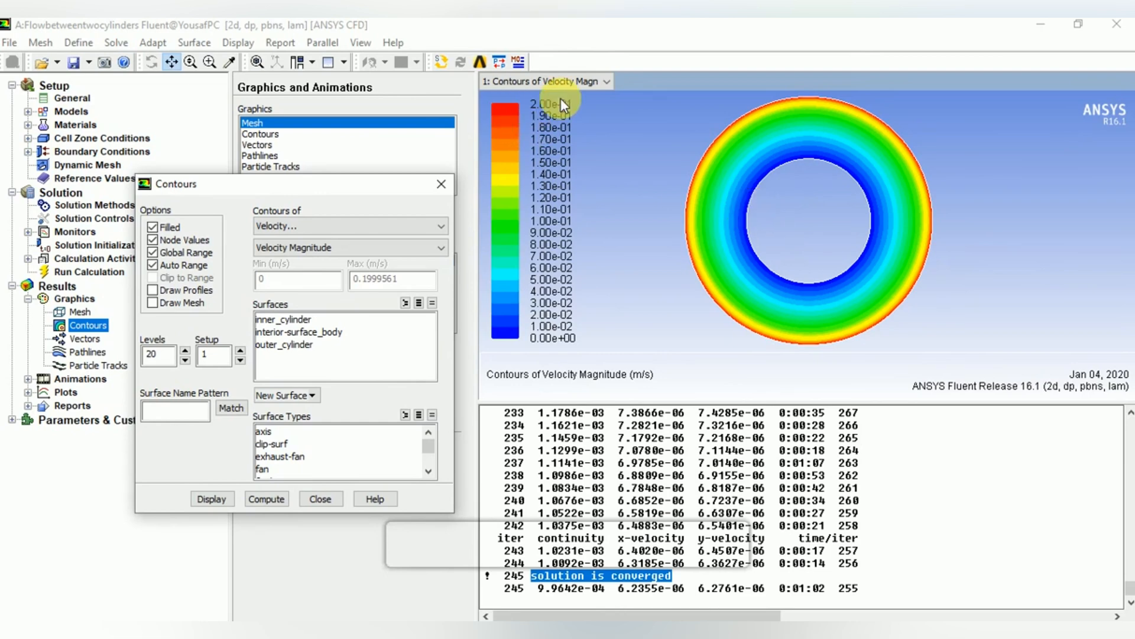
{"action": "mouse_move", "coordinate": [701, 175]}
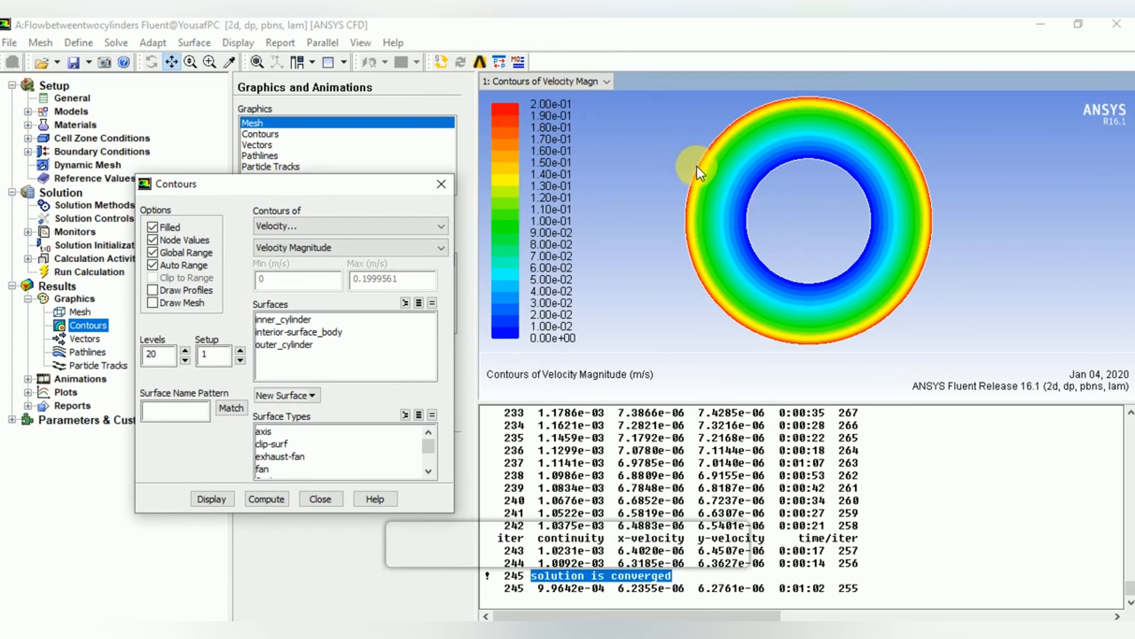
{"action": "mouse_move", "coordinate": [671, 220]}
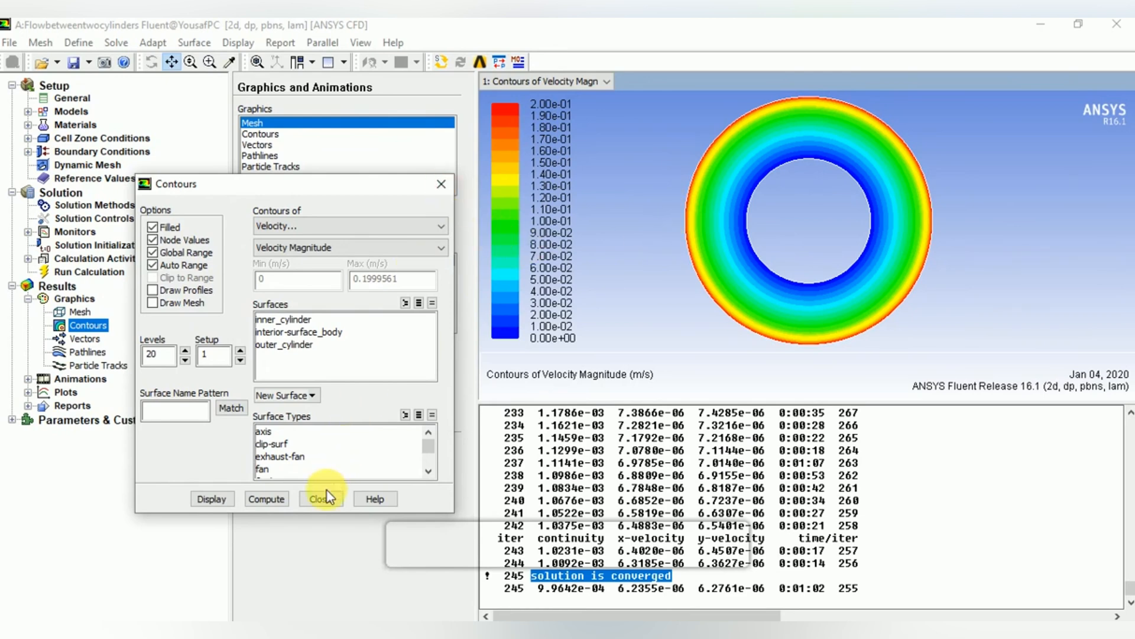
{"action": "left_click", "coordinate": [320, 498]}
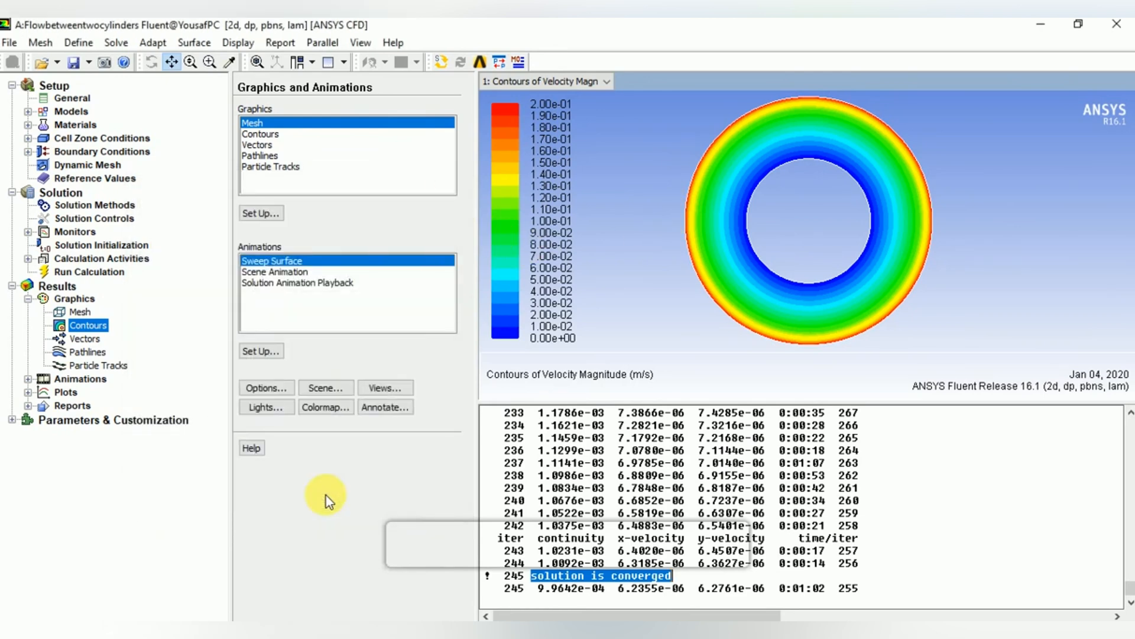
{"action": "mouse_move", "coordinate": [63, 372]}
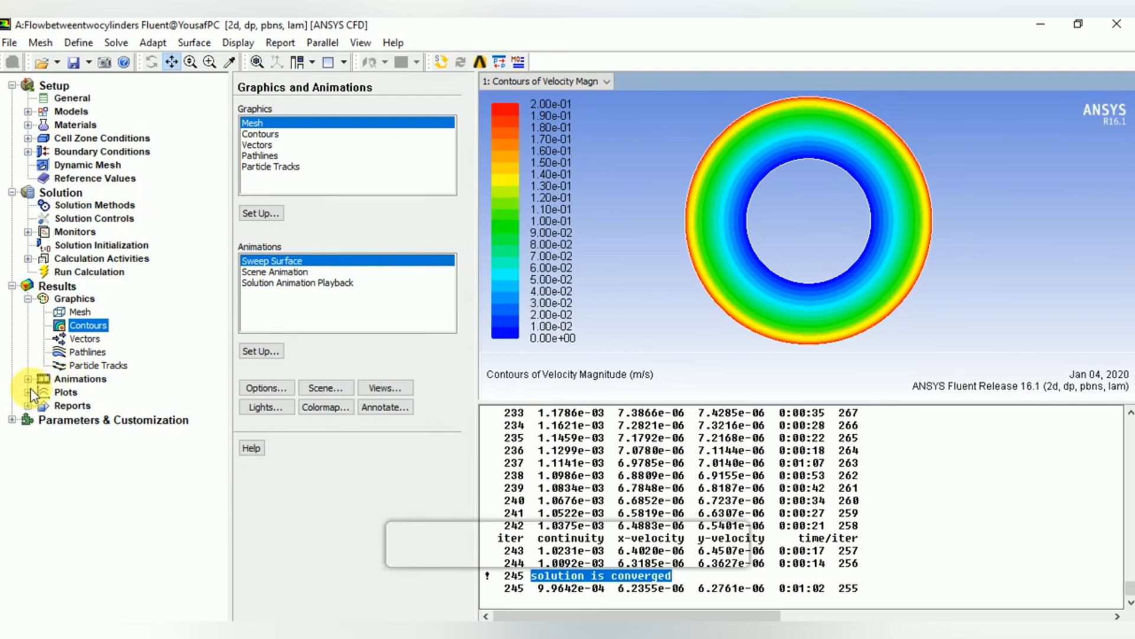
Set the Solution XY Plot Y axis to velocity magnitude and begin a new Line/Rake surface
{"action": "left_click", "coordinate": [28, 391]}
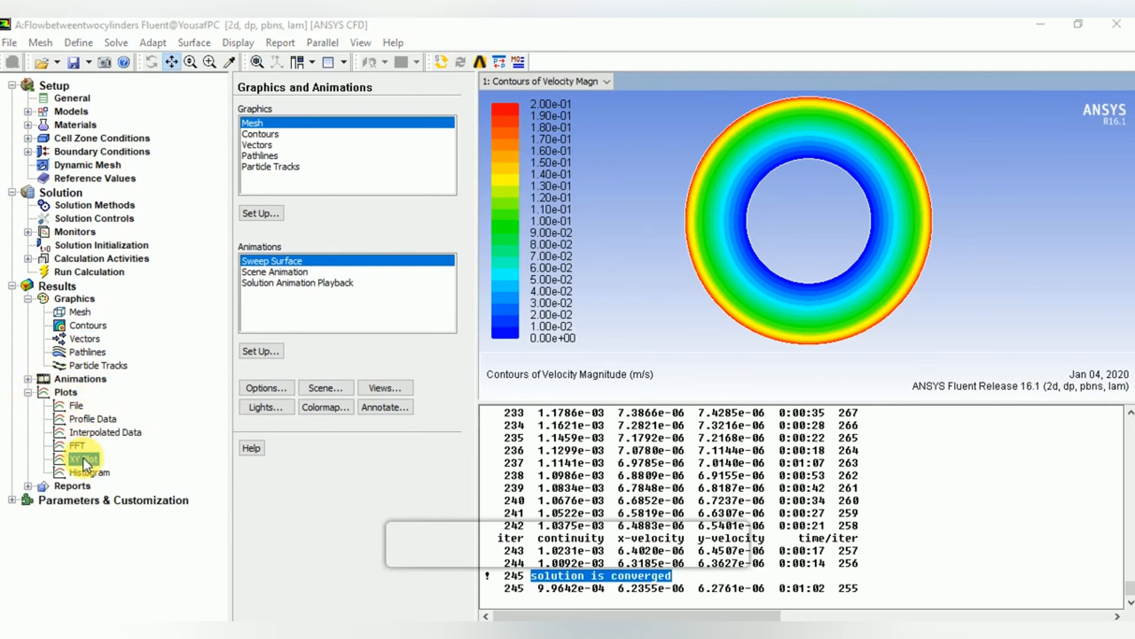
{"action": "double_click", "coordinate": [82, 459]}
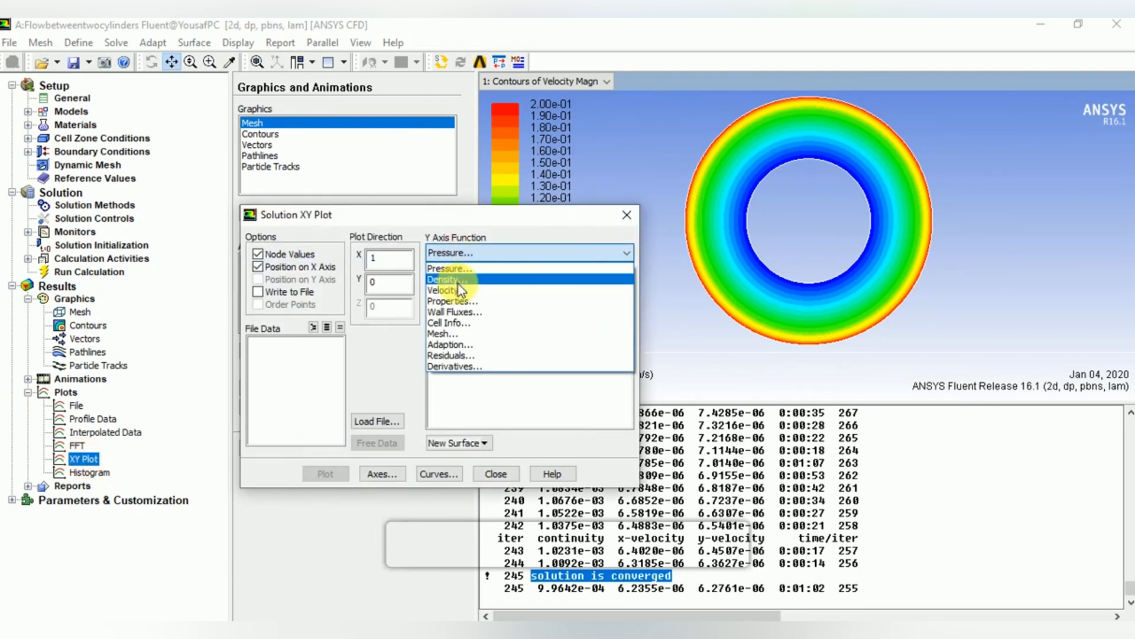
{"action": "left_click", "coordinate": [442, 289]}
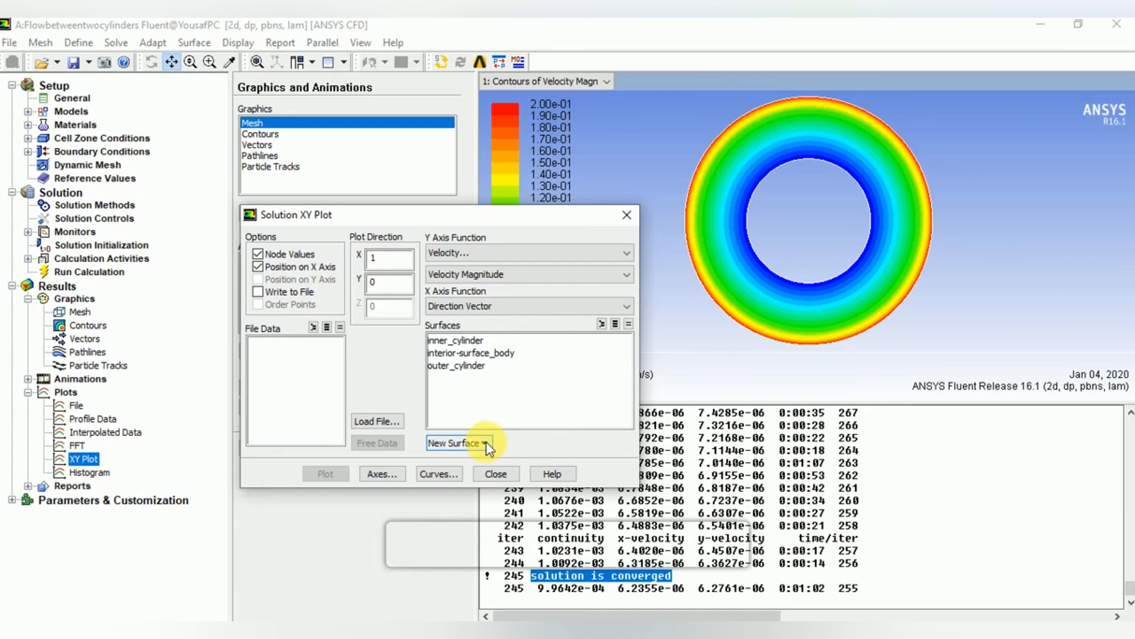
{"action": "left_click", "coordinate": [459, 443]}
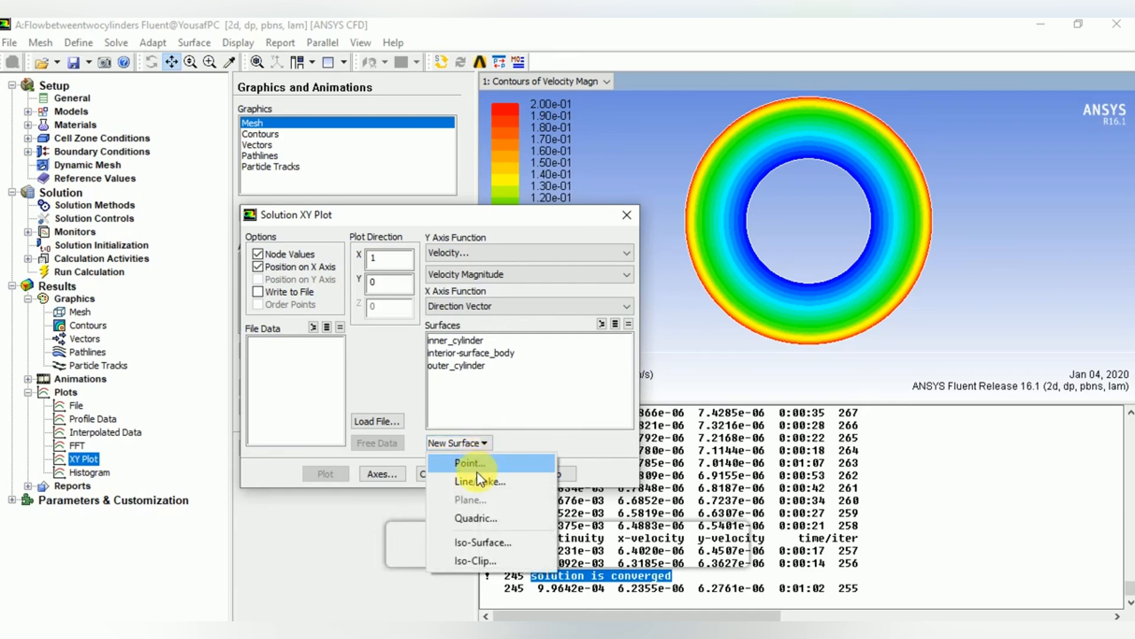
{"action": "left_click", "coordinate": [471, 482]}
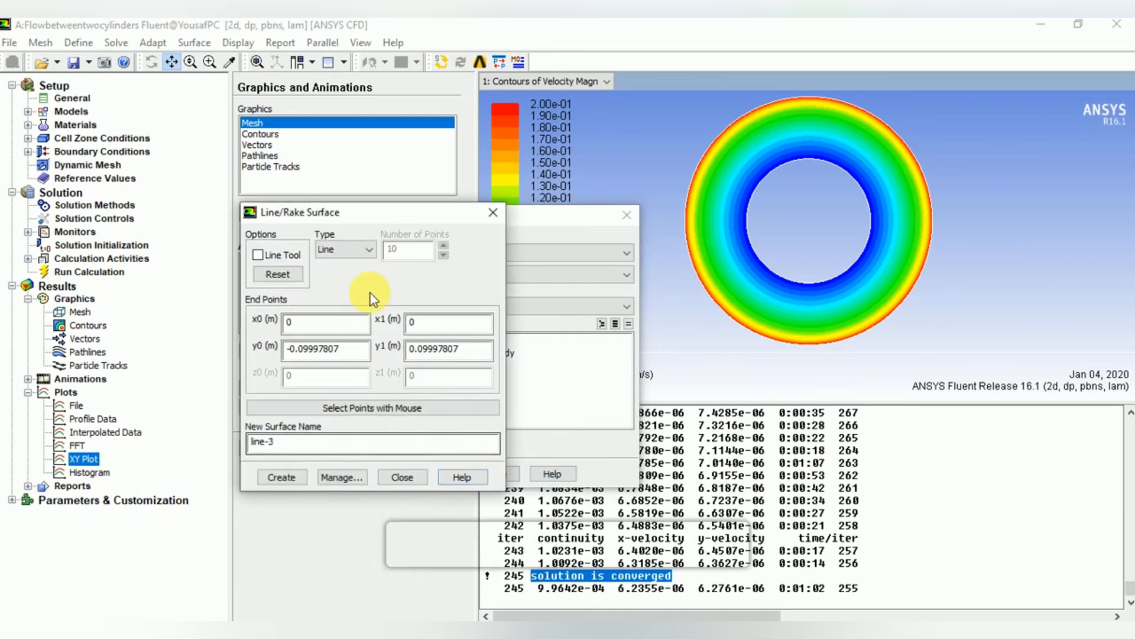
Create line-3 at x=0 from y=0.05 to y=0.1 m across the gap
{"action": "left_click", "coordinate": [326, 349]}
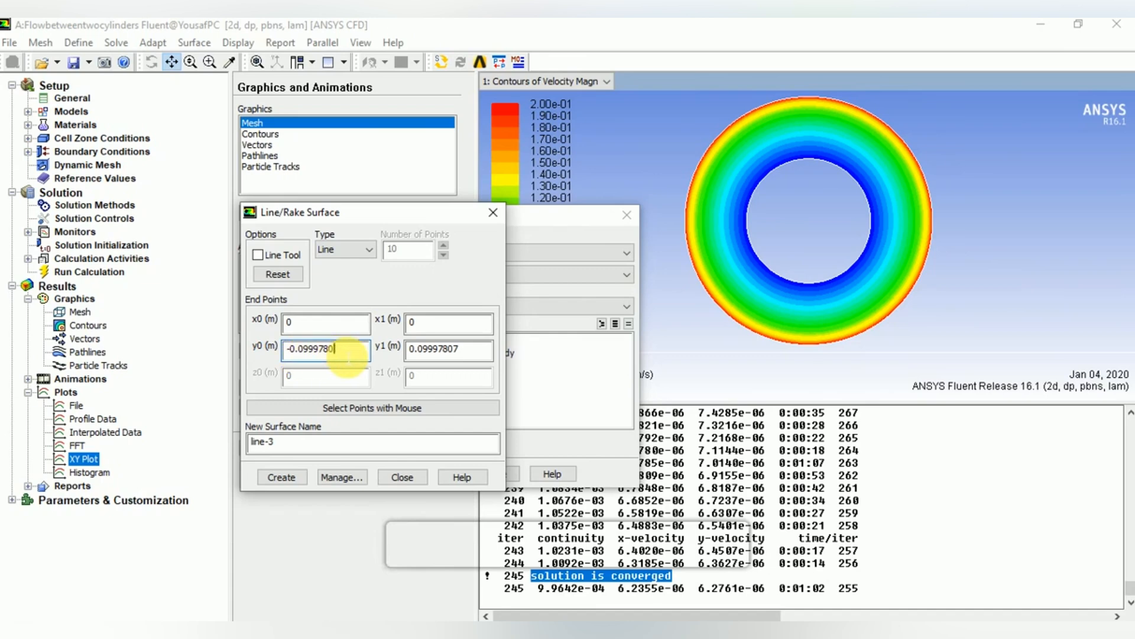
{"action": "type", "text": "0"}
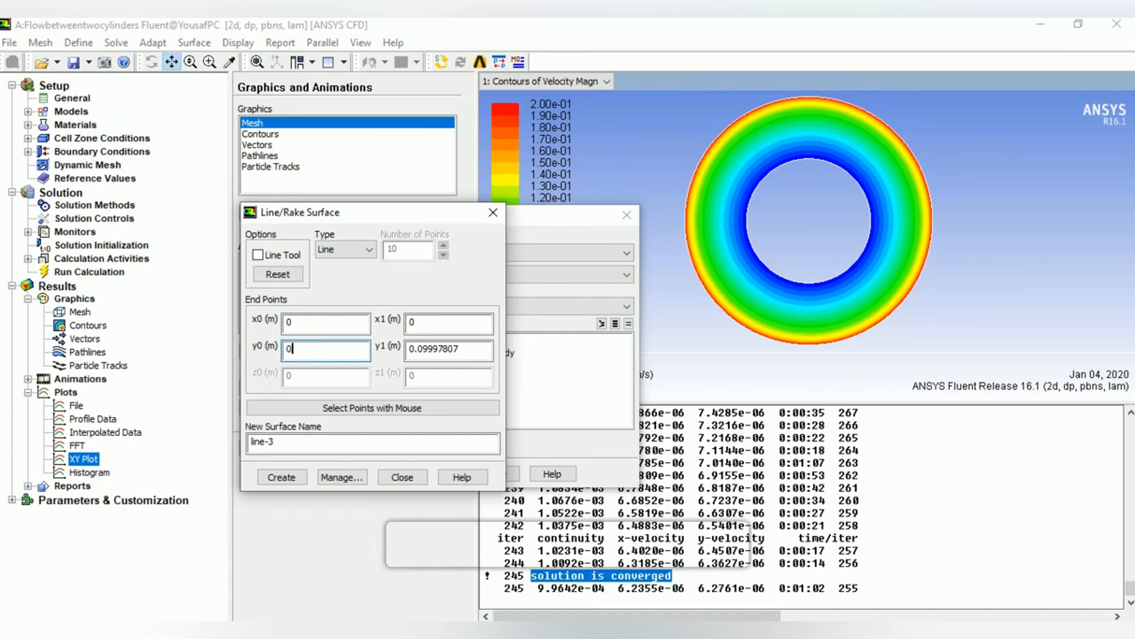
{"action": "type", "text": ".05"}
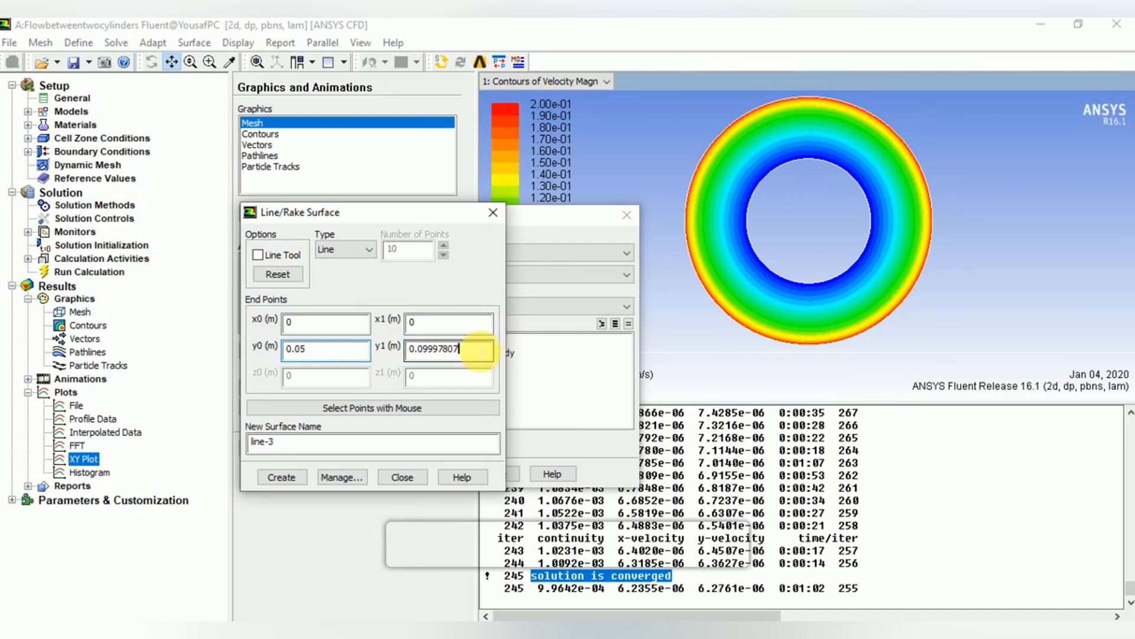
{"action": "key", "text": "BackSpace"}
{"action": "type", "text": "0.1"}
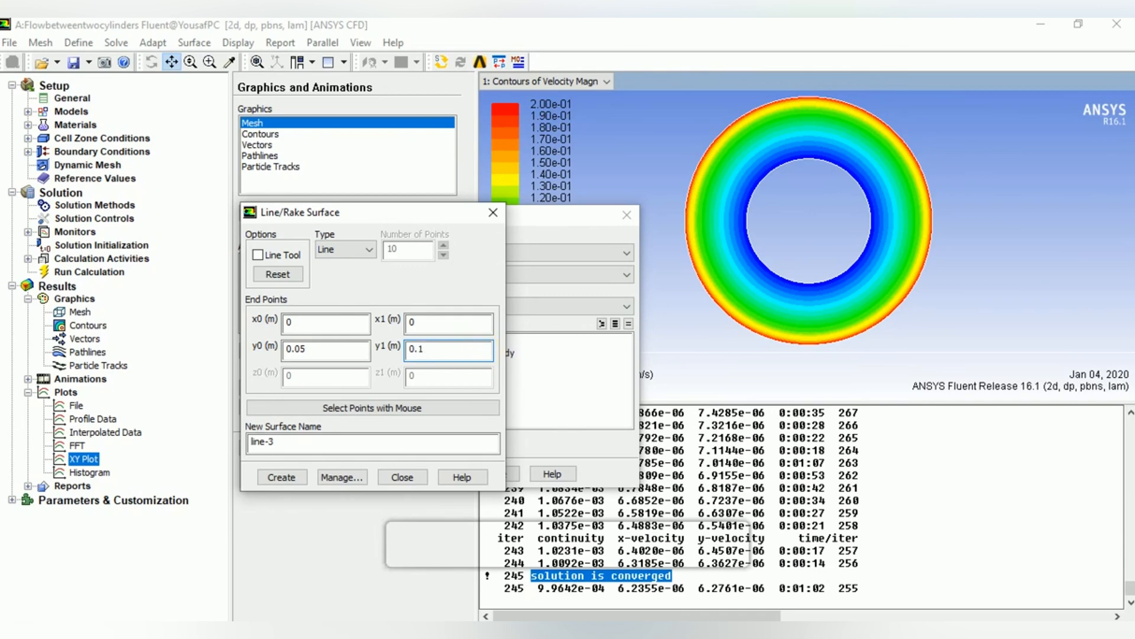
{"action": "left_click", "coordinate": [281, 477]}
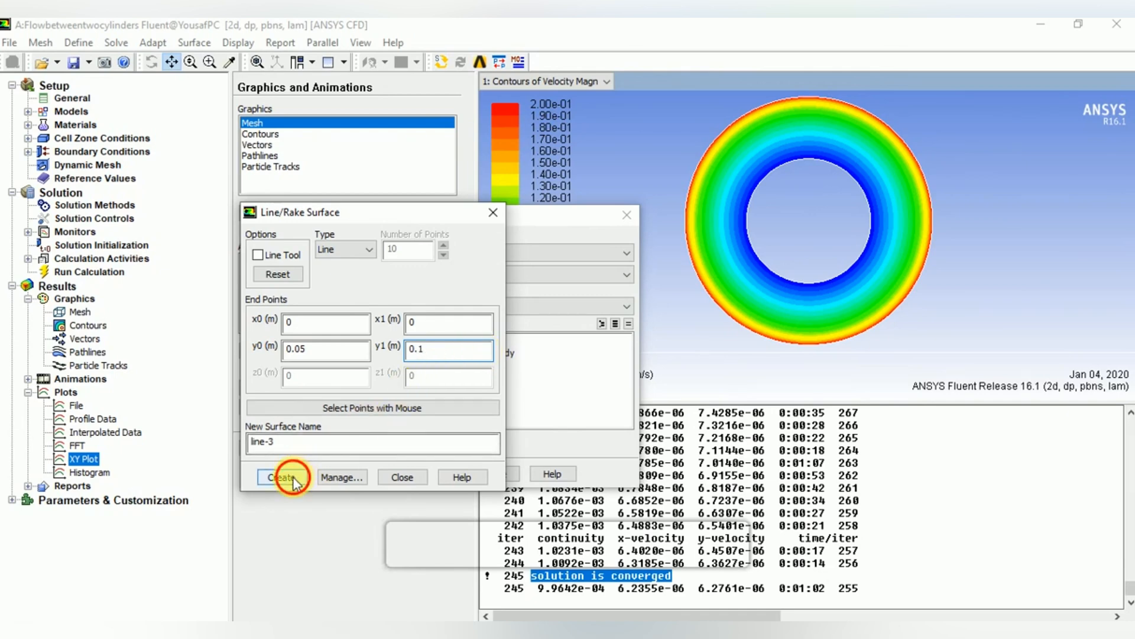
{"action": "left_click", "coordinate": [282, 477]}
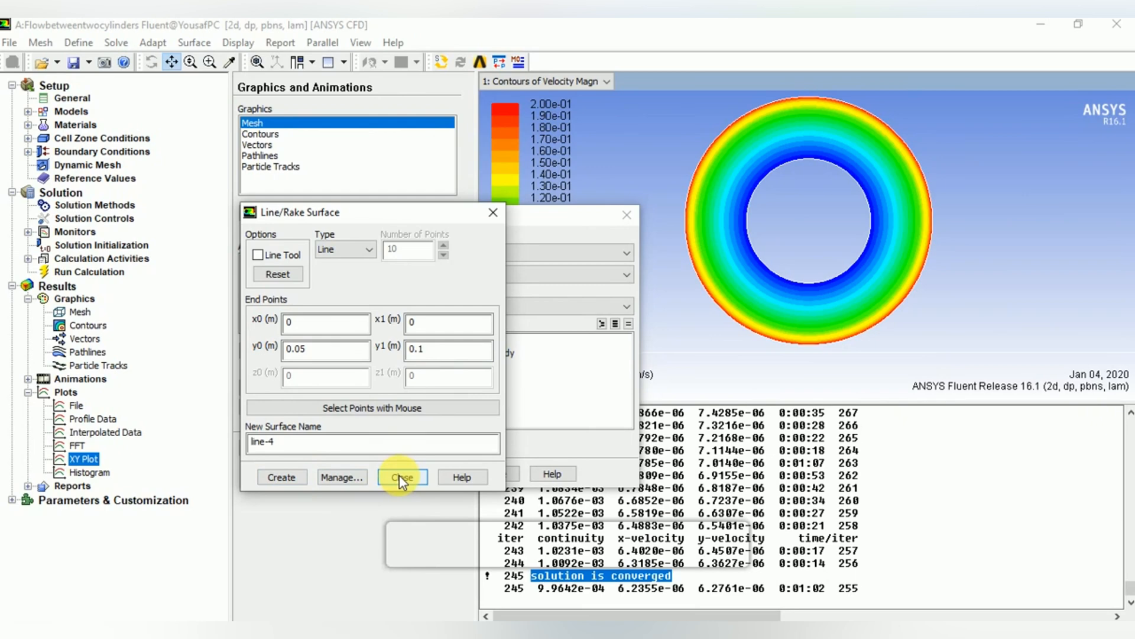
{"action": "left_click", "coordinate": [401, 476]}
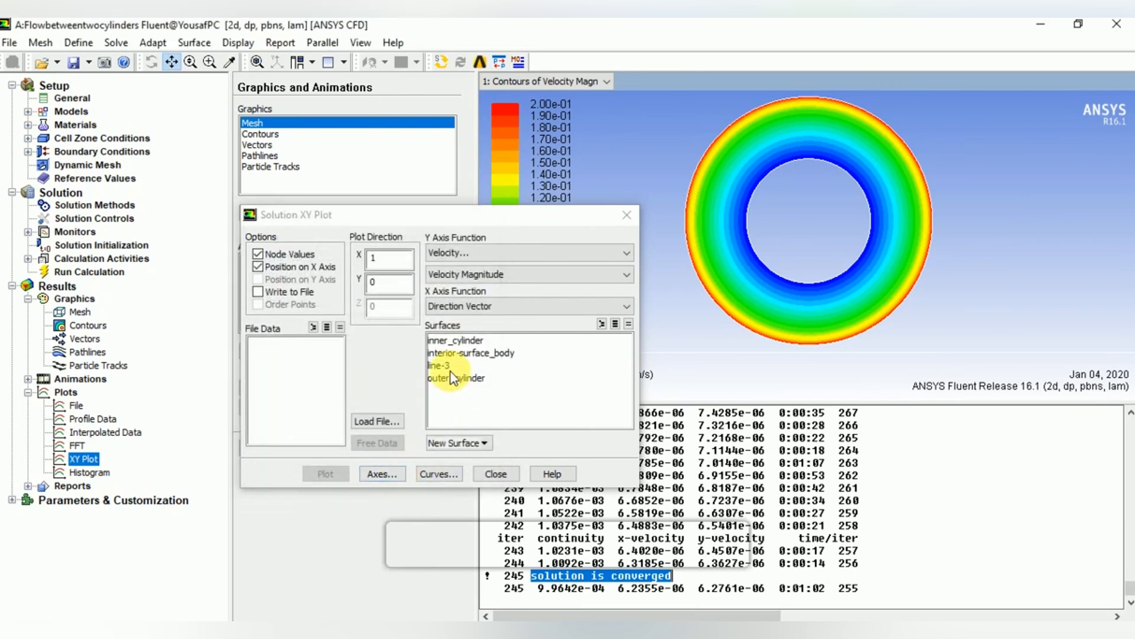
Plot velocity magnitude along line-3 against y position using plot direction X=0, Y=1
{"action": "left_click", "coordinate": [438, 365]}
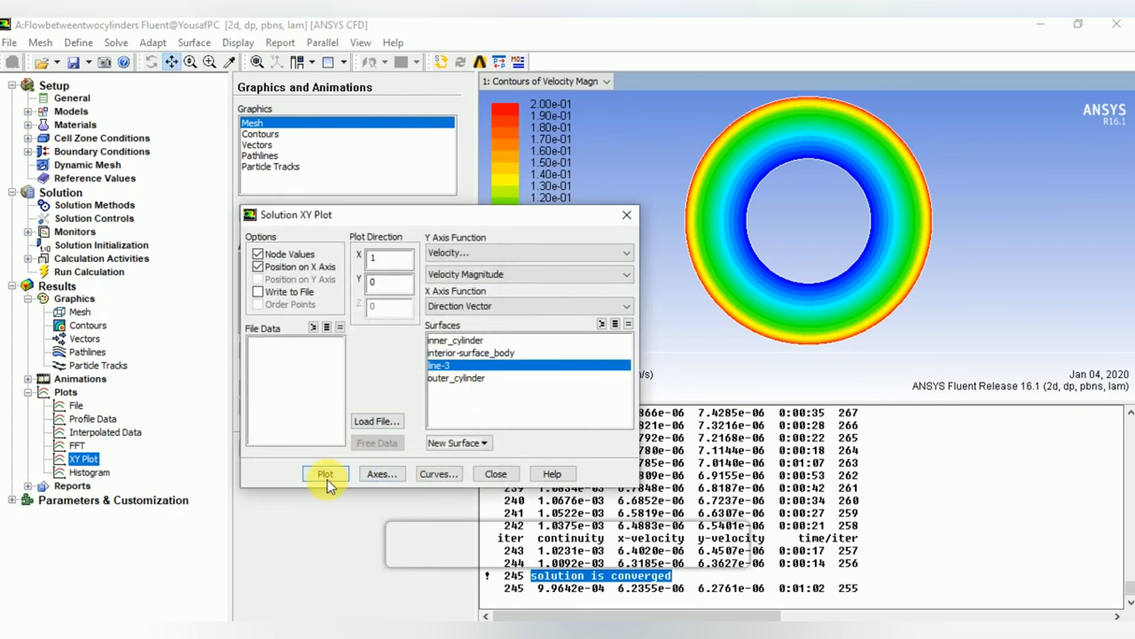
{"action": "left_click", "coordinate": [325, 473]}
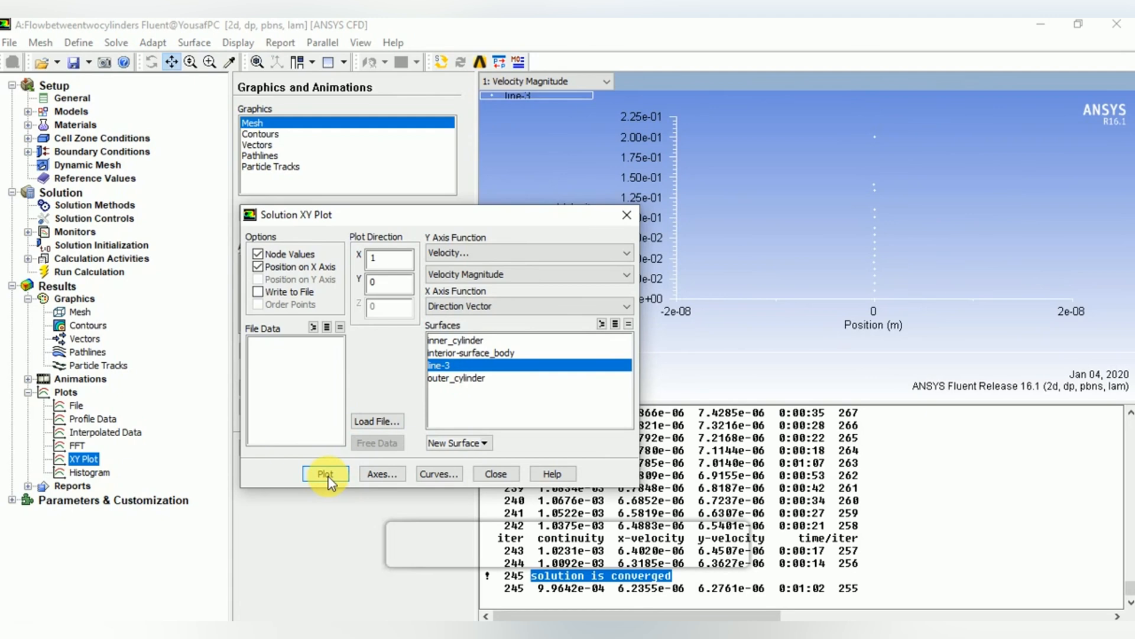
{"action": "left_click", "coordinate": [388, 258]}
{"action": "type", "text": "0"}
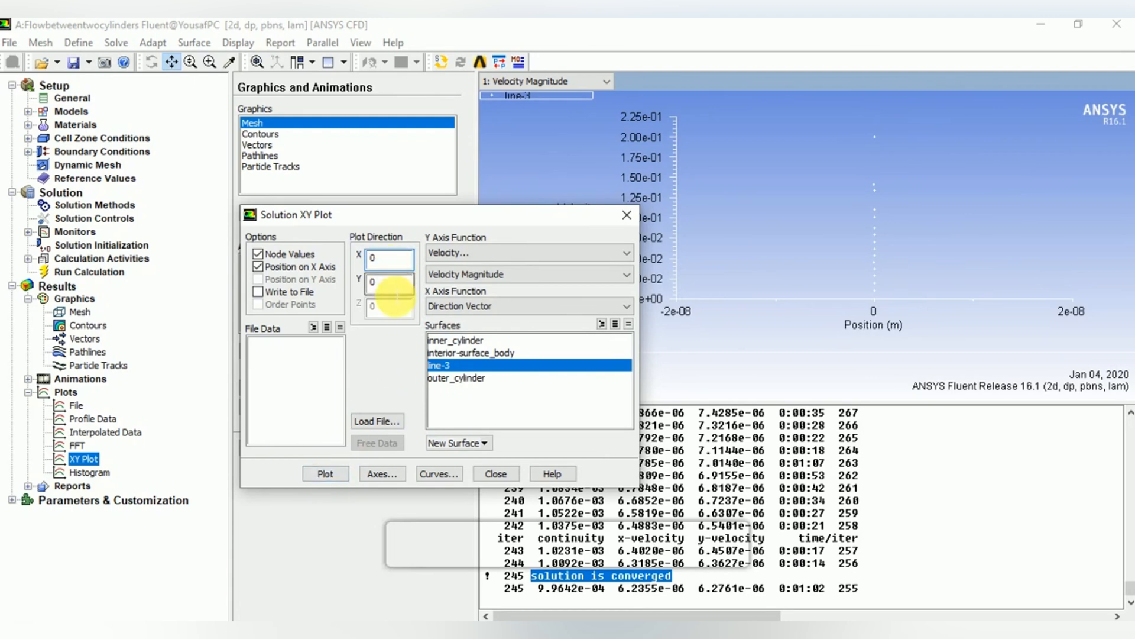
{"action": "type", "text": "1"}
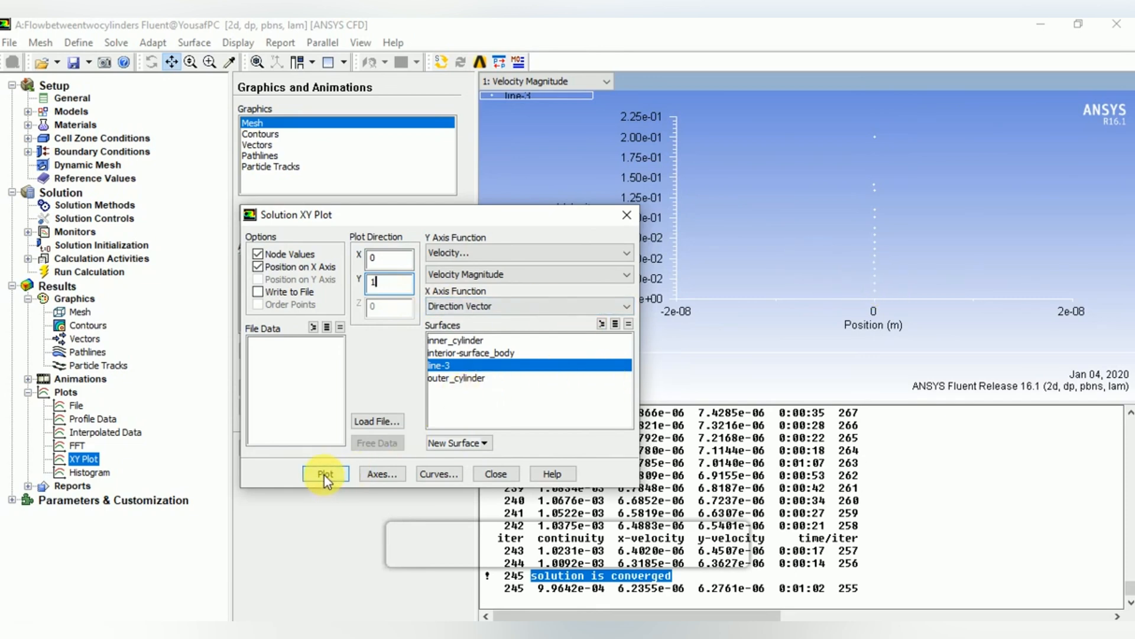
{"action": "left_click", "coordinate": [326, 473]}
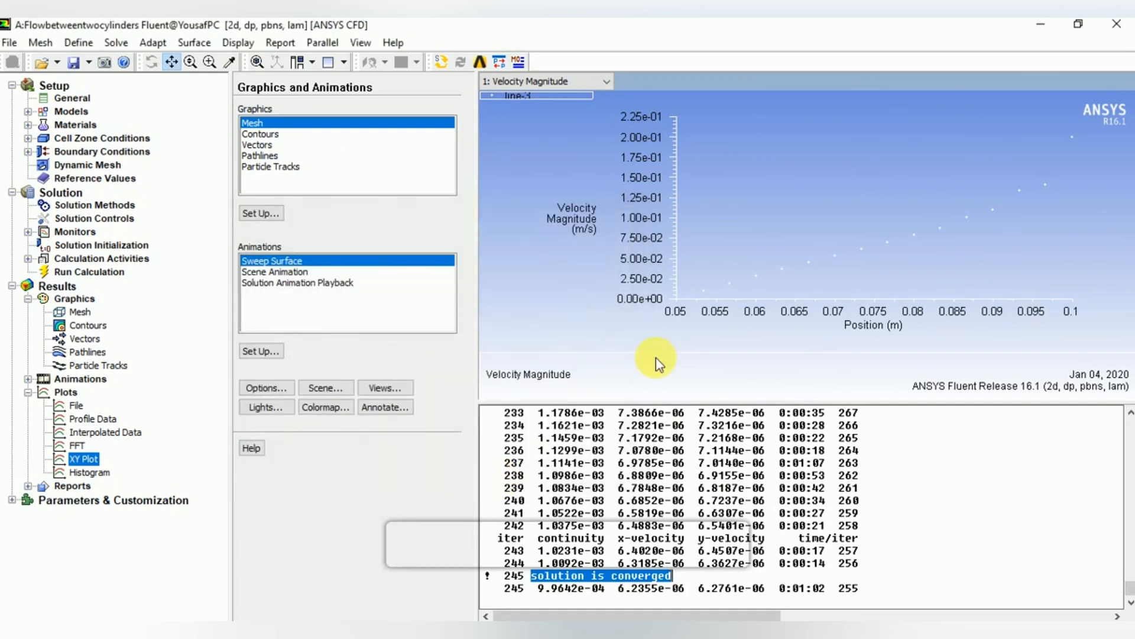
{"action": "mouse_move", "coordinate": [729, 289]}
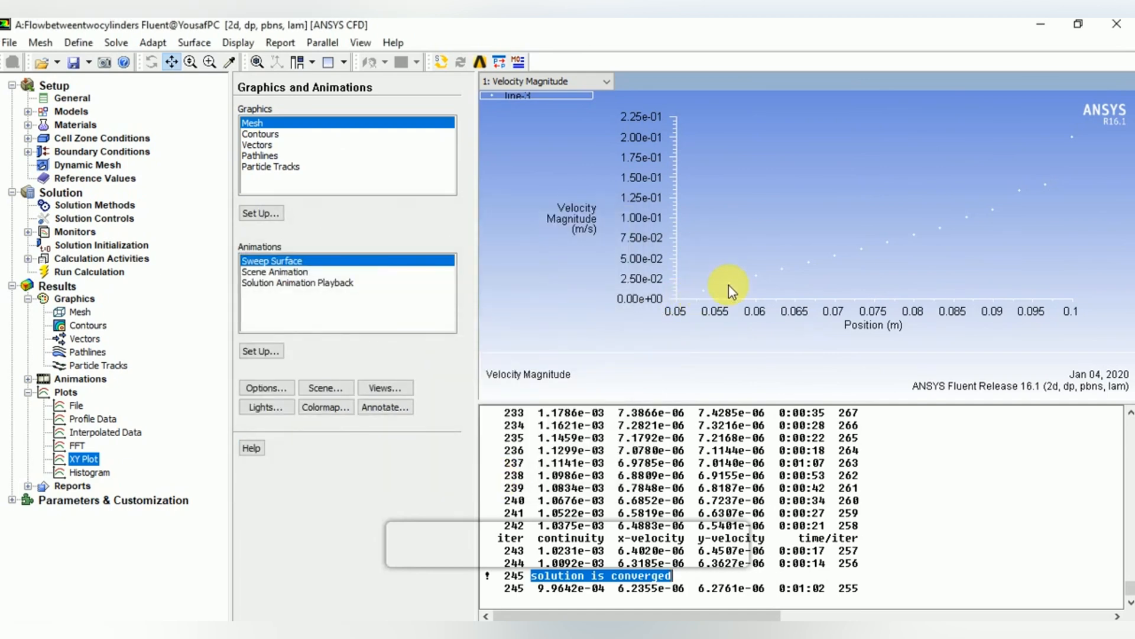
{"action": "mouse_move", "coordinate": [929, 227]}
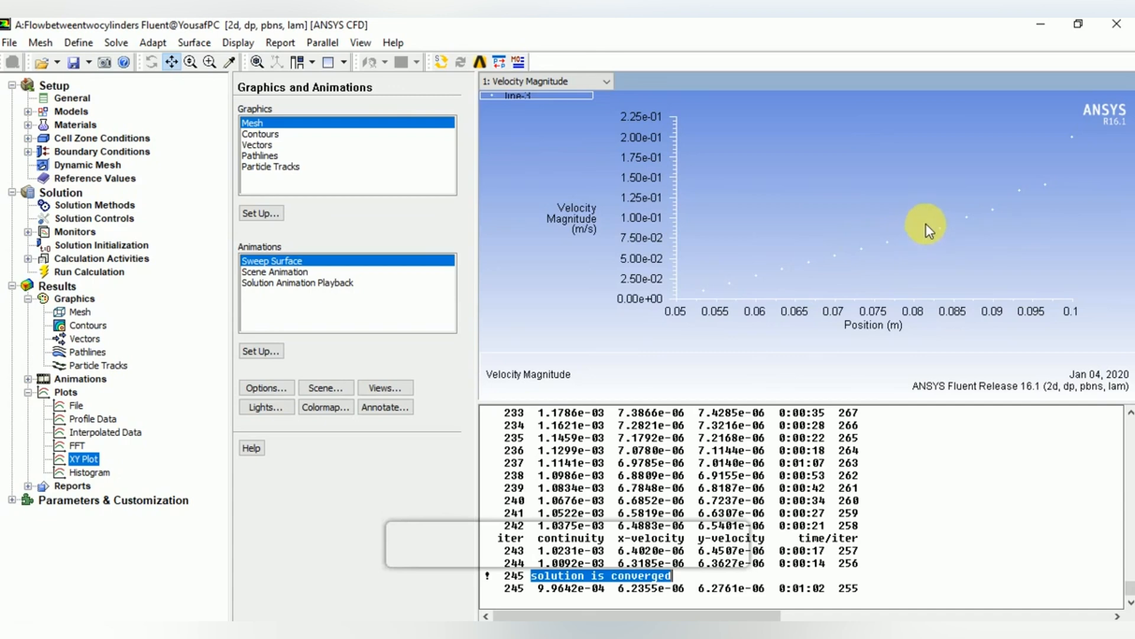
{"action": "mouse_move", "coordinate": [1048, 181]}
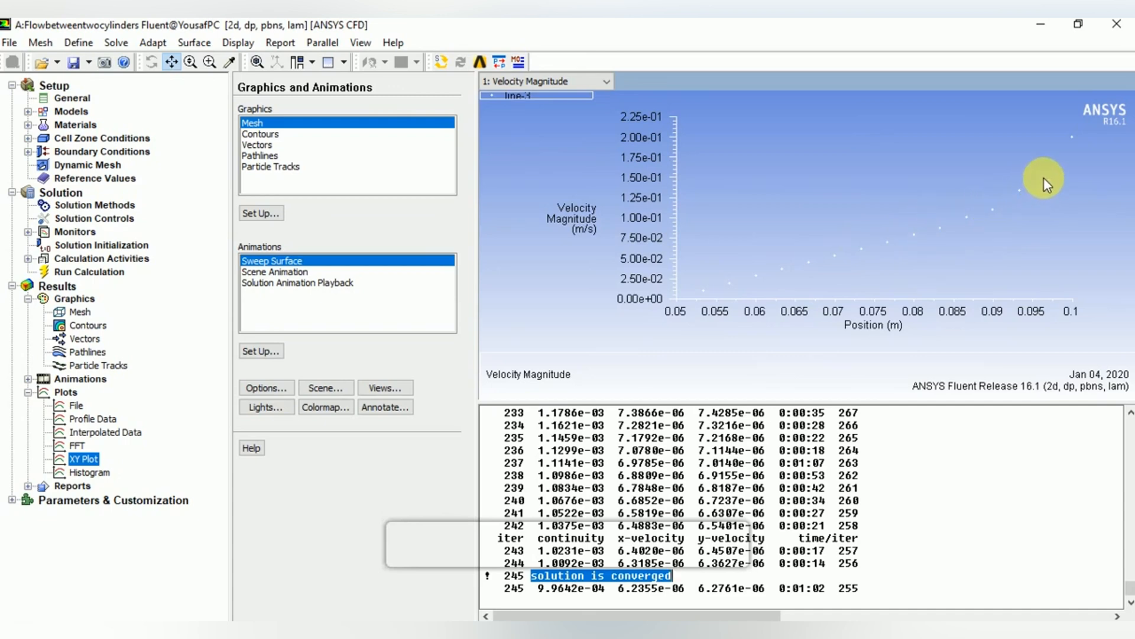
{"action": "mouse_move", "coordinate": [1024, 213]}
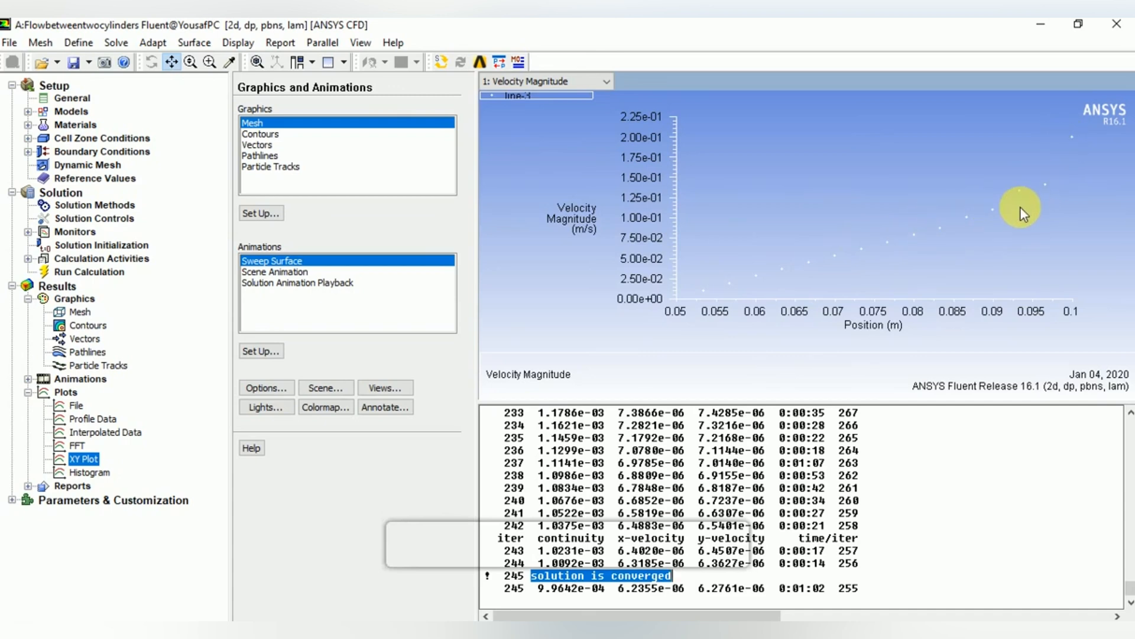
{"action": "mouse_move", "coordinate": [530, 363]}
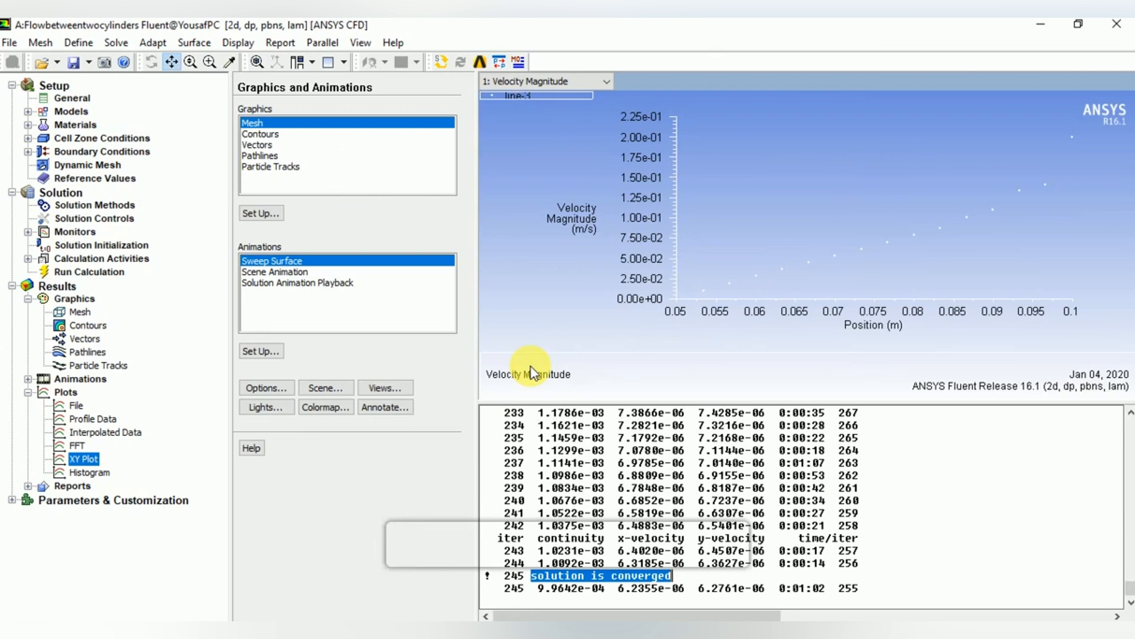
{"action": "mouse_move", "coordinate": [296, 316]}
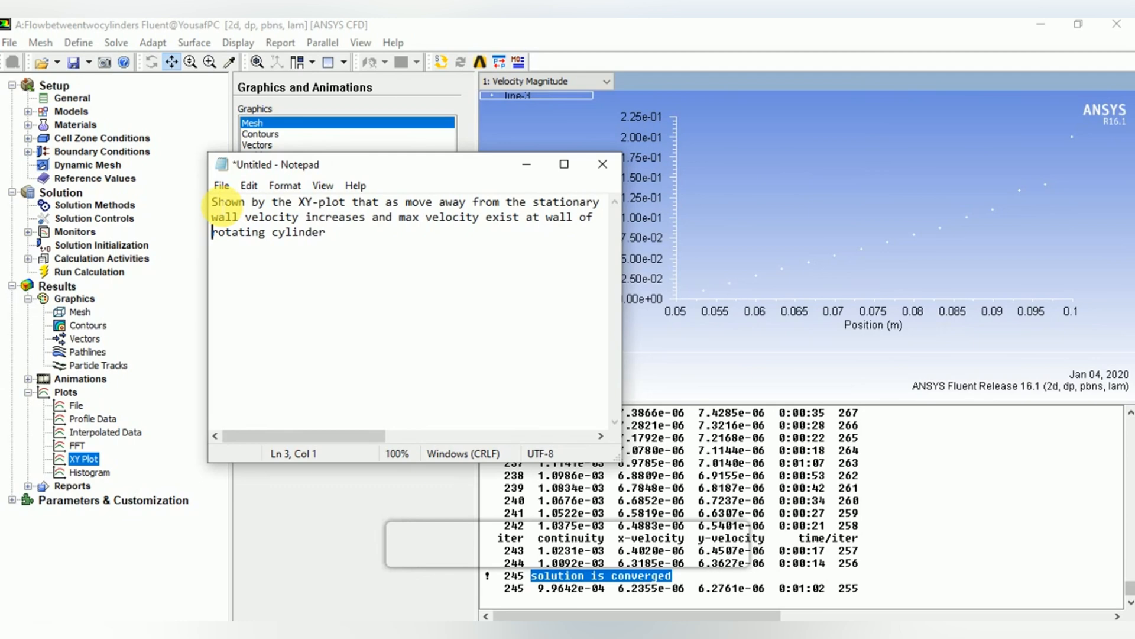
Append the closing line "Work has been Done!" to the Notepad conclusions
{"action": "double_click", "coordinate": [227, 202]}
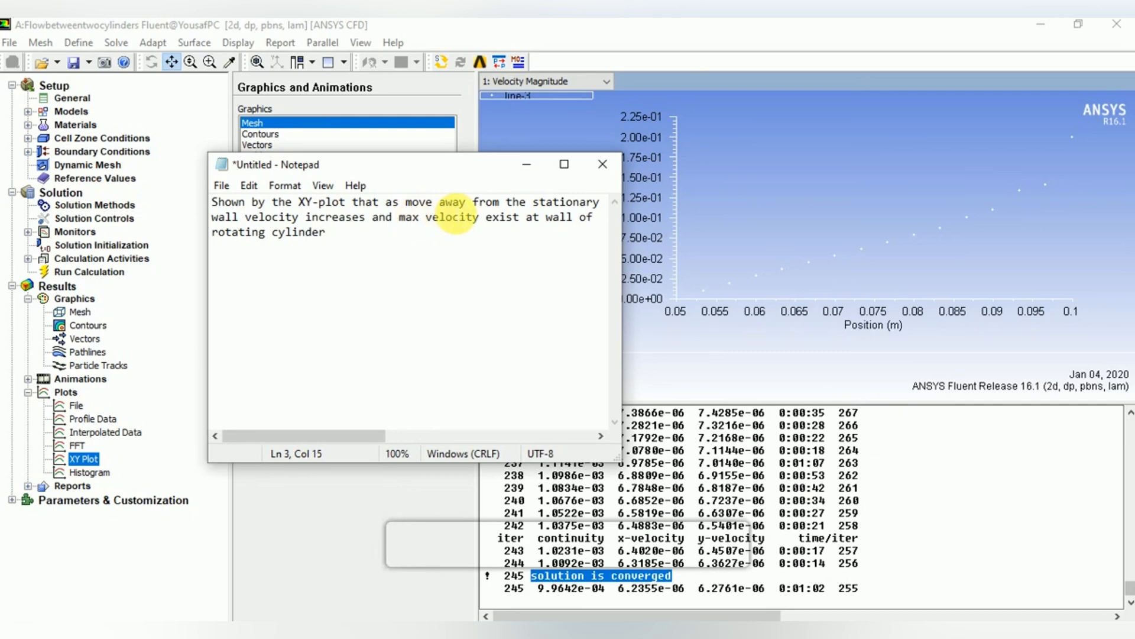
{"action": "mouse_move", "coordinate": [527, 253]}
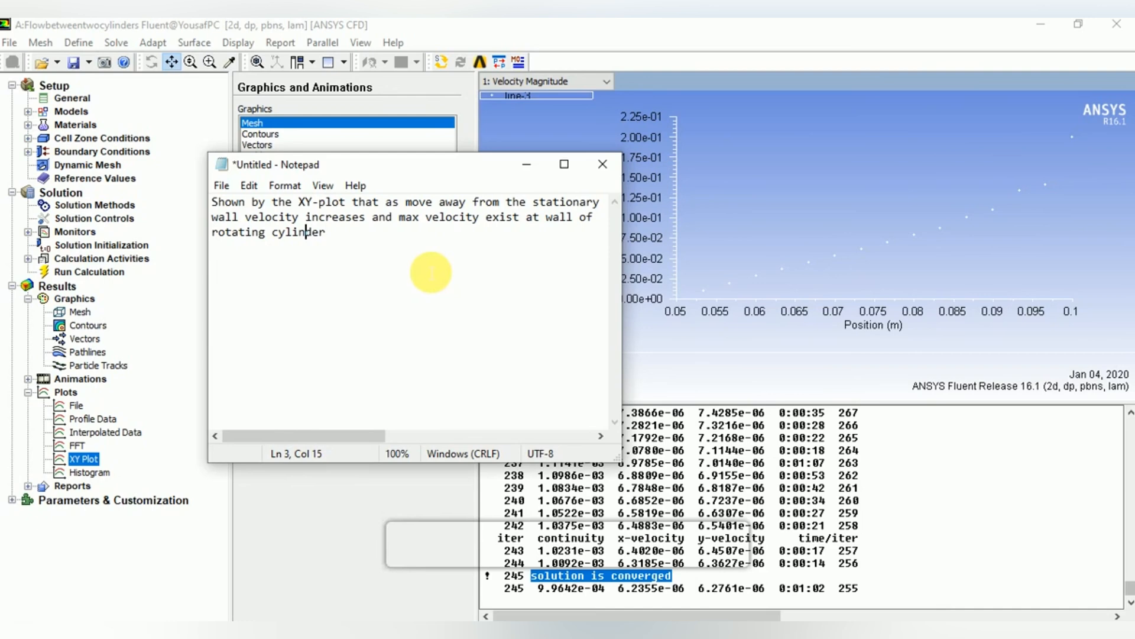
{"action": "mouse_move", "coordinate": [365, 406]}
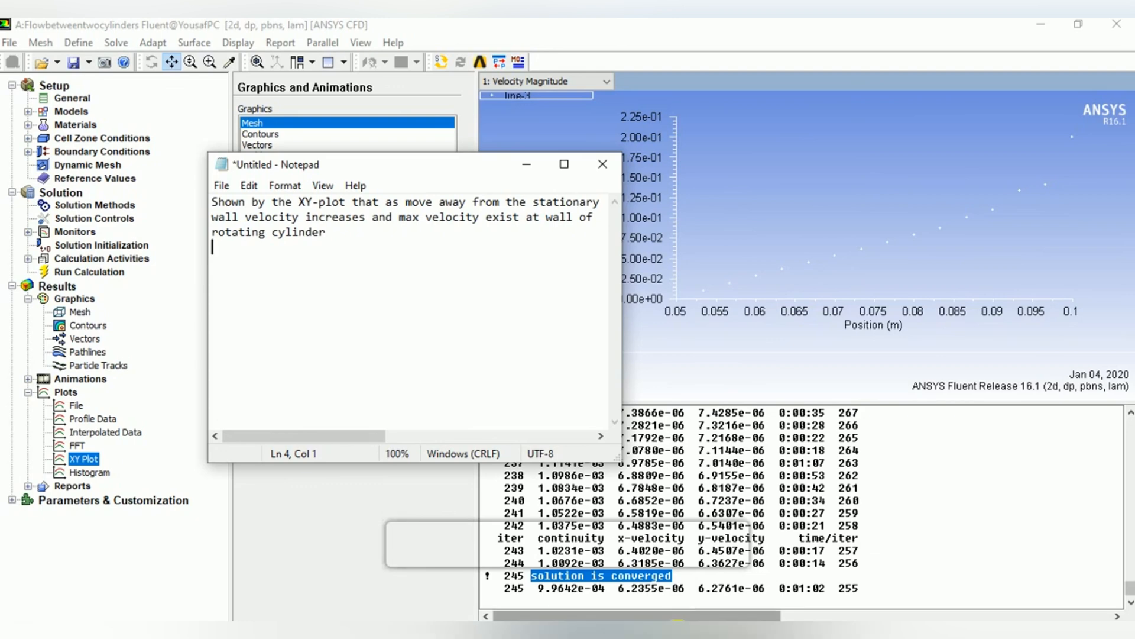
{"action": "type", "text": "Wor"}
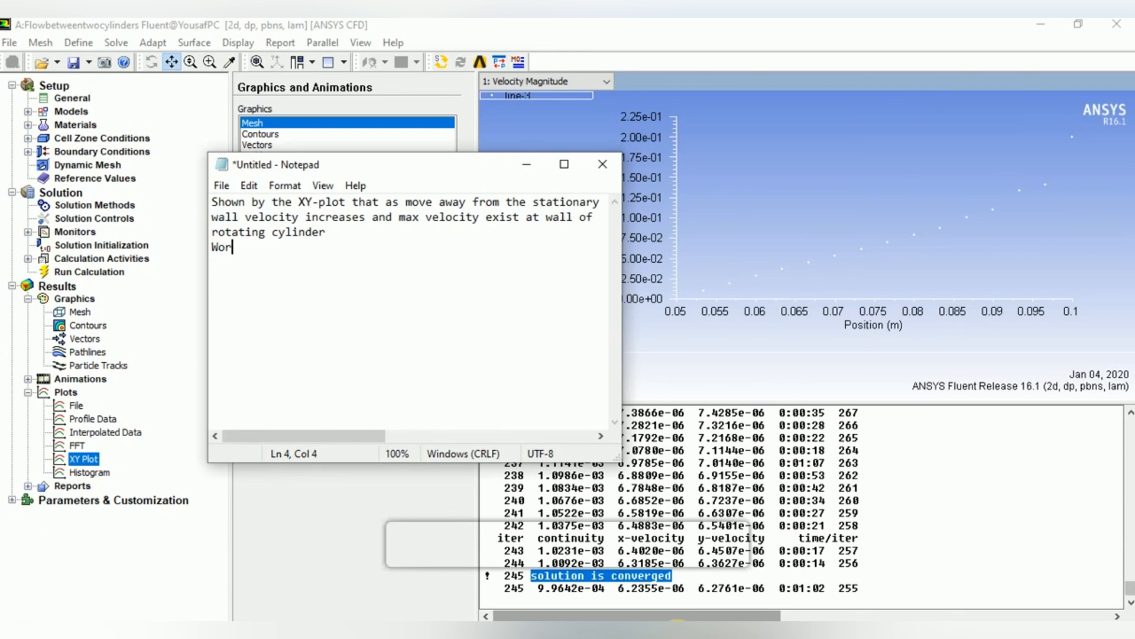
{"action": "type", "text": "k has"}
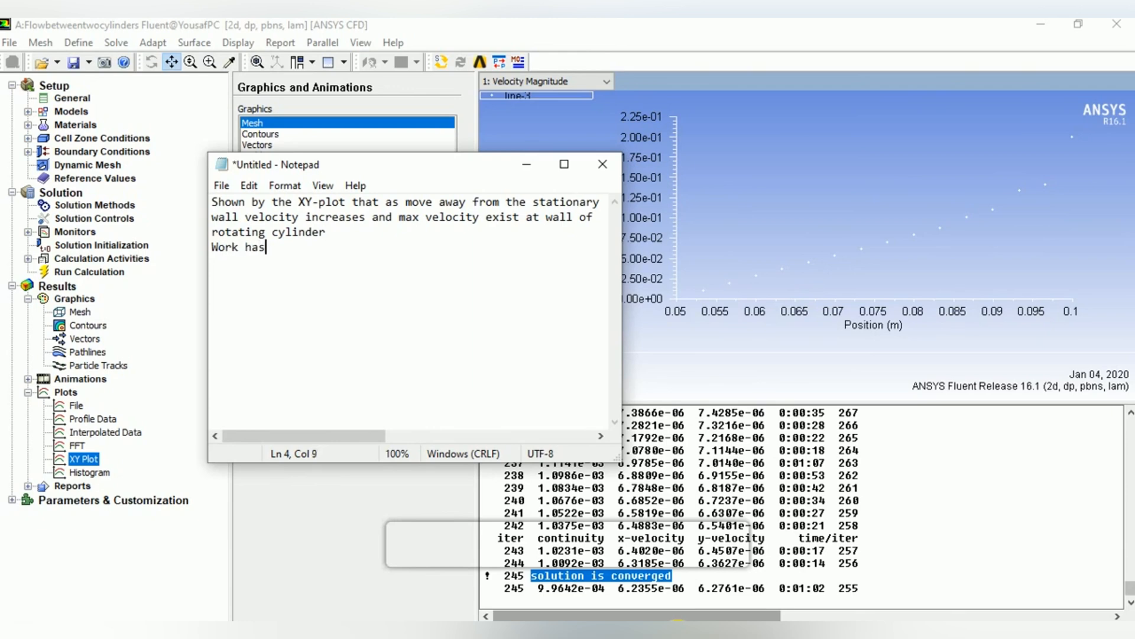
{"action": "type", "text": "been Done"}
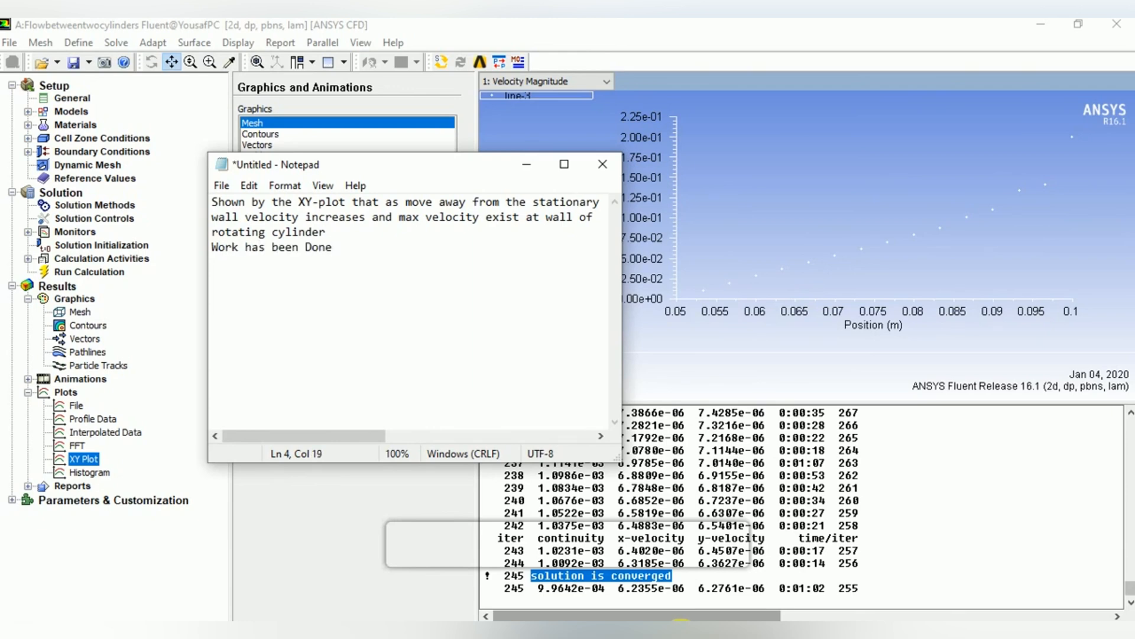
{"action": "type", "text": "!"}
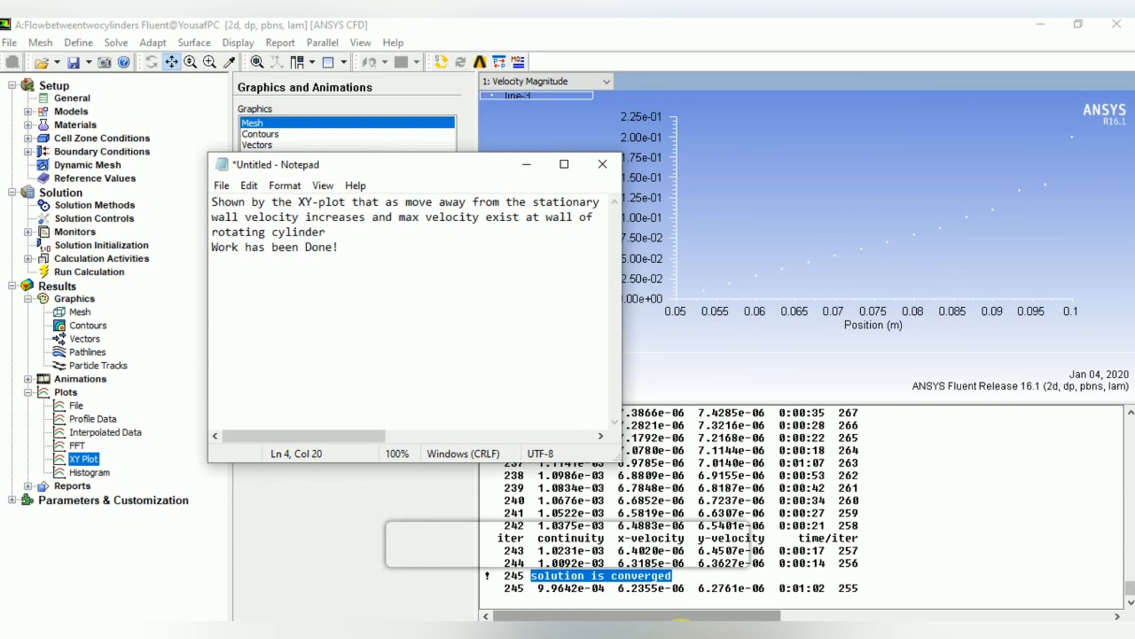